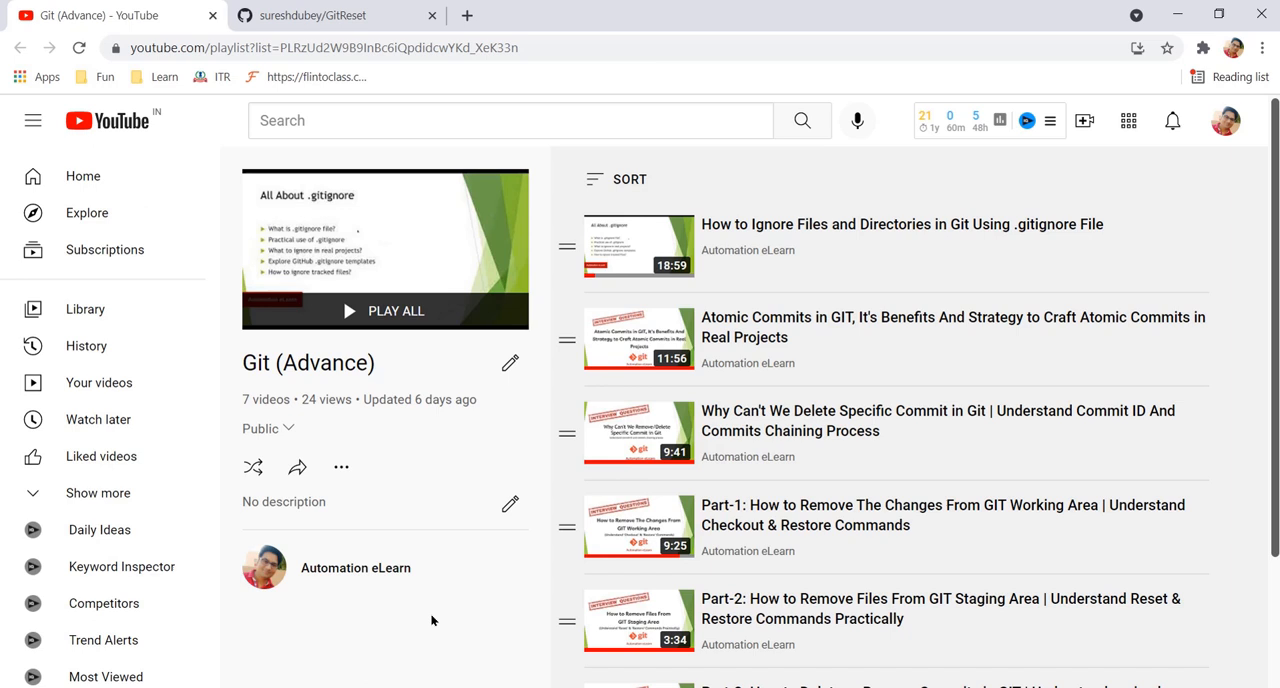
{"action": "mouse_move", "coordinate": [400, 612]}
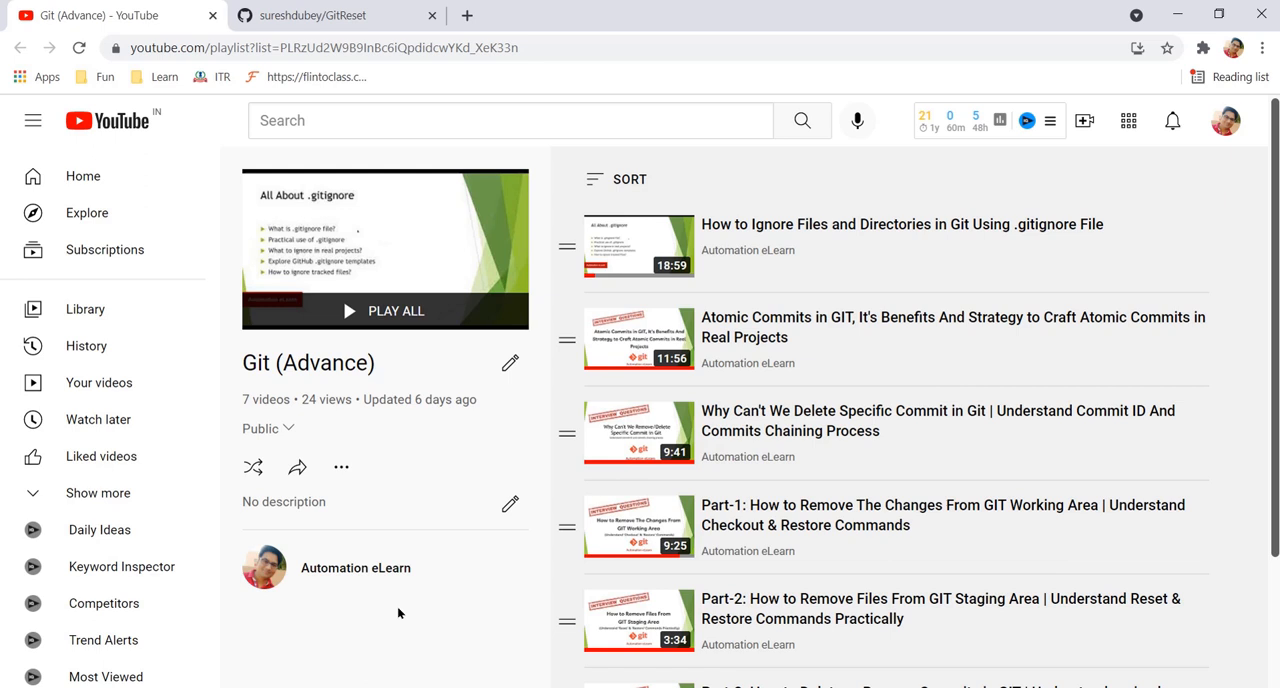
{"action": "mouse_move", "coordinate": [444, 612]}
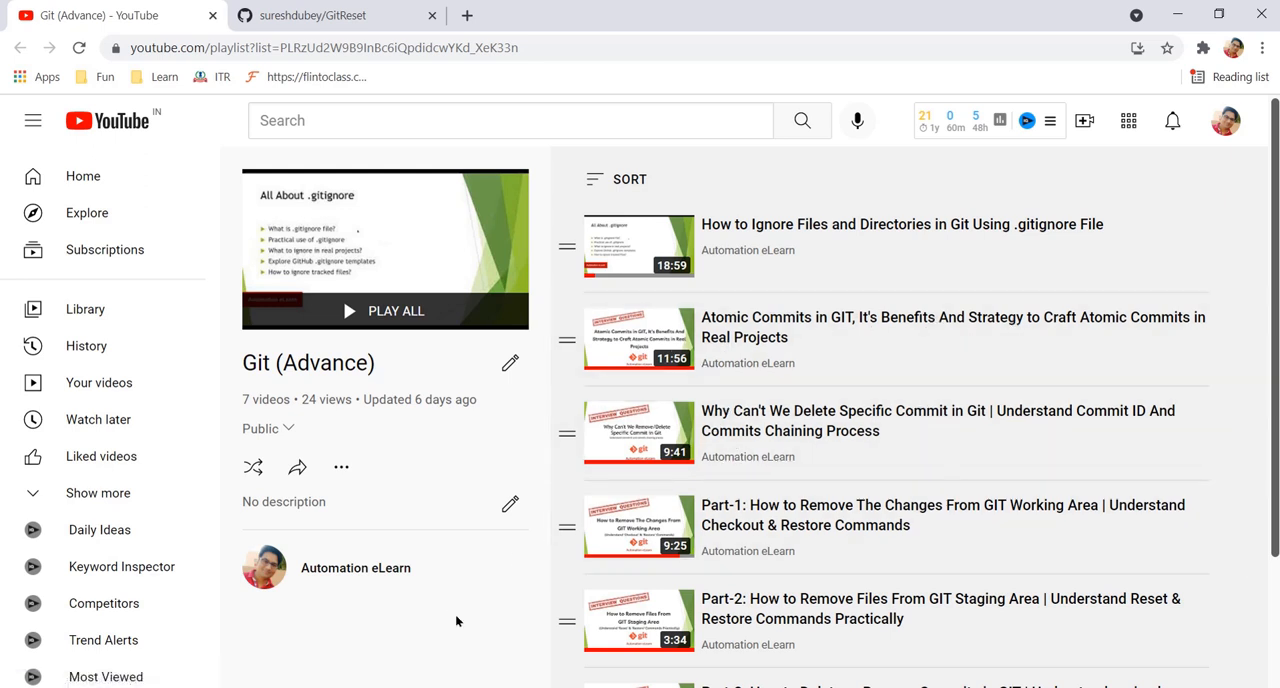
{"action": "mouse_move", "coordinate": [800, 420]}
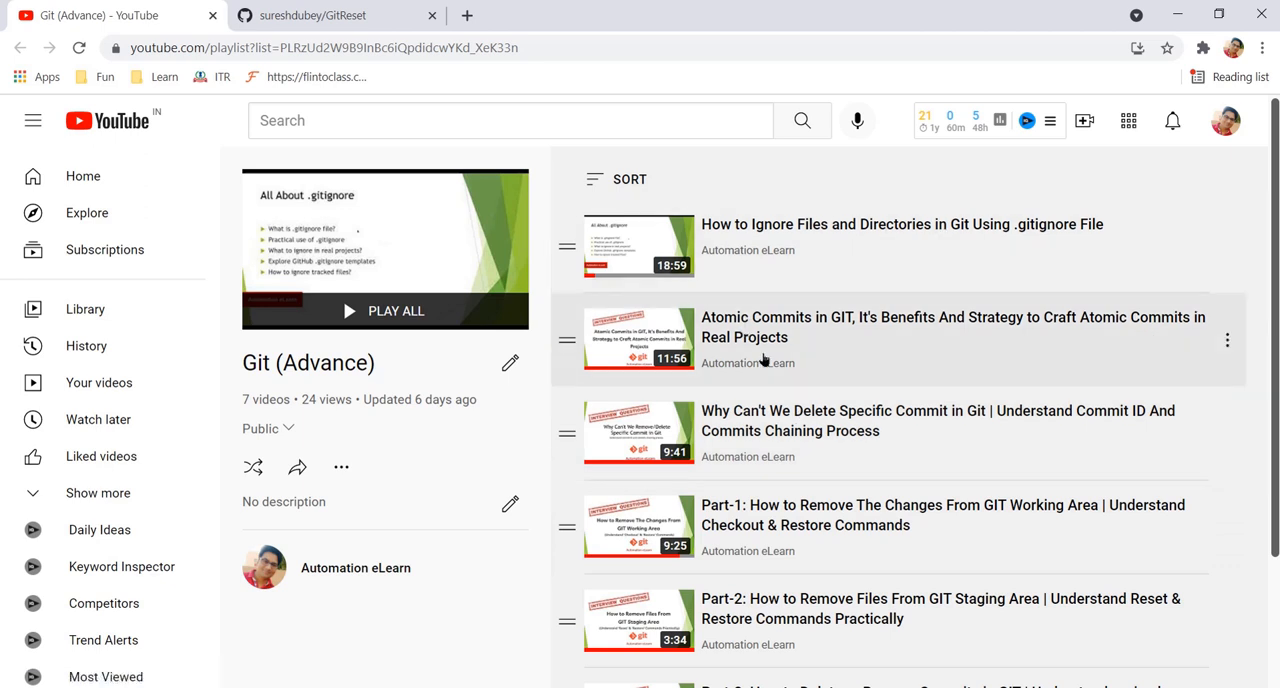
{"action": "mouse_move", "coordinate": [952, 440]}
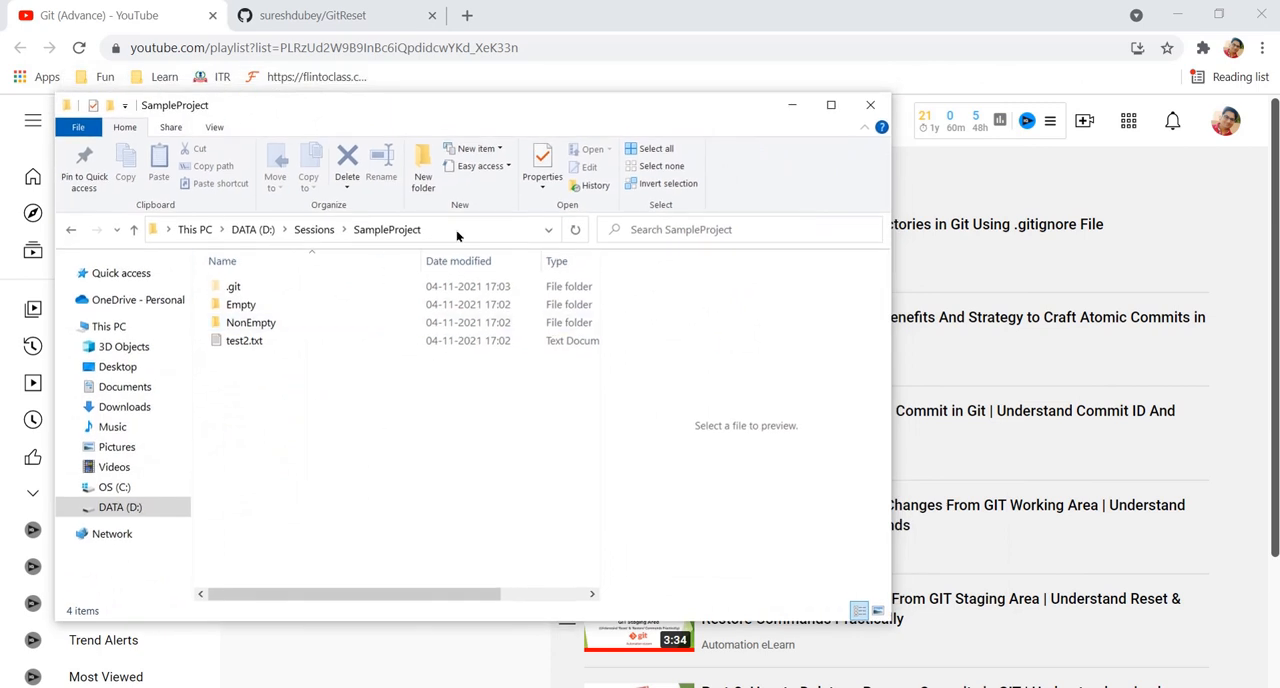
Step: Confirm the Empty folder holds nothing and return to SampleProject
{"action": "left_click", "coordinate": [244, 340]}
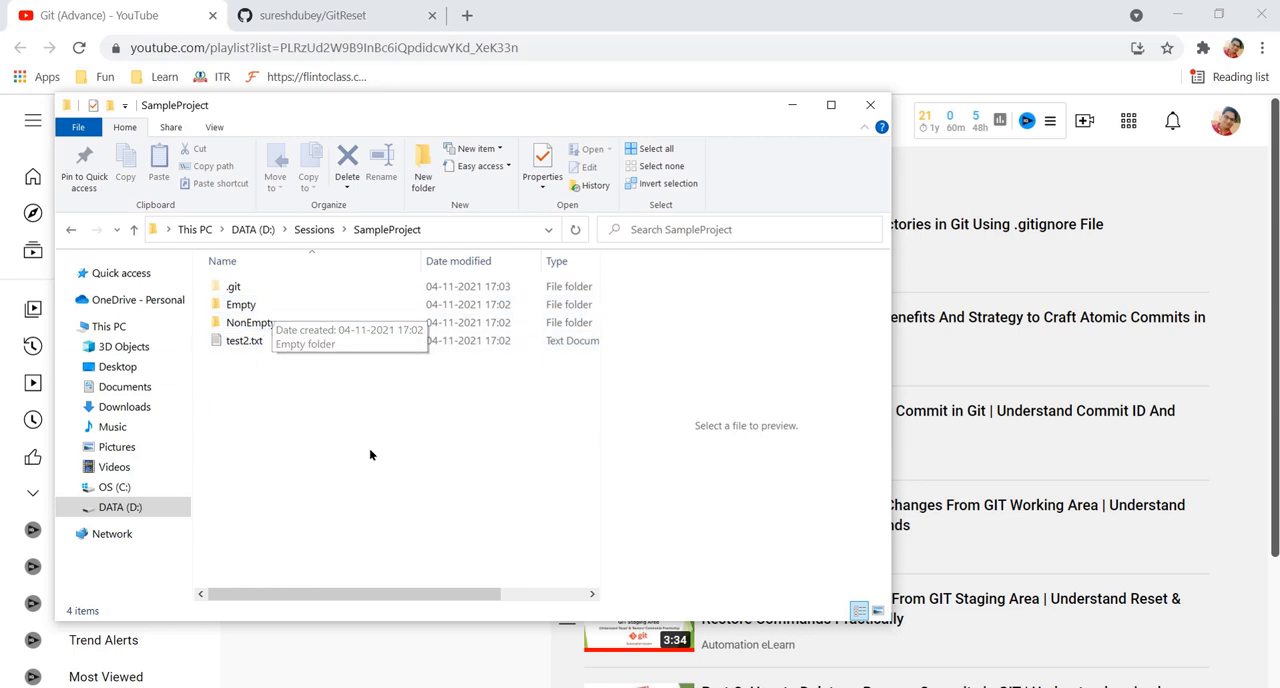
{"action": "mouse_move", "coordinate": [268, 320]}
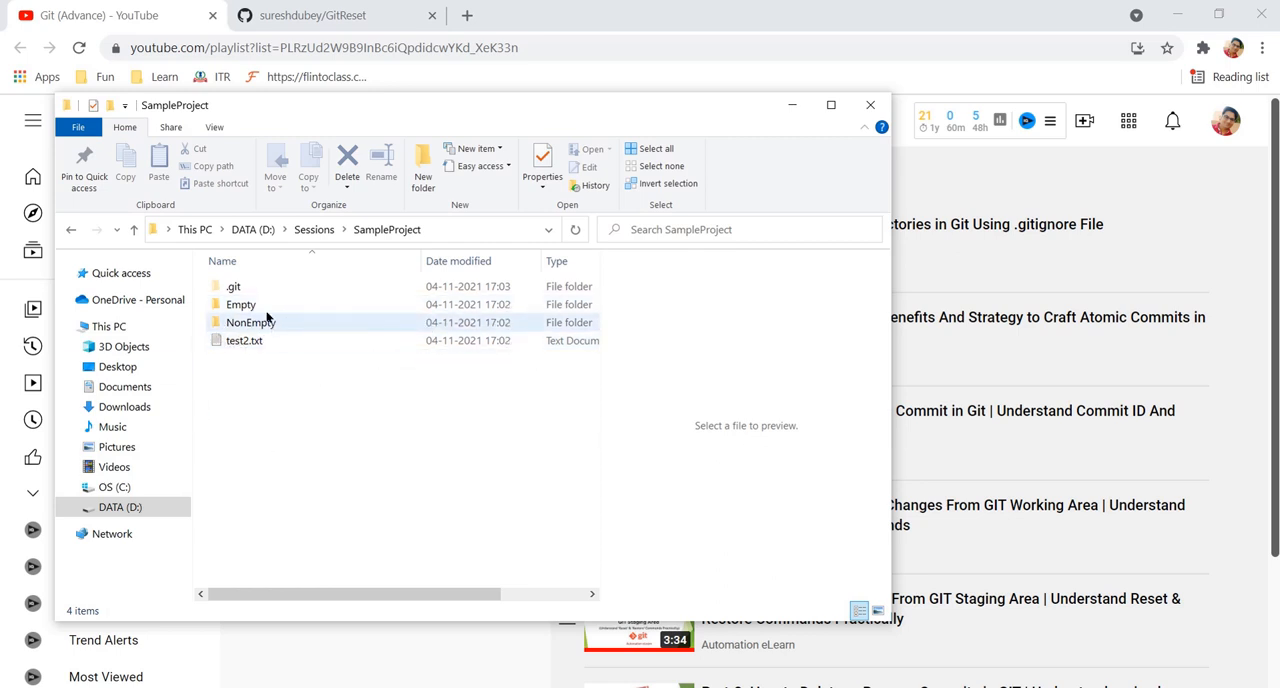
{"action": "left_click", "coordinate": [240, 304]}
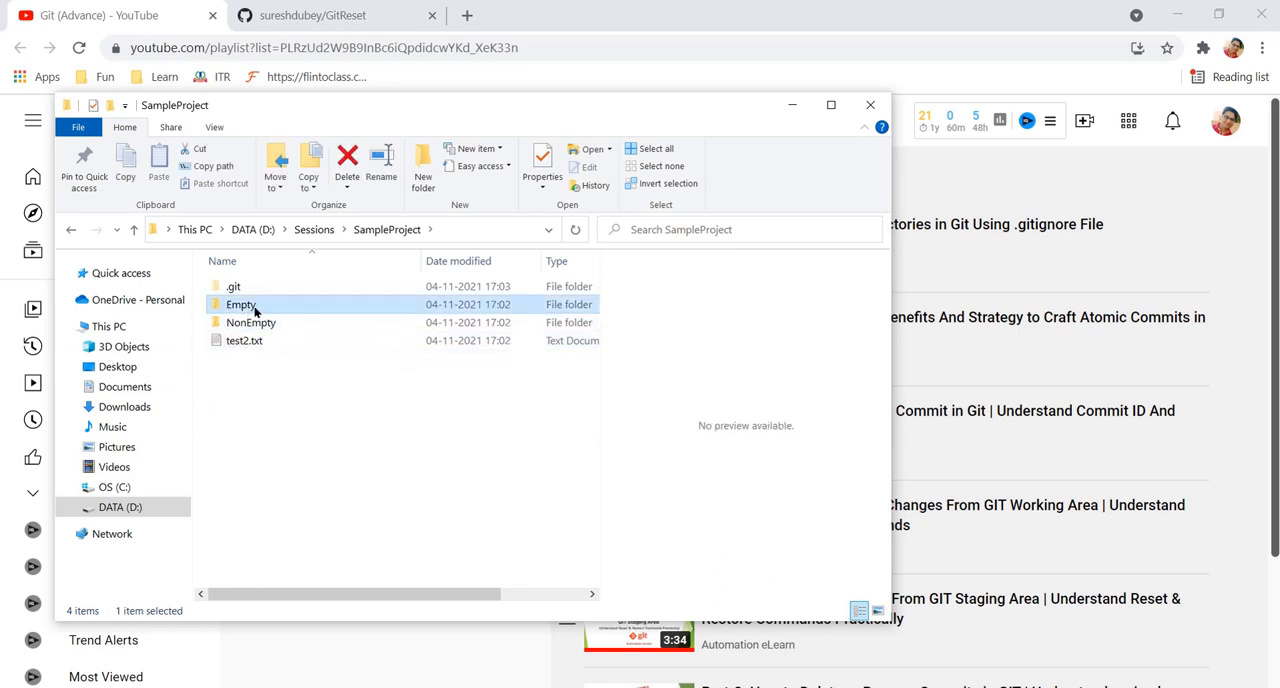
{"action": "double_click", "coordinate": [240, 304]}
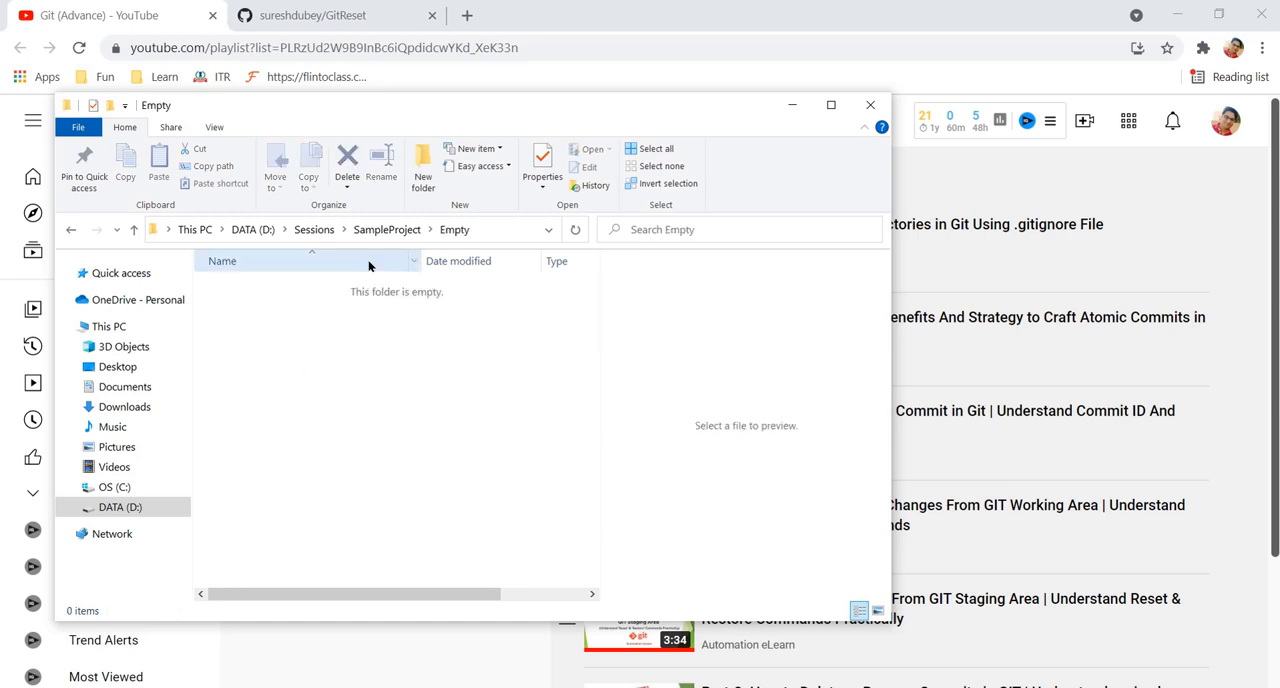
{"action": "left_click", "coordinate": [388, 228]}
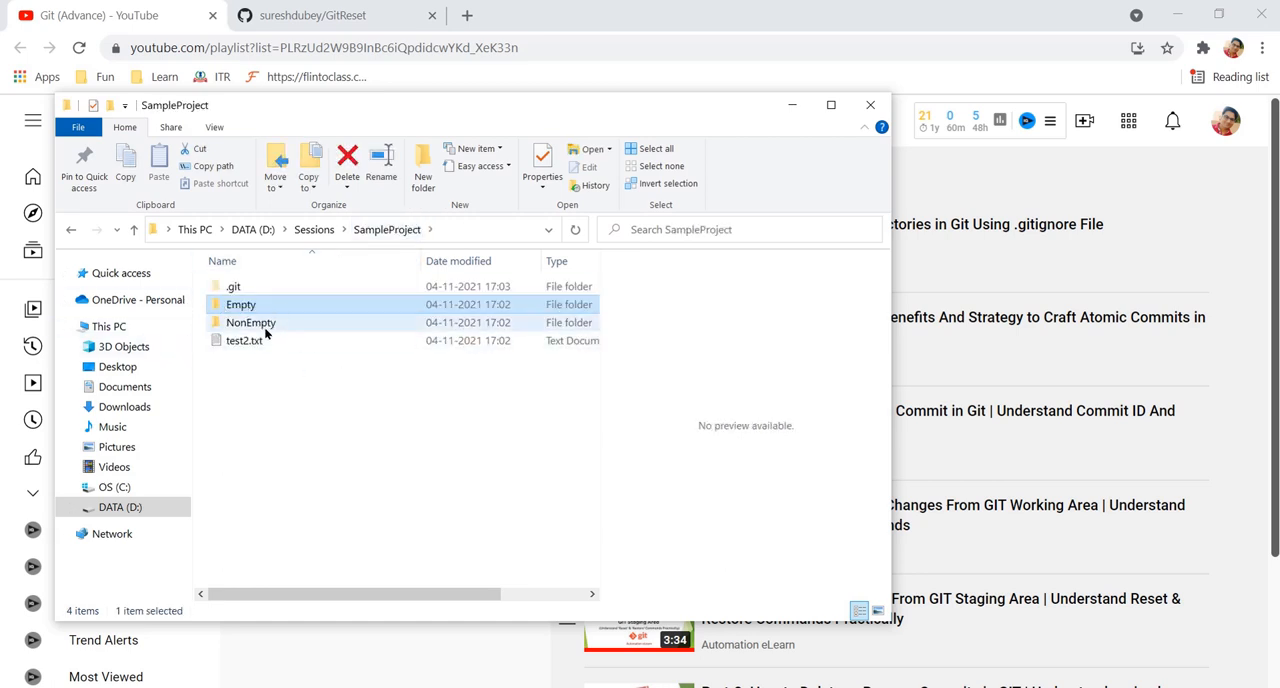
Step: Confirm NonEmpty holds test1.txt and return to SampleProject for the Git Bash context menu
{"action": "left_click", "coordinate": [252, 322]}
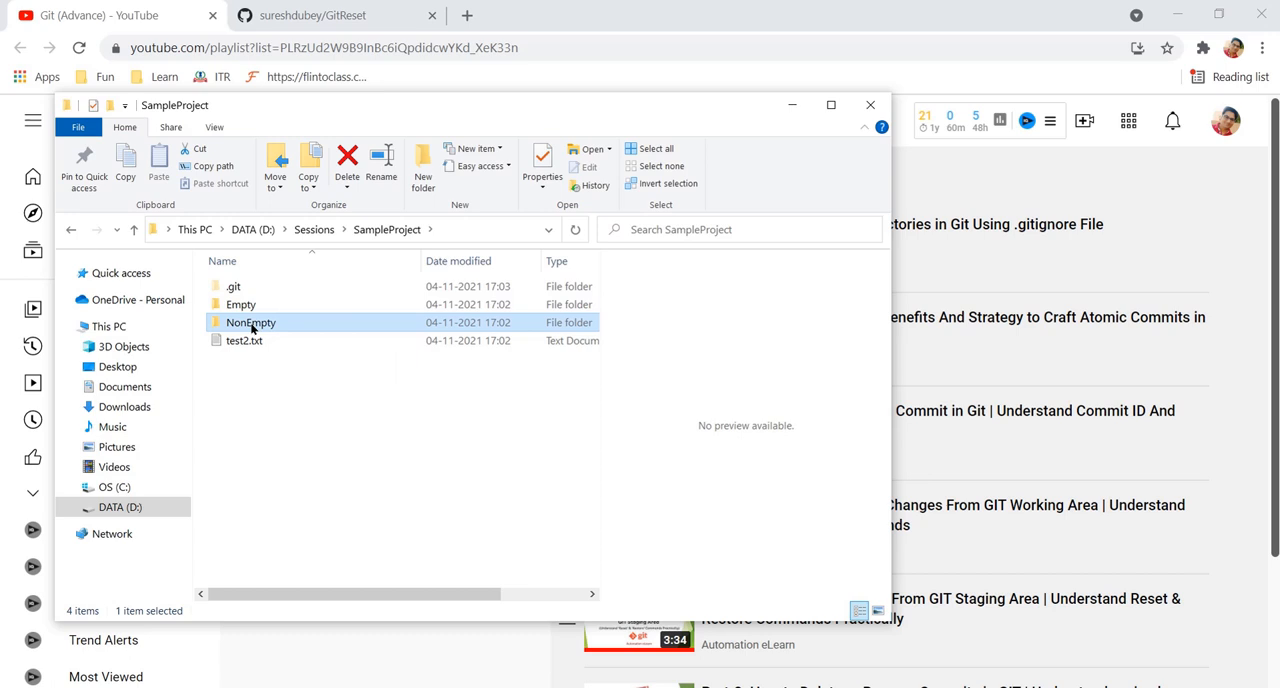
{"action": "double_click", "coordinate": [250, 322]}
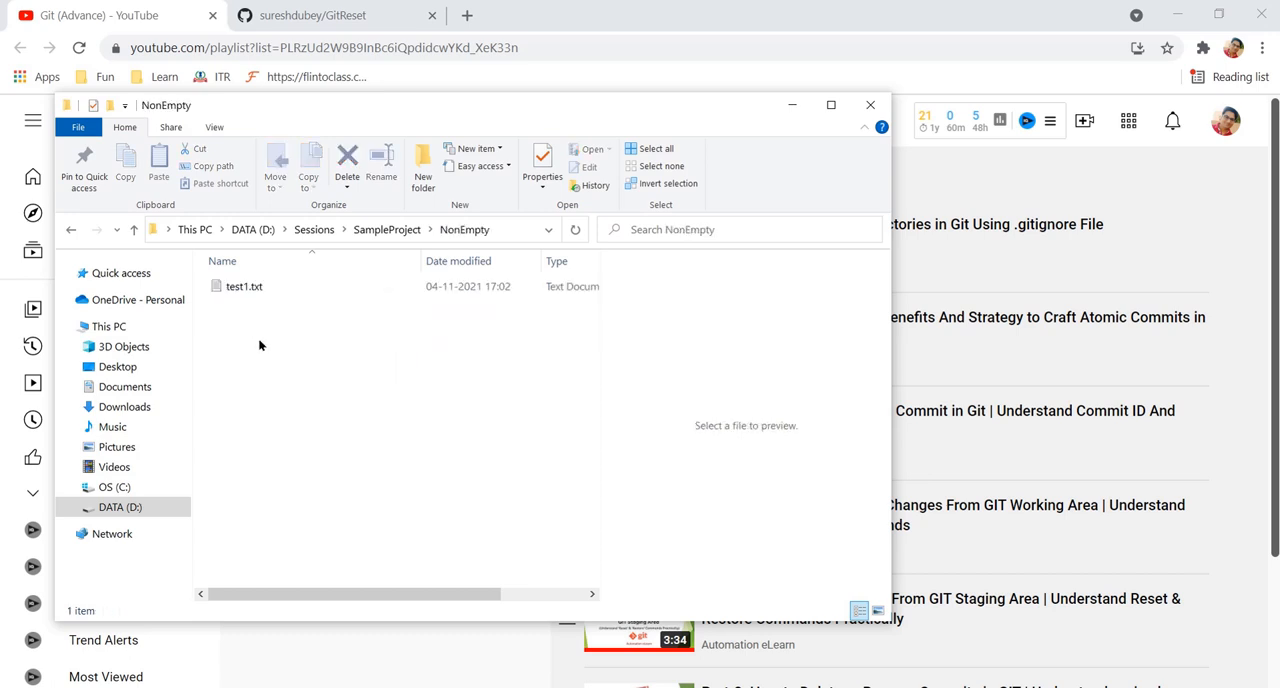
{"action": "left_click", "coordinate": [244, 286]}
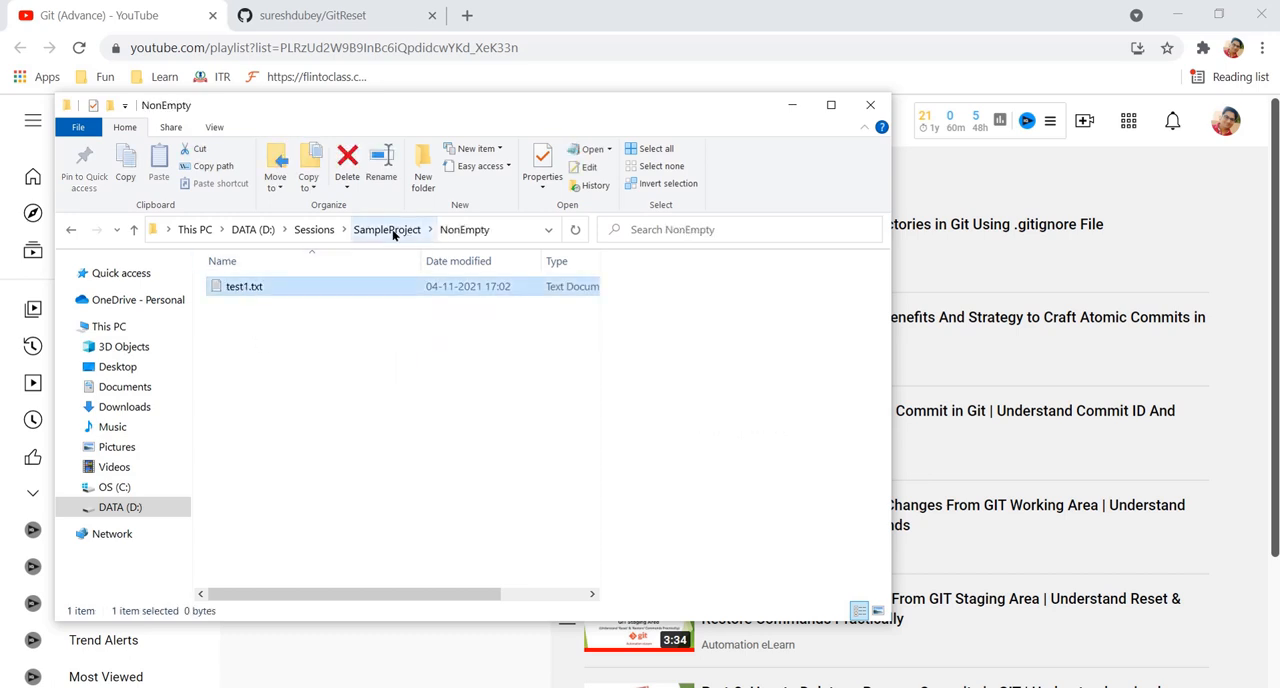
{"action": "left_click", "coordinate": [388, 228]}
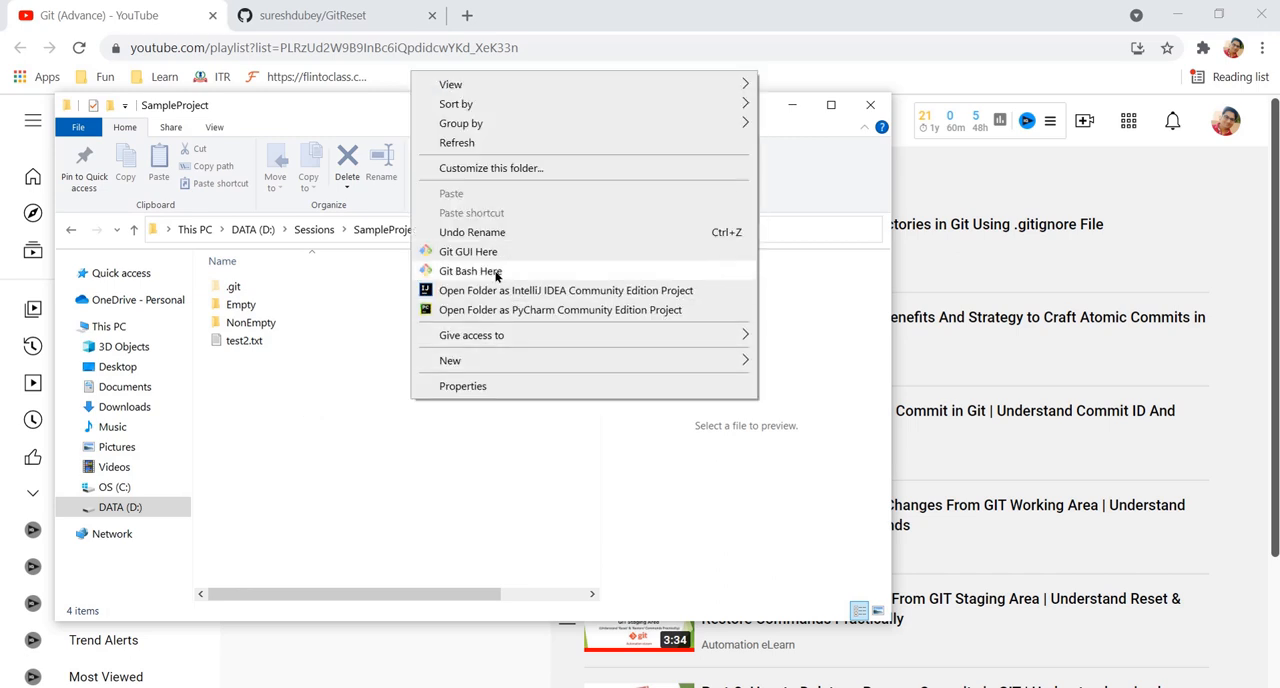
Step: Run git status in SampleProject, listing NonEmpty/ and test2.txt untracked with Empty absent
{"action": "left_click", "coordinate": [468, 272]}
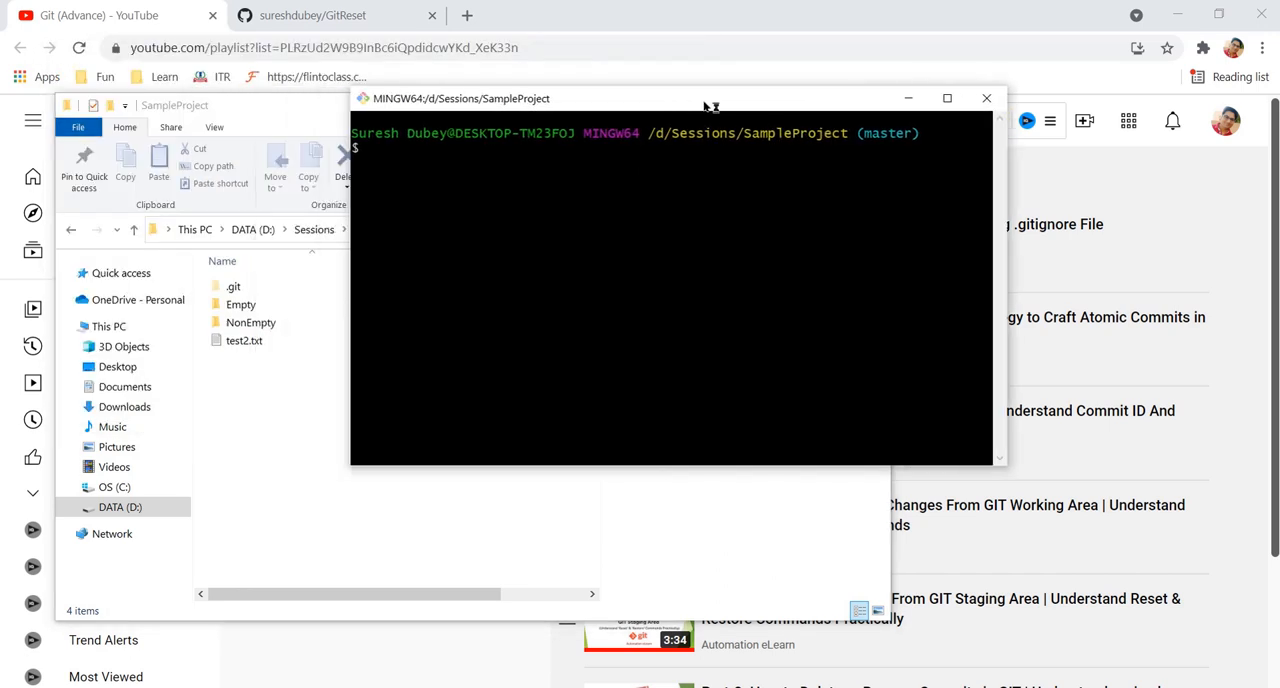
{"action": "type", "text": "git status"}
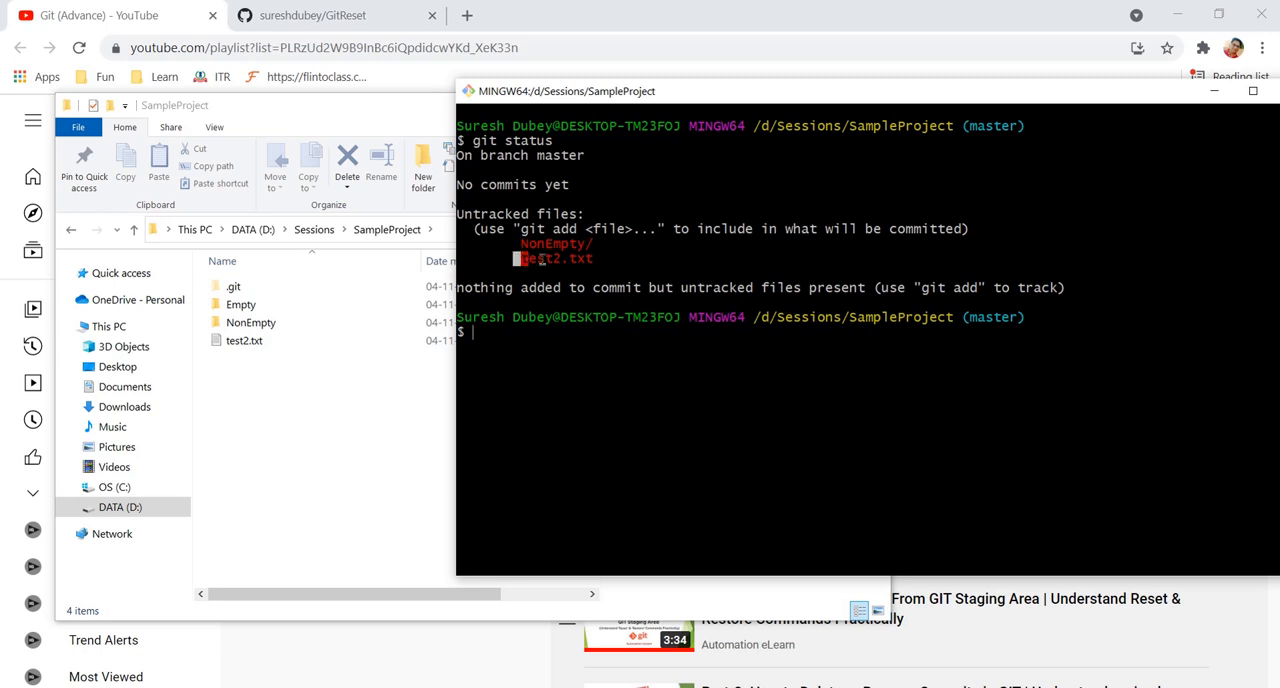
{"action": "left_click", "coordinate": [240, 304]}
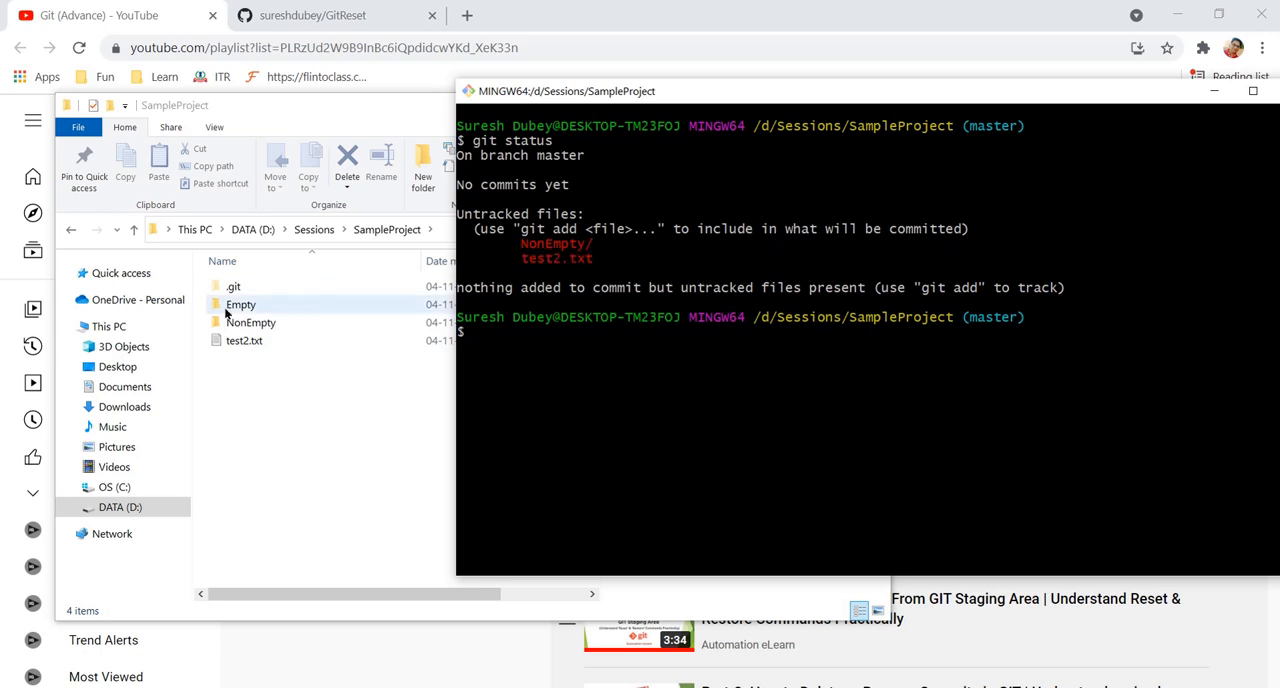
{"action": "left_click", "coordinate": [240, 304]}
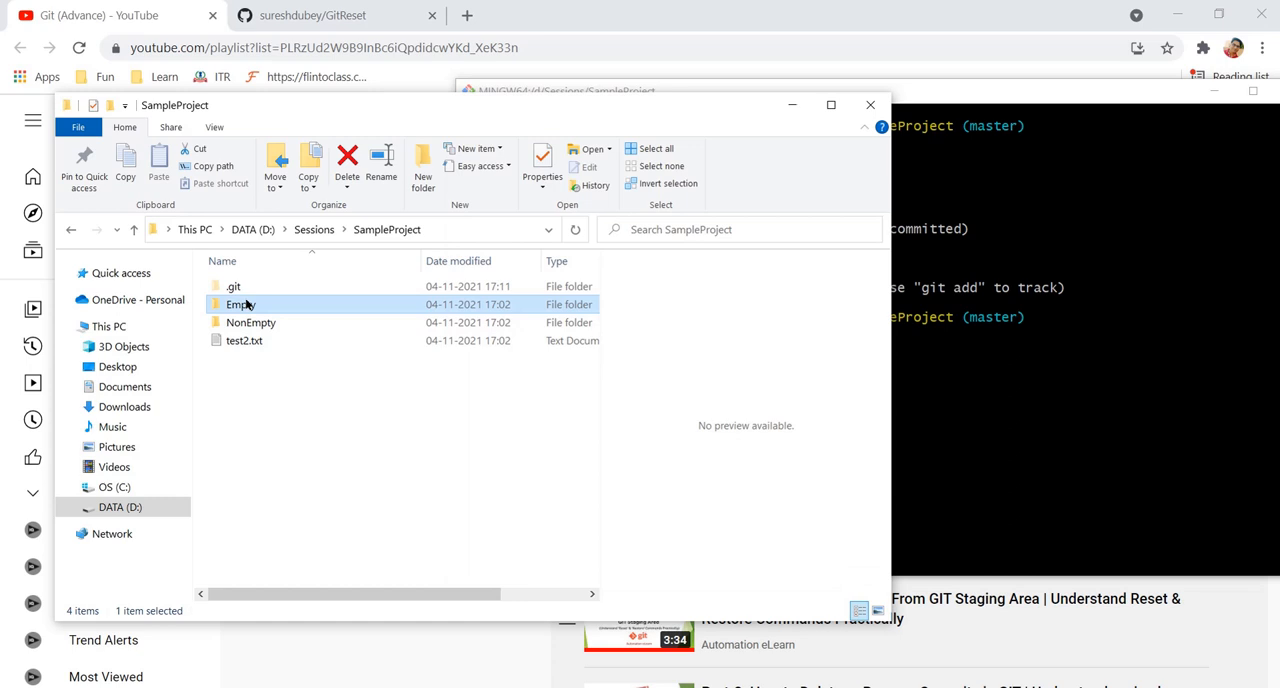
Step: Reconfirm the Empty folder is bare in Explorer, then return to the browser
{"action": "double_click", "coordinate": [240, 304]}
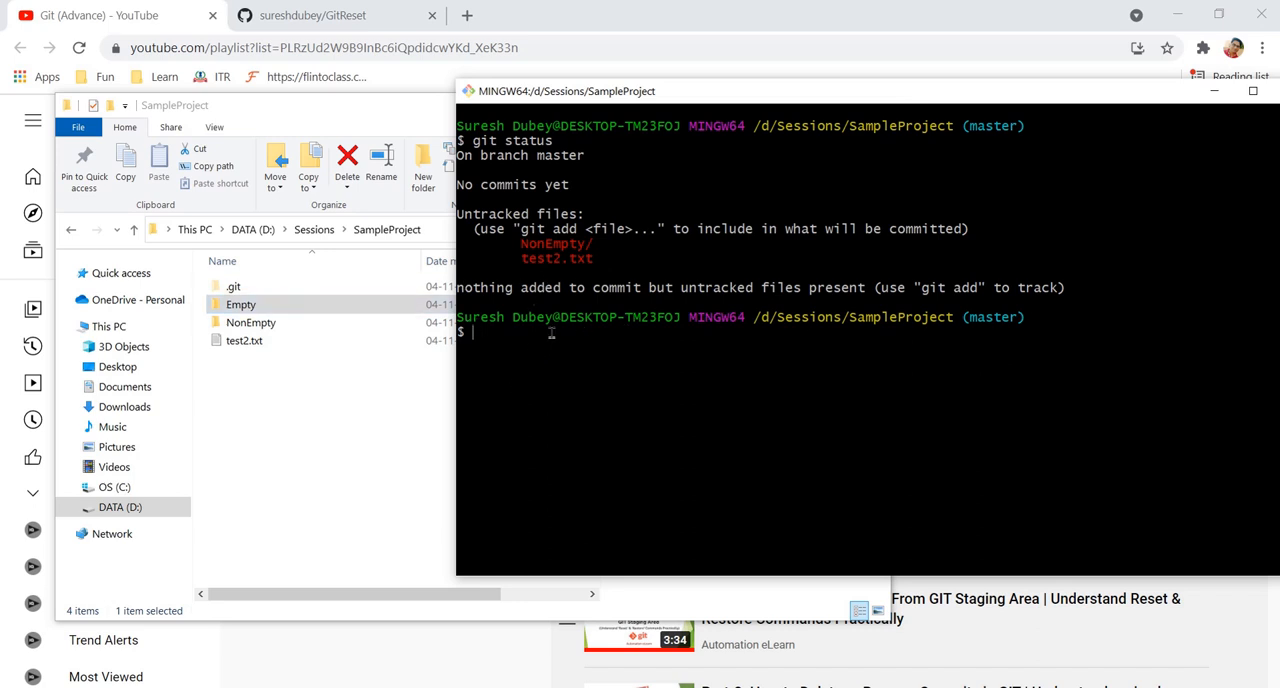
{"action": "left_click", "coordinate": [240, 304]}
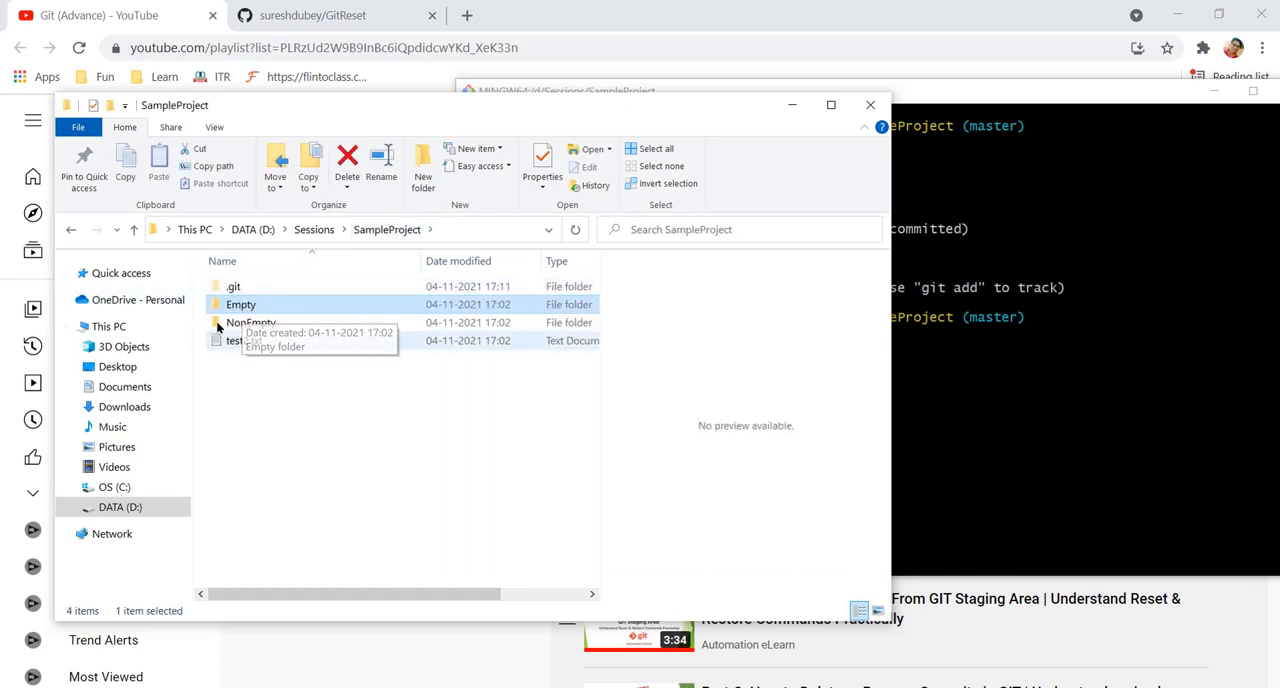
{"action": "double_click", "coordinate": [240, 304]}
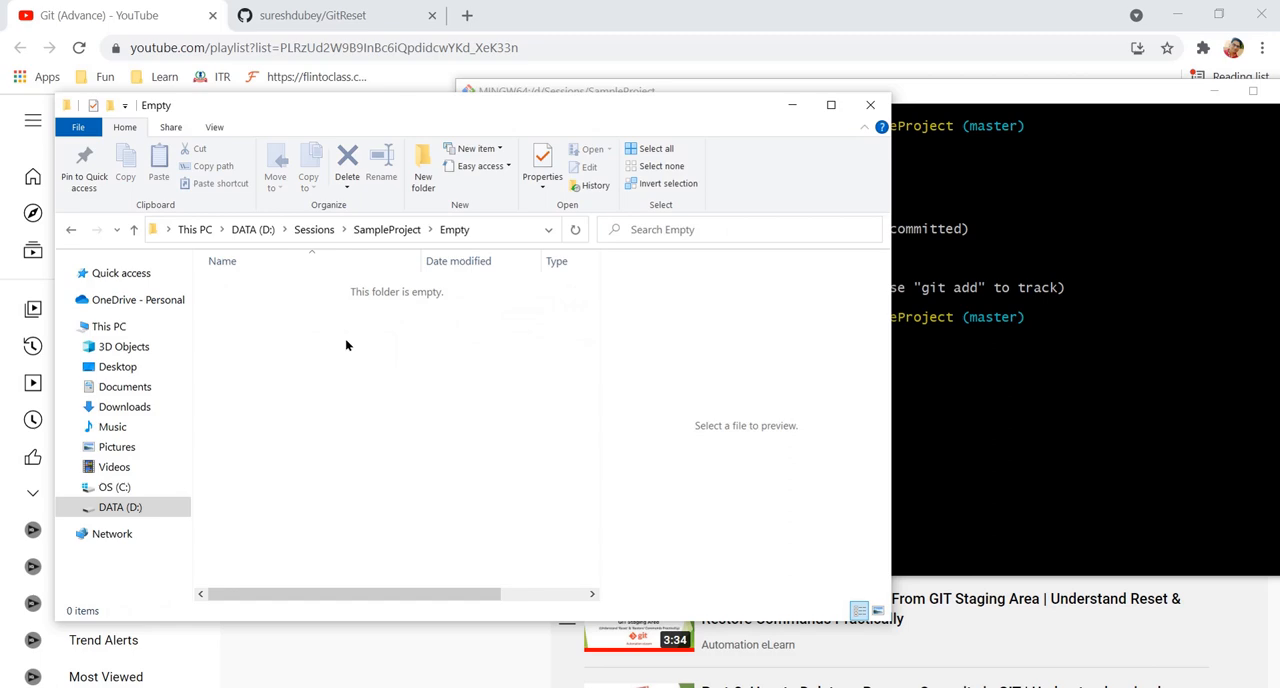
{"action": "left_click", "coordinate": [388, 228]}
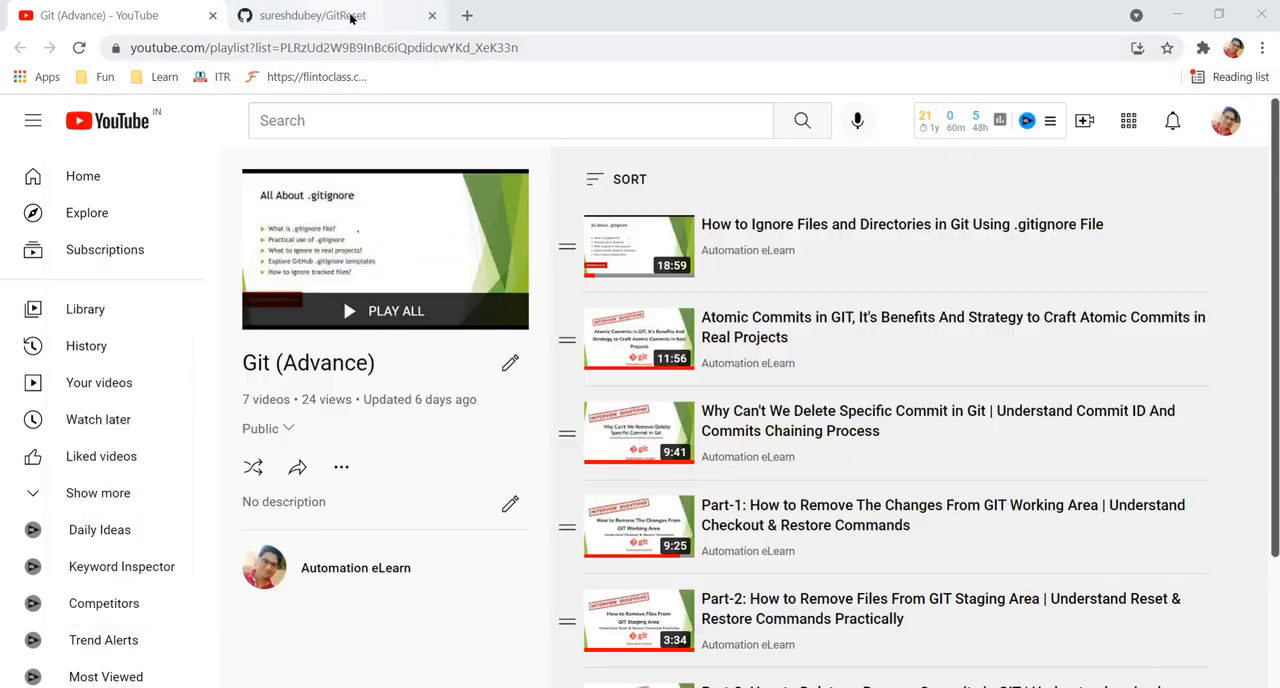
Step: On the GitReset repository page, show the Add file choices (Create new file / Upload files)
{"action": "left_click", "coordinate": [314, 16]}
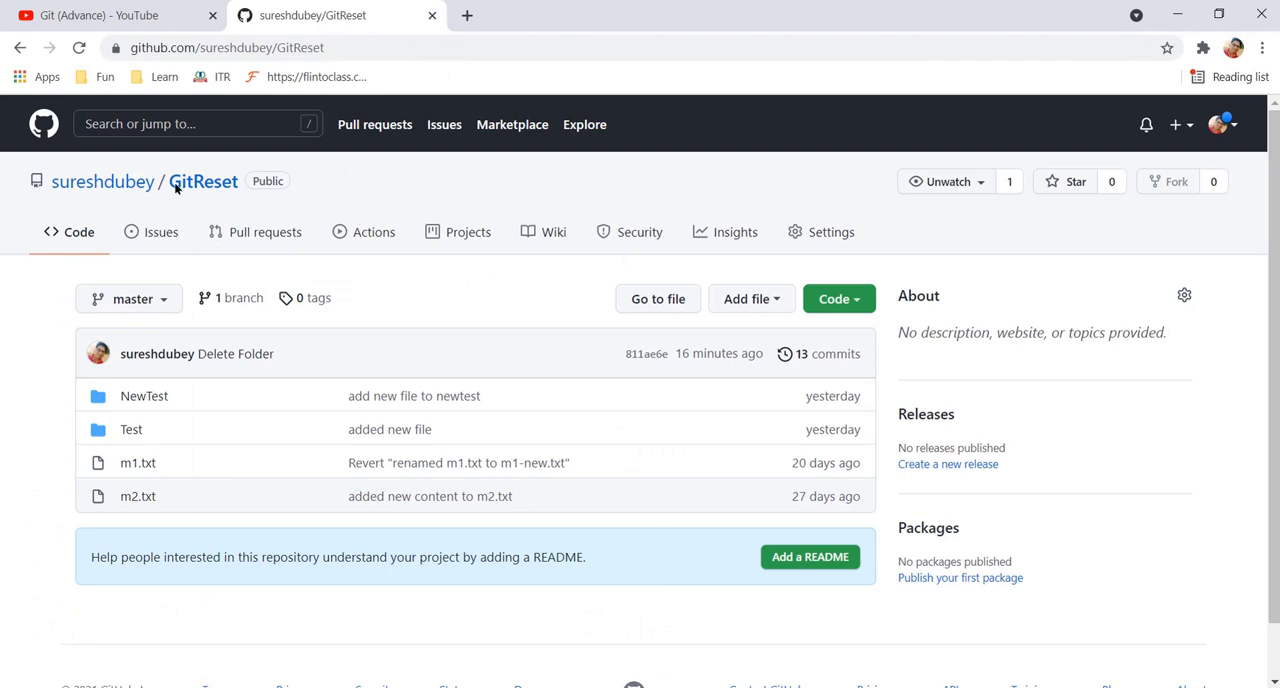
{"action": "mouse_move", "coordinate": [512, 316]}
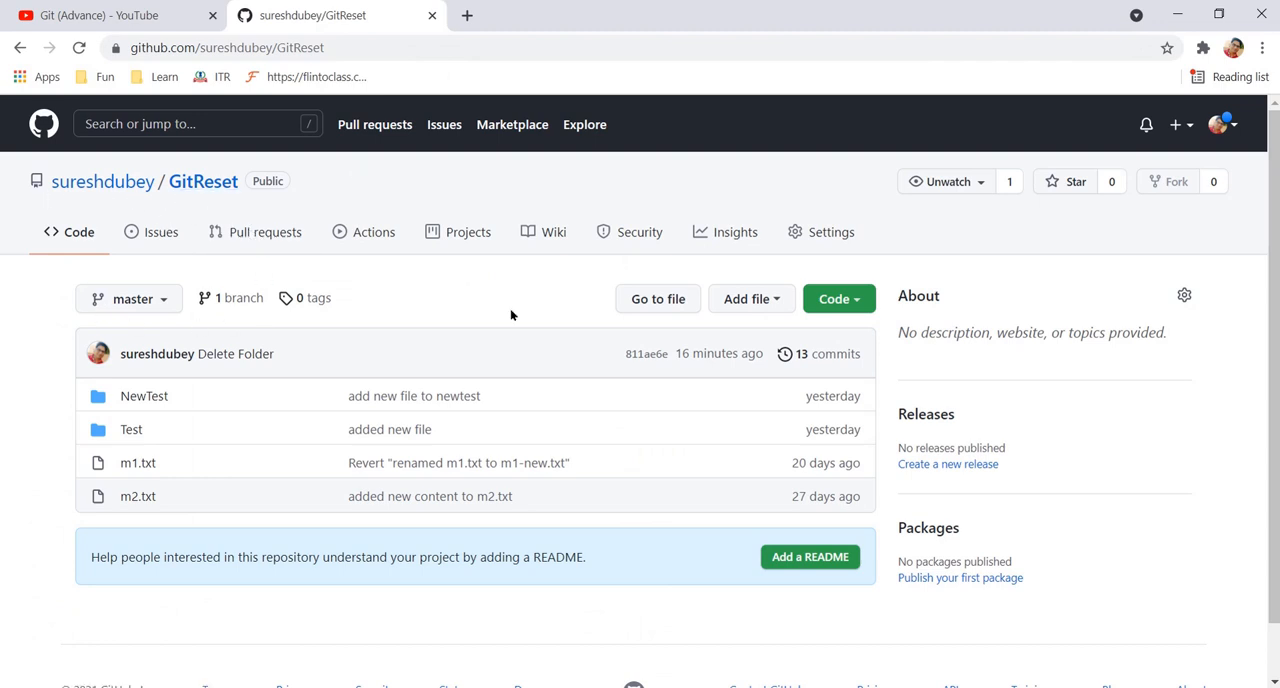
{"action": "mouse_move", "coordinate": [752, 300]}
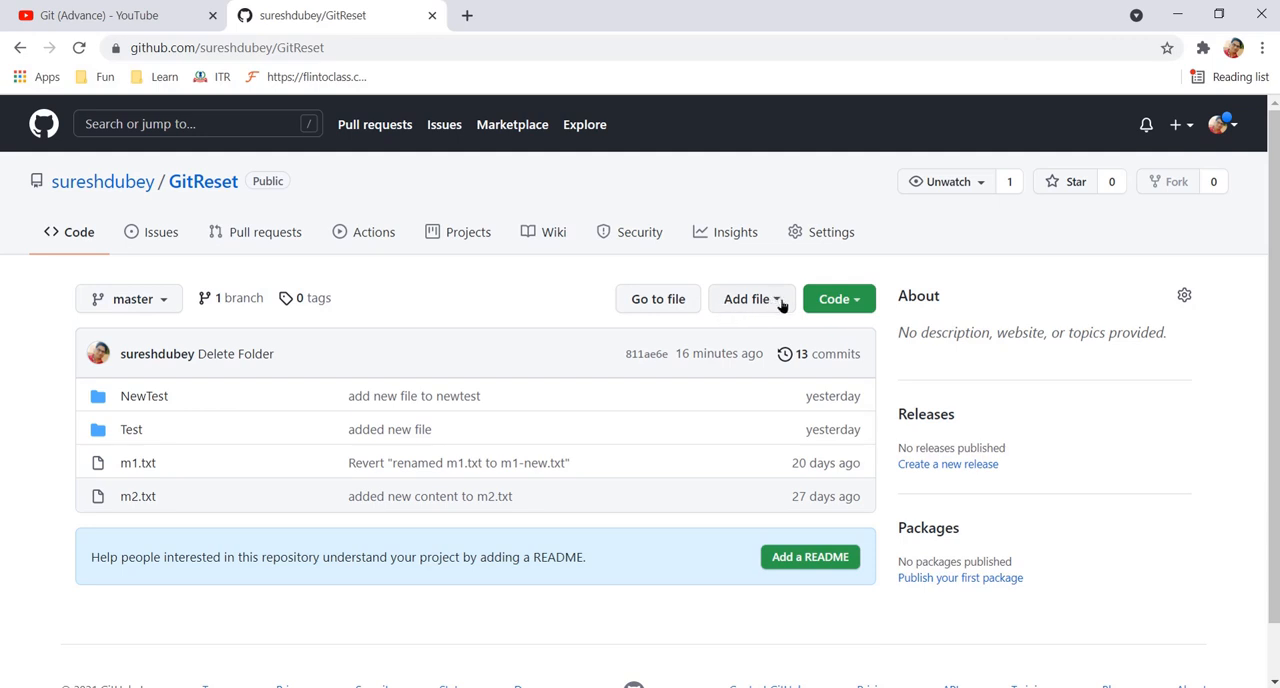
{"action": "left_click", "coordinate": [748, 298]}
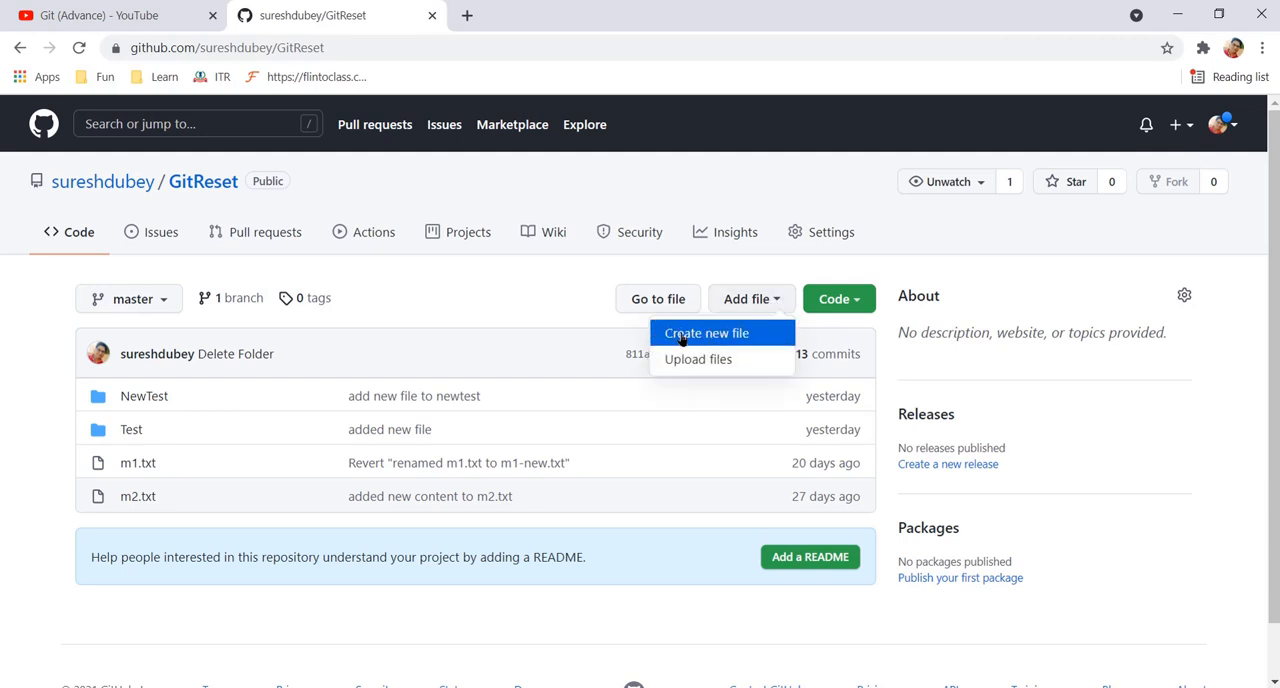
{"action": "mouse_move", "coordinate": [696, 360]}
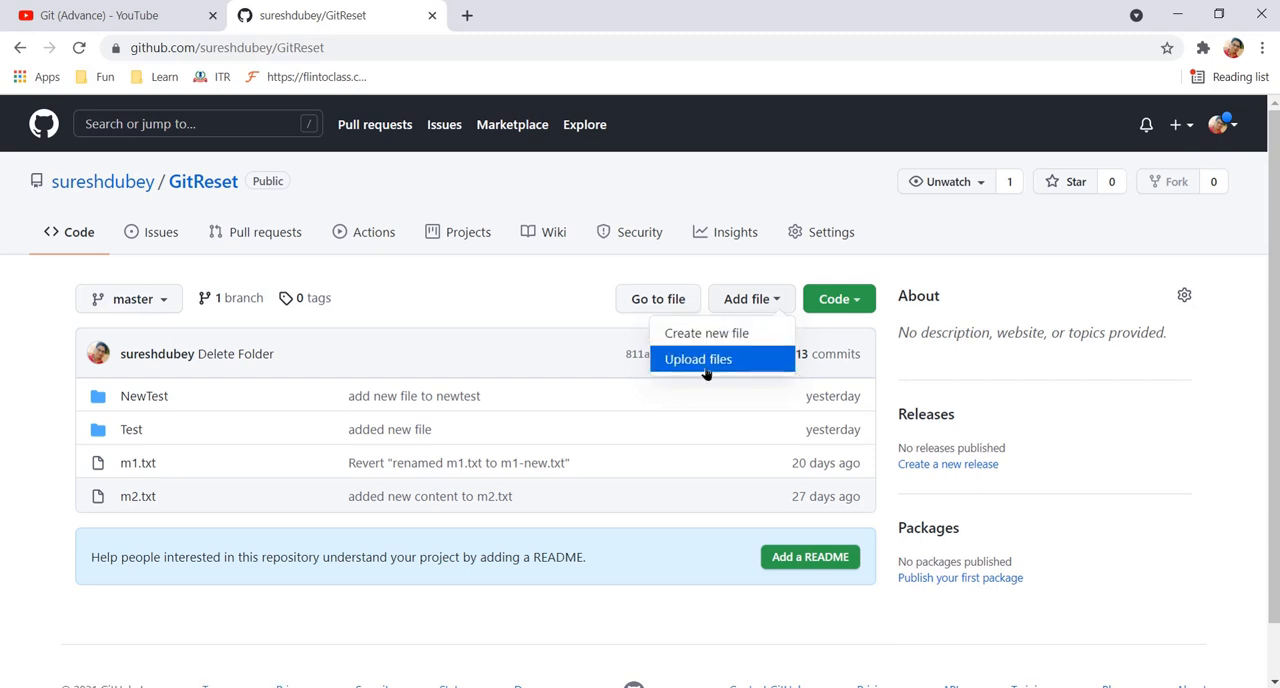
{"action": "mouse_move", "coordinate": [660, 390]}
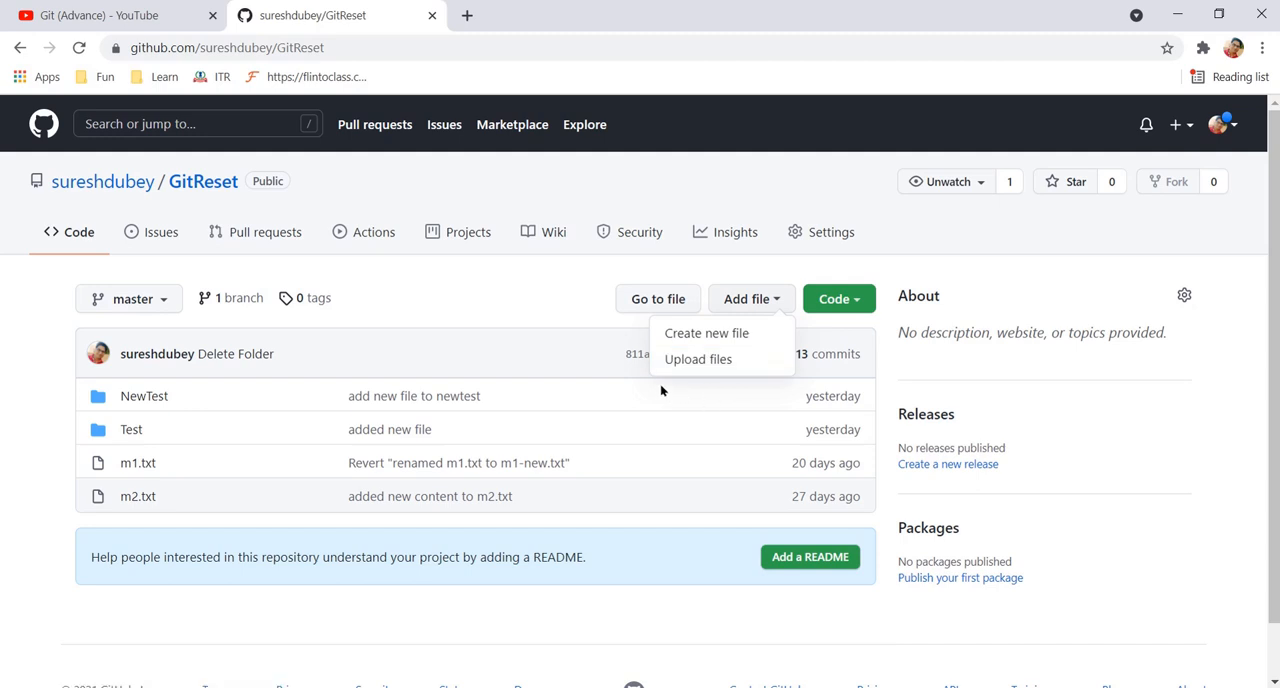
{"action": "mouse_move", "coordinate": [488, 324]}
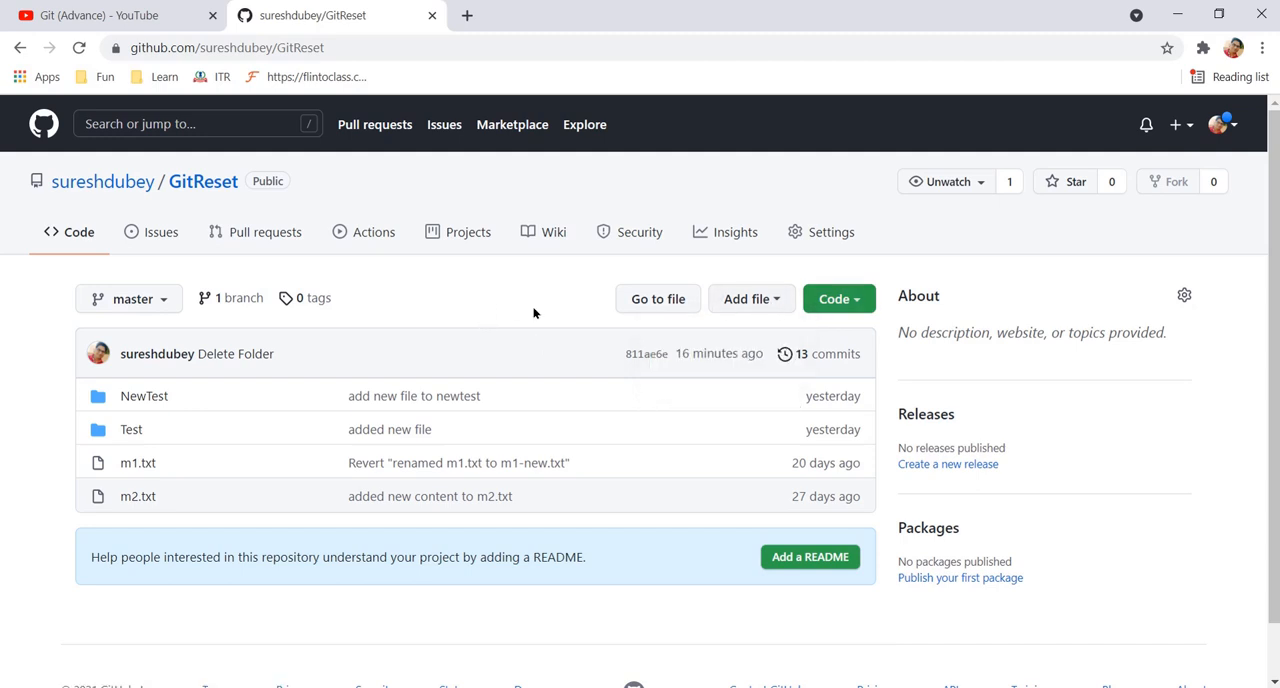
{"action": "left_click", "coordinate": [752, 298]}
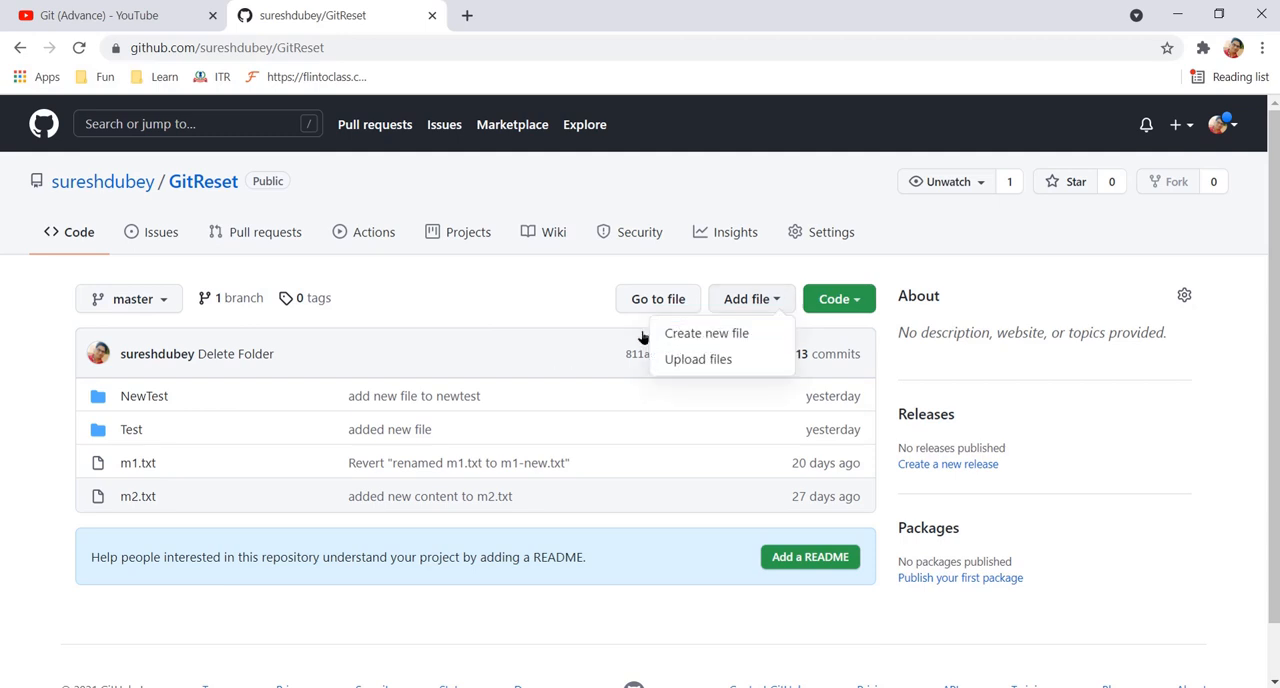
{"action": "mouse_move", "coordinate": [706, 332]}
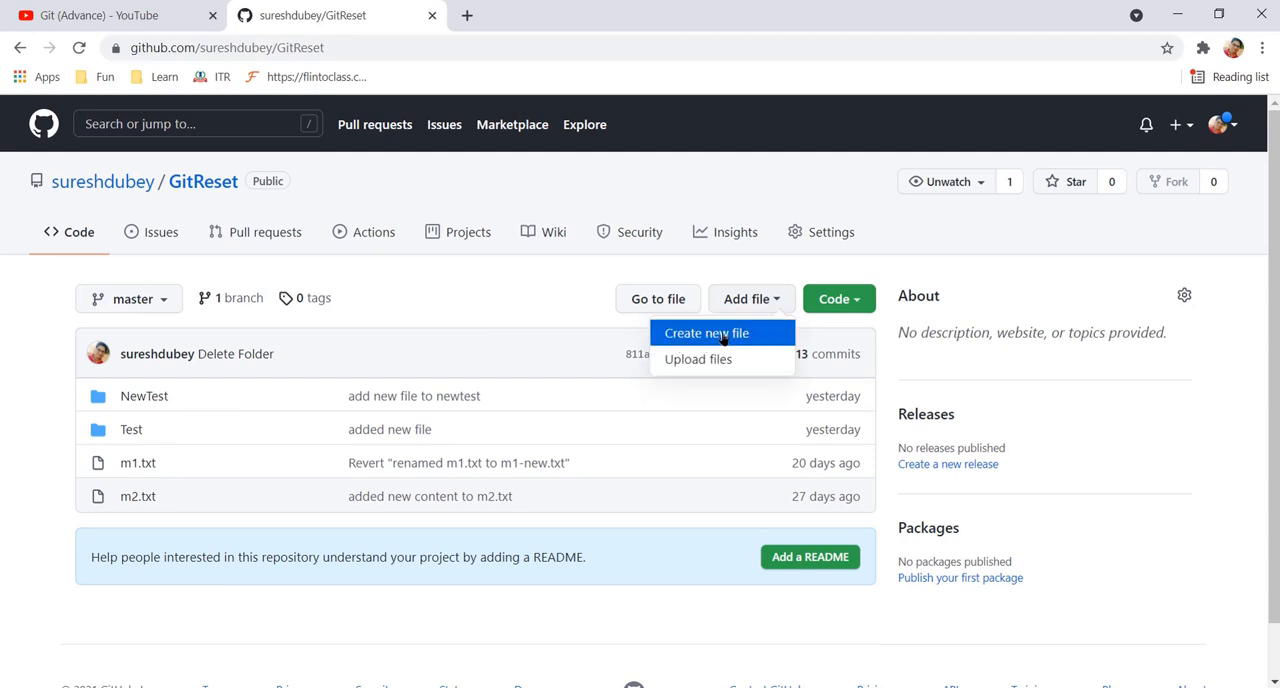
Step: Commit a new file named EmptyFolder with the content 'Sample content' to master
{"action": "left_click", "coordinate": [706, 332]}
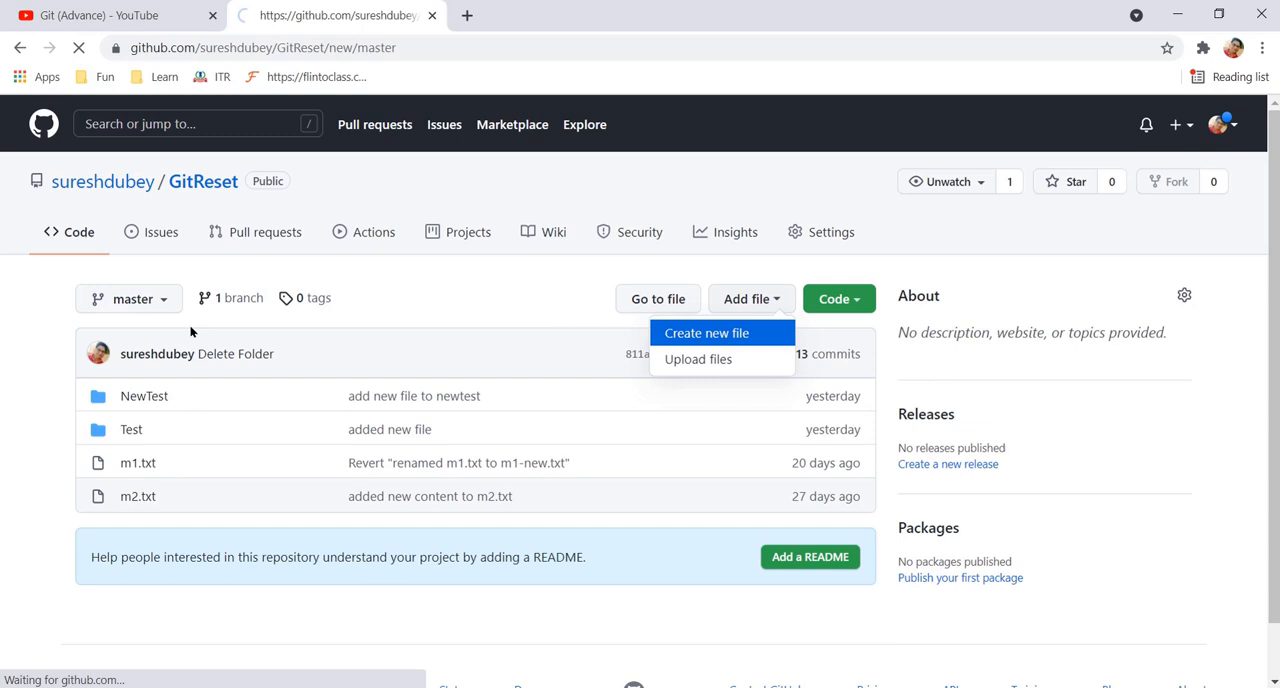
{"action": "left_click", "coordinate": [706, 332]}
{"action": "type", "text": "EmptyFolder"}
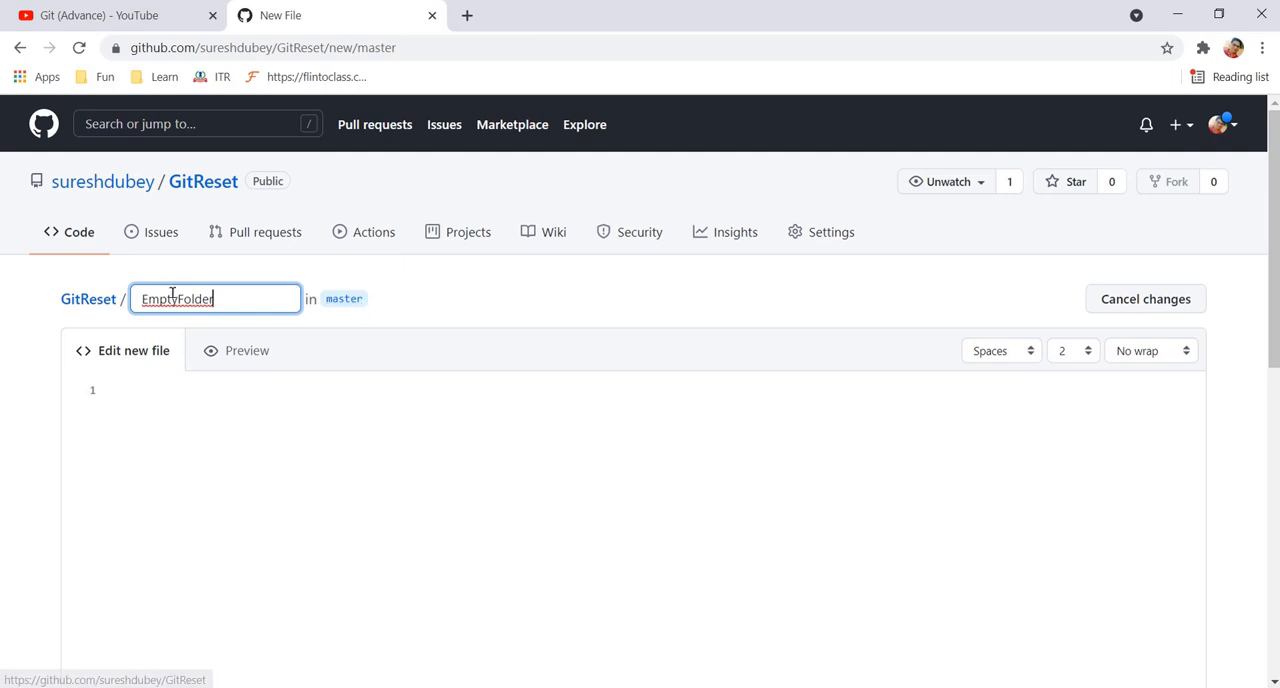
{"action": "double_click", "coordinate": [176, 298]}
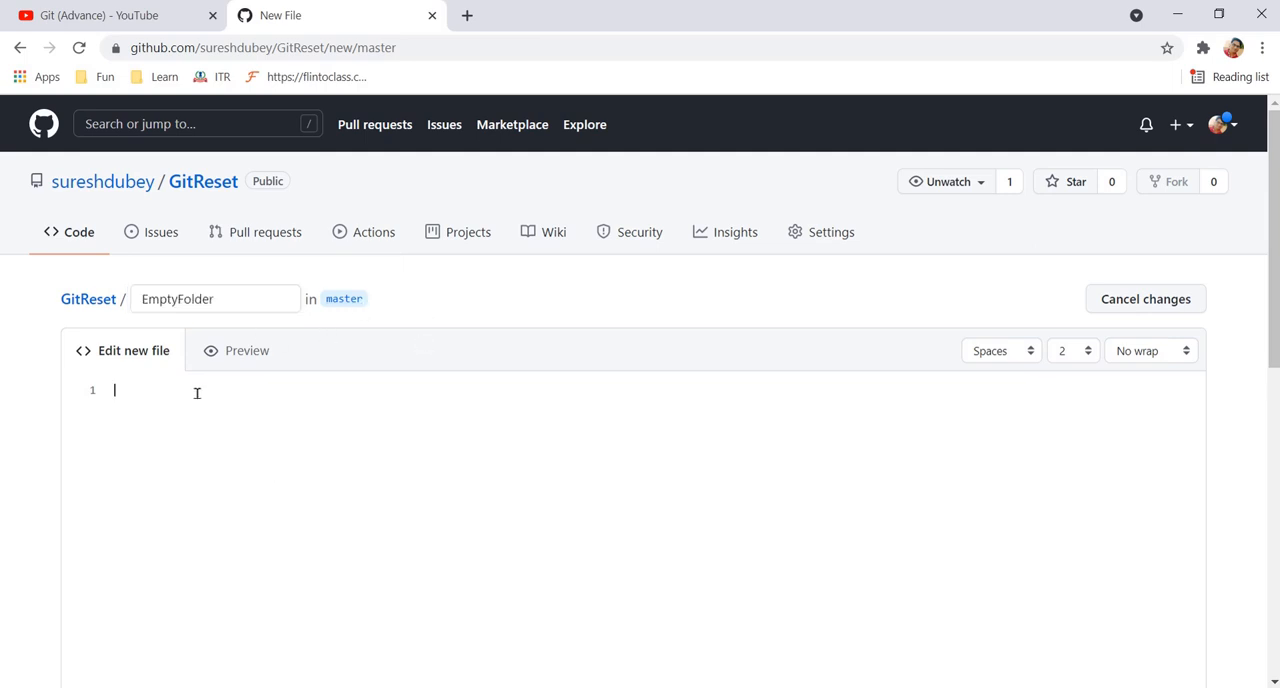
{"action": "type", "text": "Sample"}
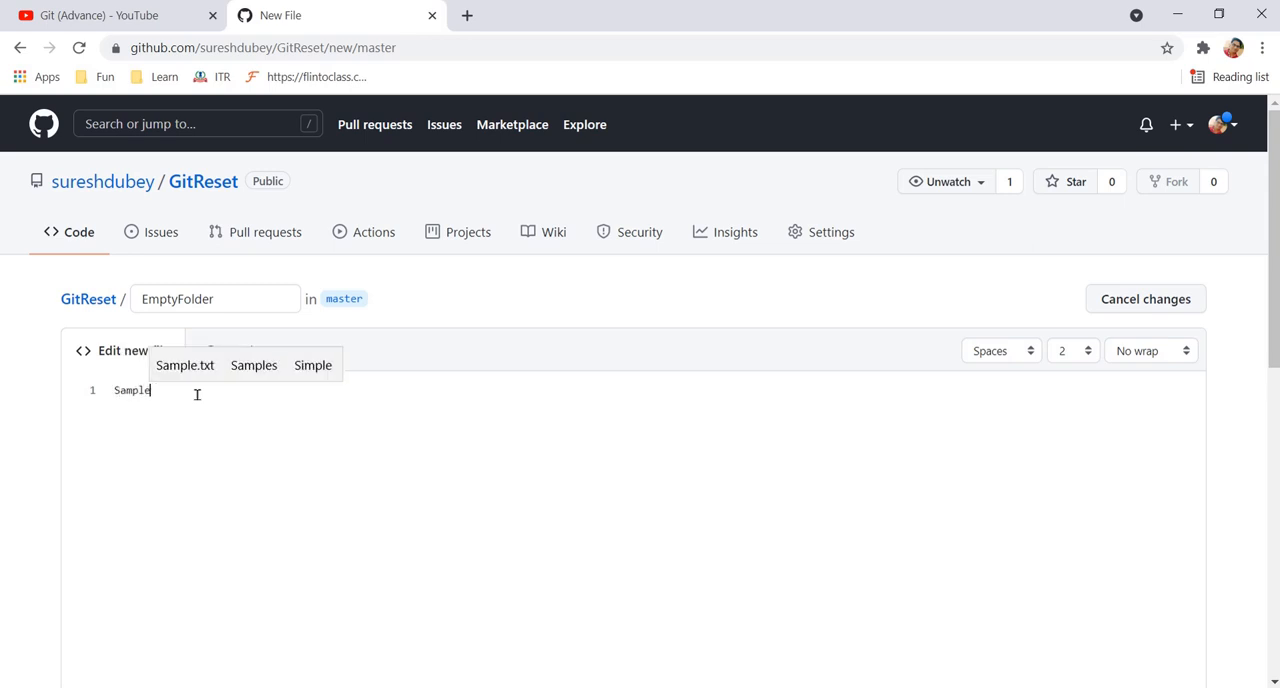
{"action": "type", "text": "content"}
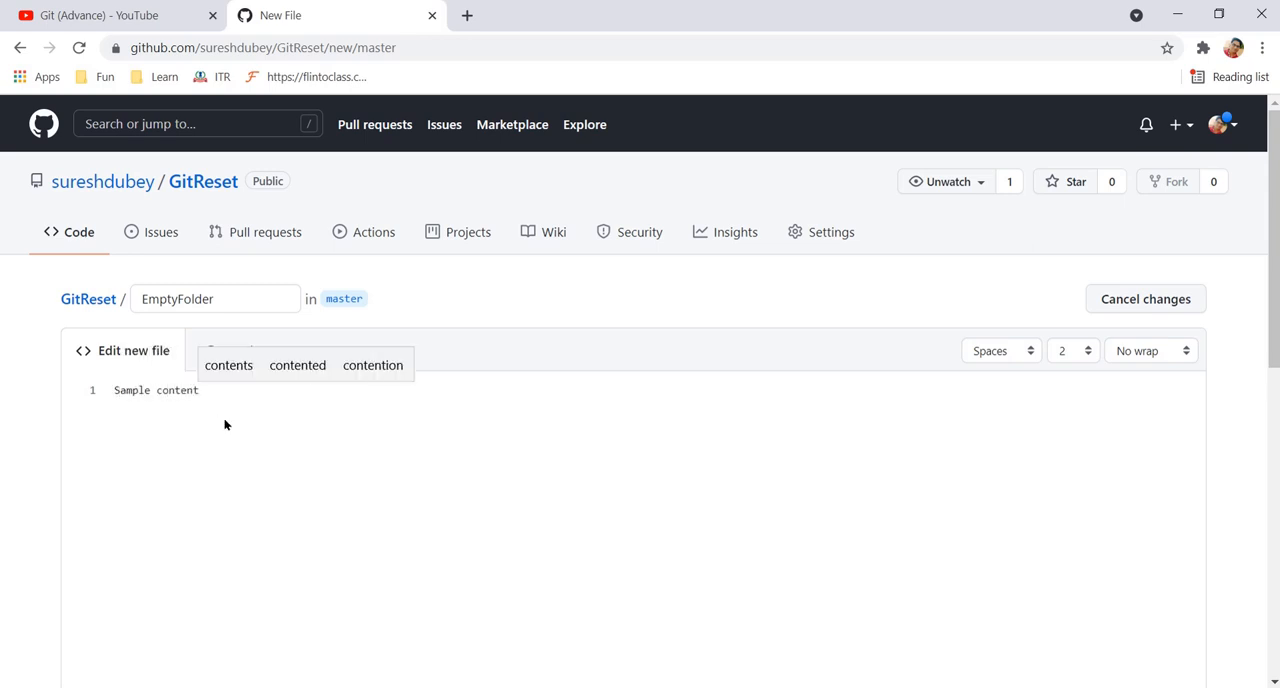
{"action": "scroll", "scroll_direction": "down", "scroll_amount": 3}
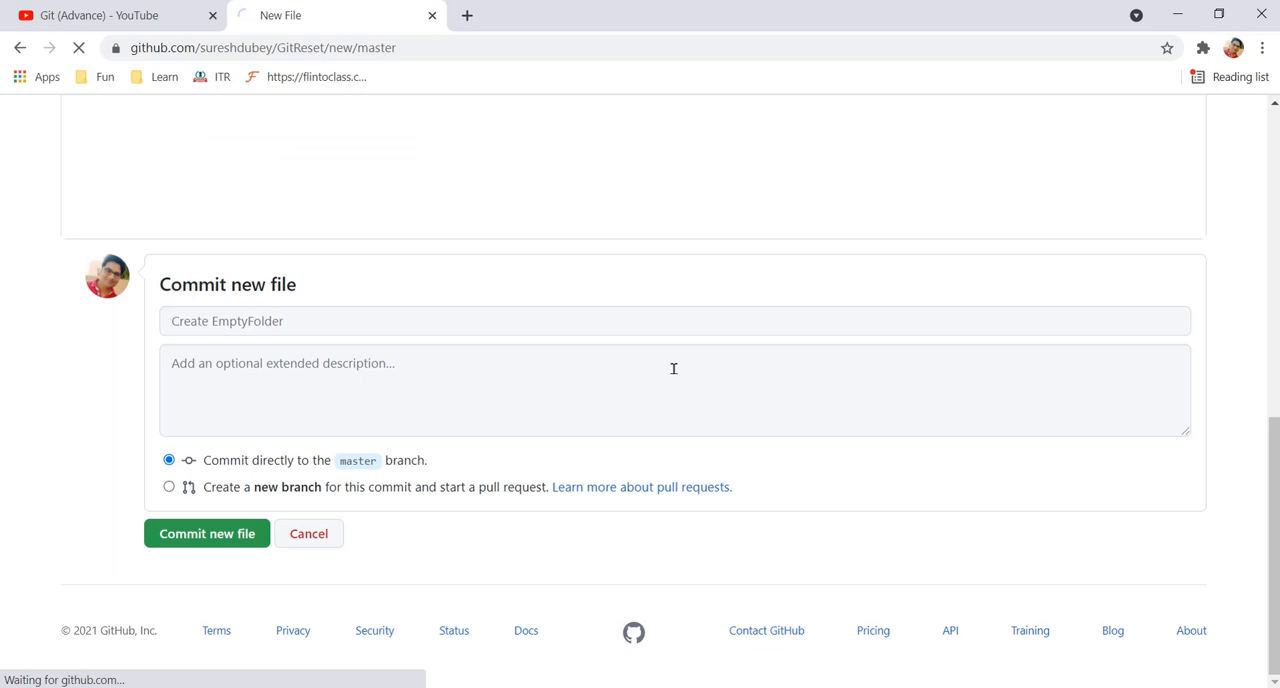
{"action": "left_click", "coordinate": [206, 532]}
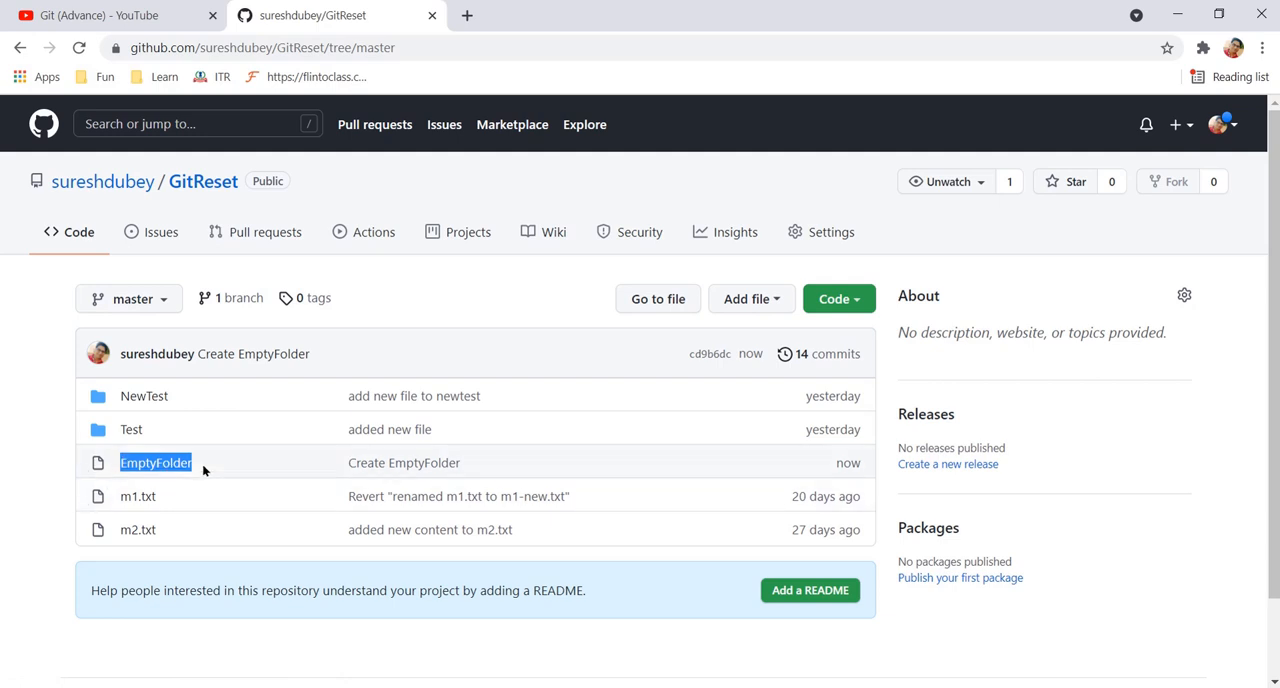
{"action": "mouse_move", "coordinate": [30, 464]}
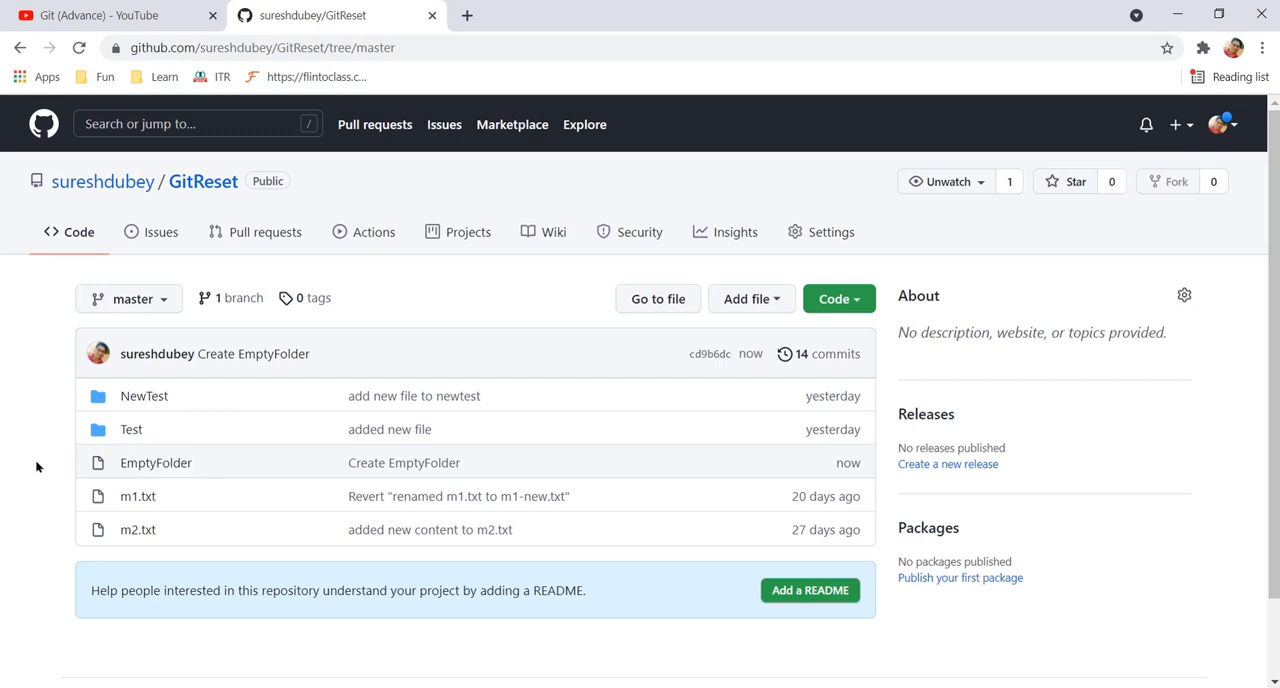
{"action": "mouse_move", "coordinate": [244, 462]}
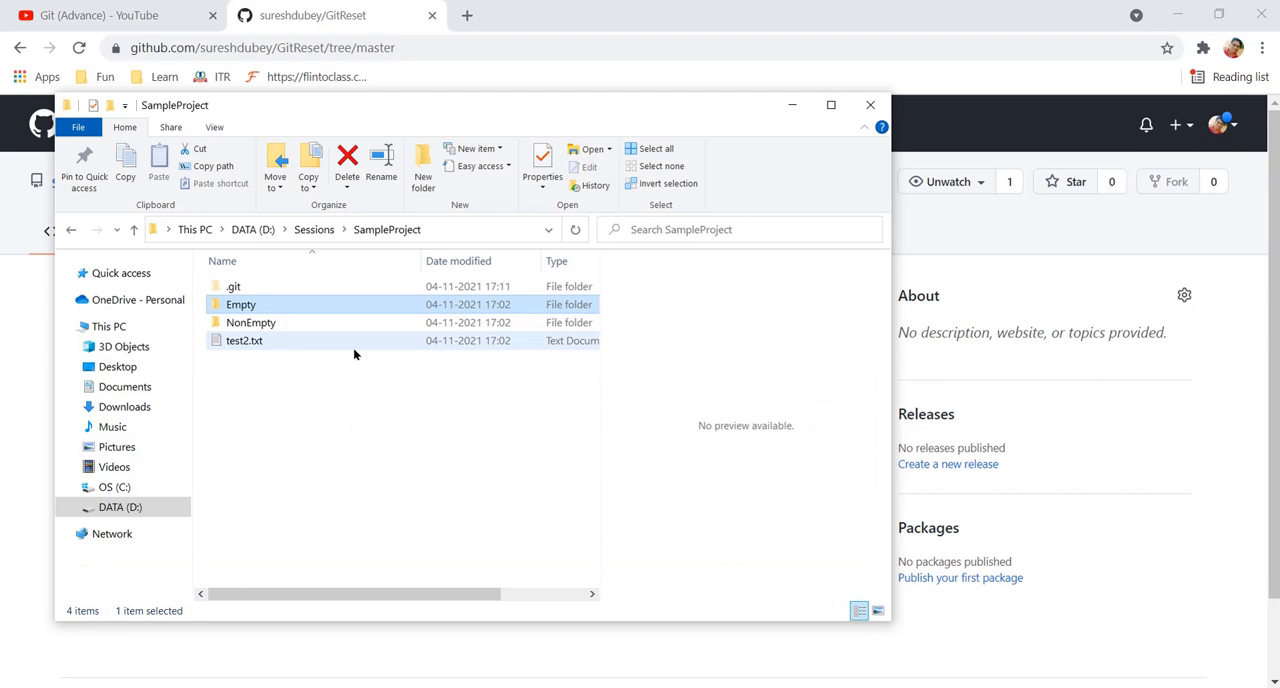
Step: Start a new file and set its path prefix to the folder NonEmpty/ after correcting a typo
{"action": "double_click", "coordinate": [240, 304]}
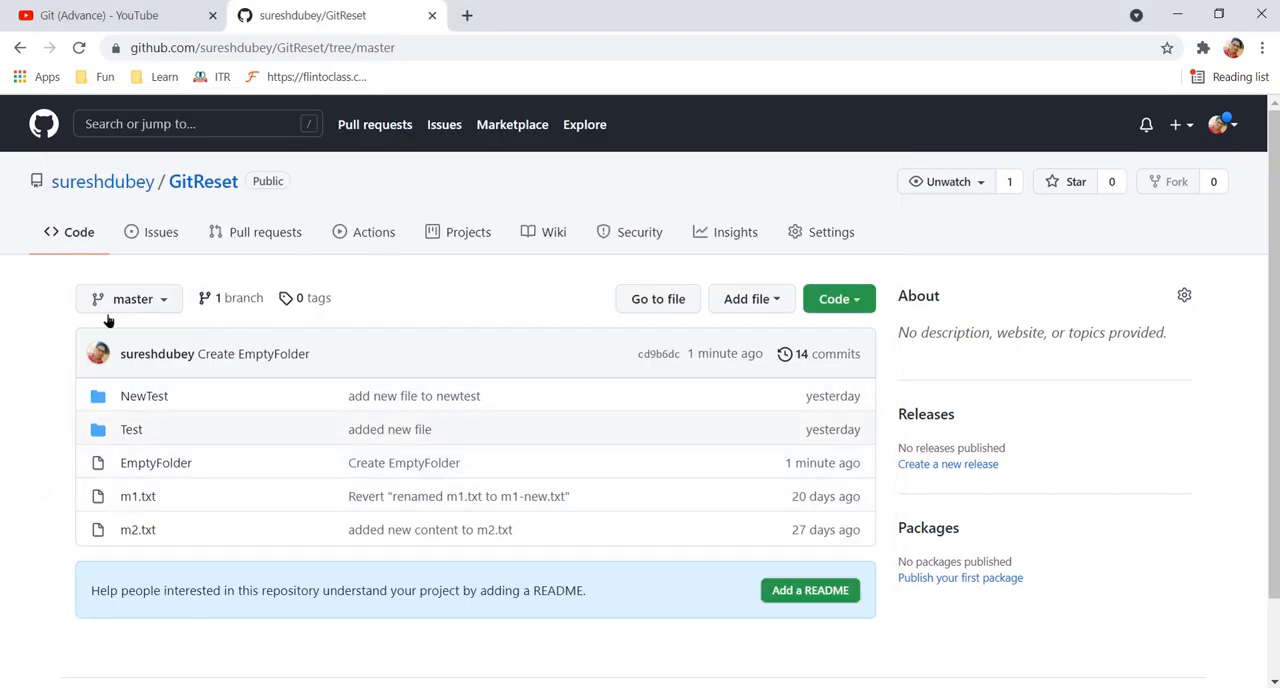
{"action": "mouse_move", "coordinate": [250, 444]}
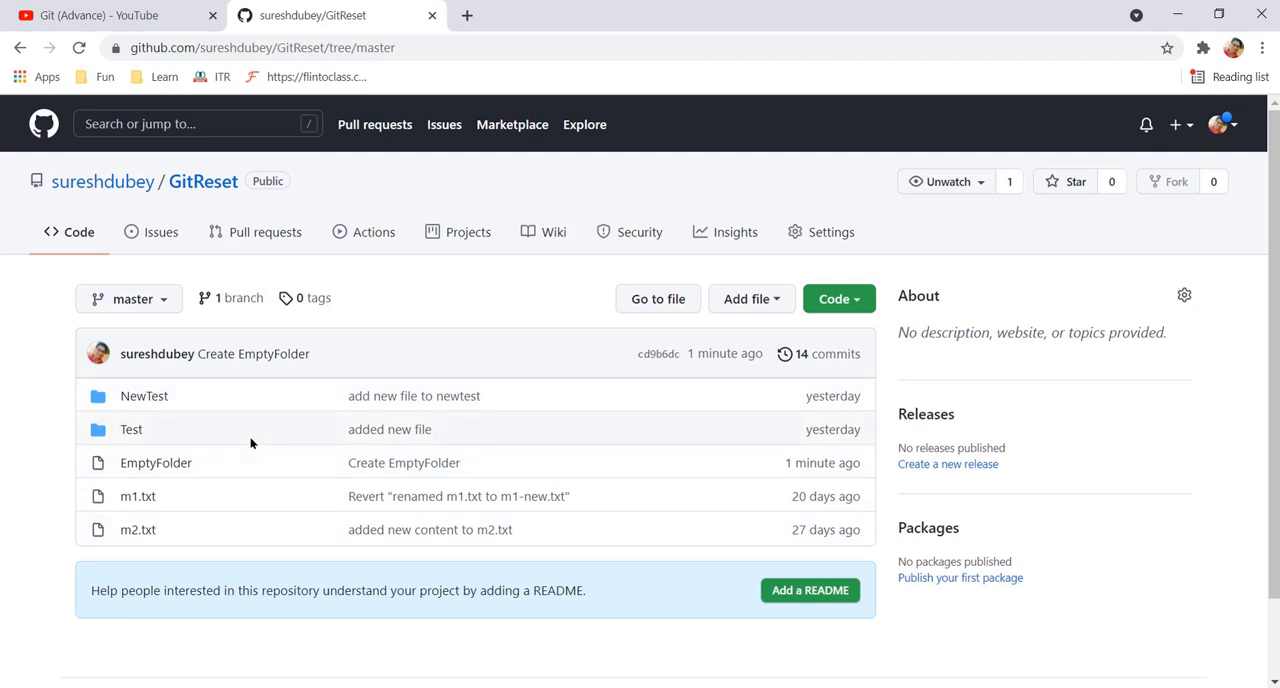
{"action": "left_click", "coordinate": [752, 298]}
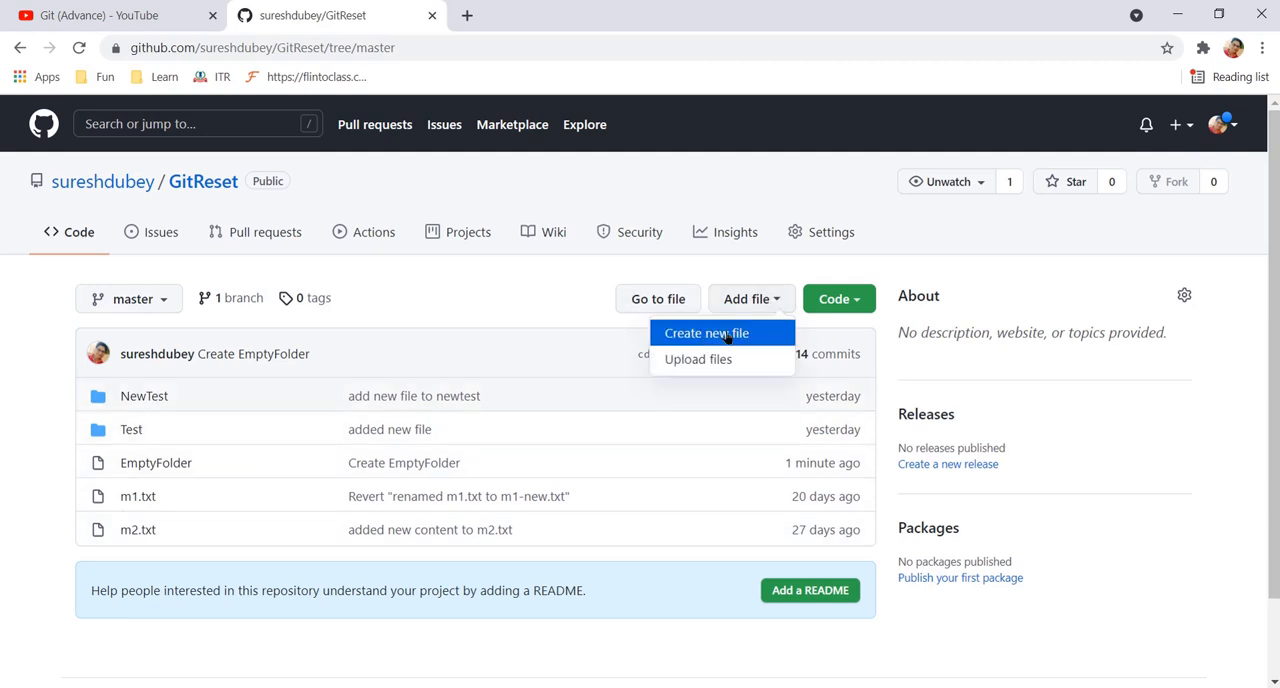
{"action": "left_click", "coordinate": [706, 332]}
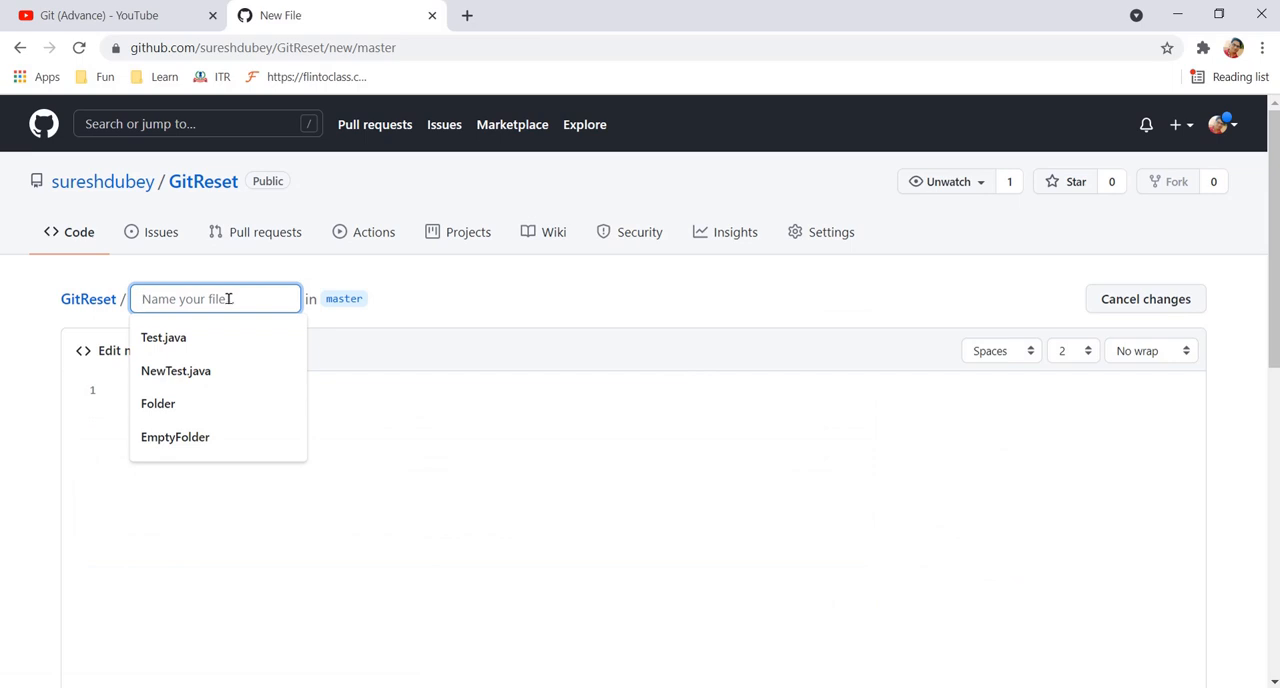
{"action": "type", "text": "Noe"}
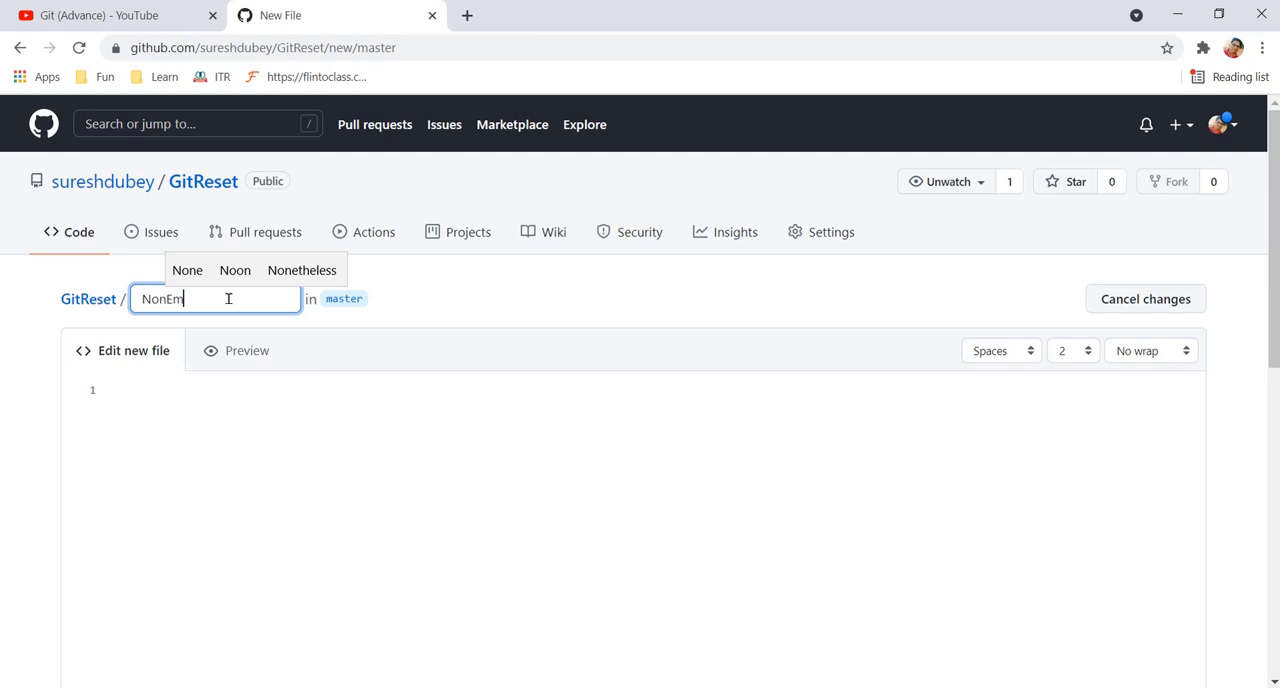
{"action": "type", "text": "pty"}
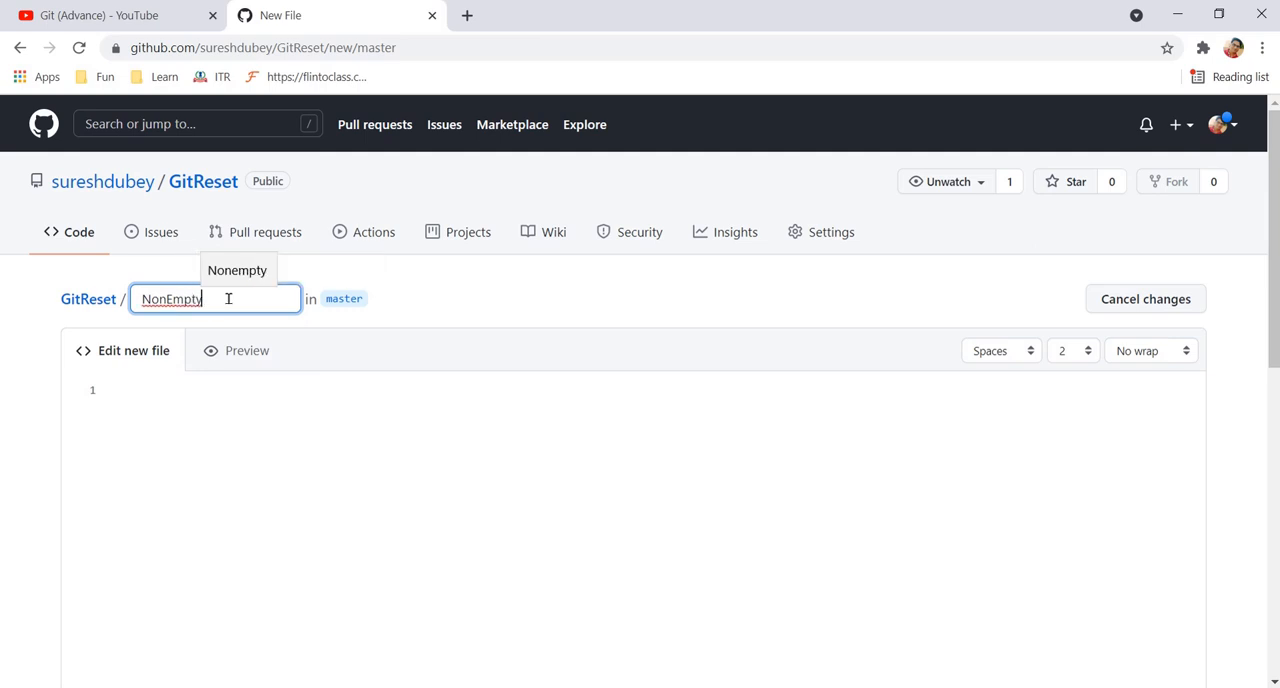
{"action": "double_click", "coordinate": [170, 298]}
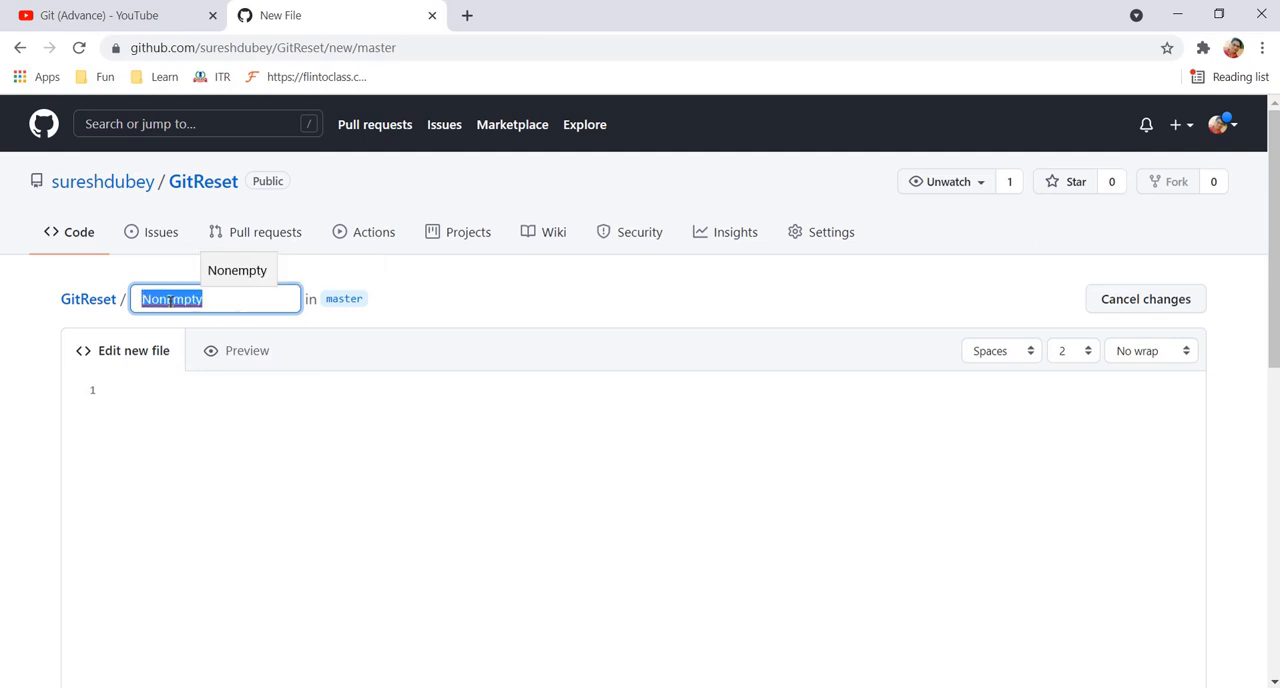
{"action": "type", "text": "NonEmpty"}
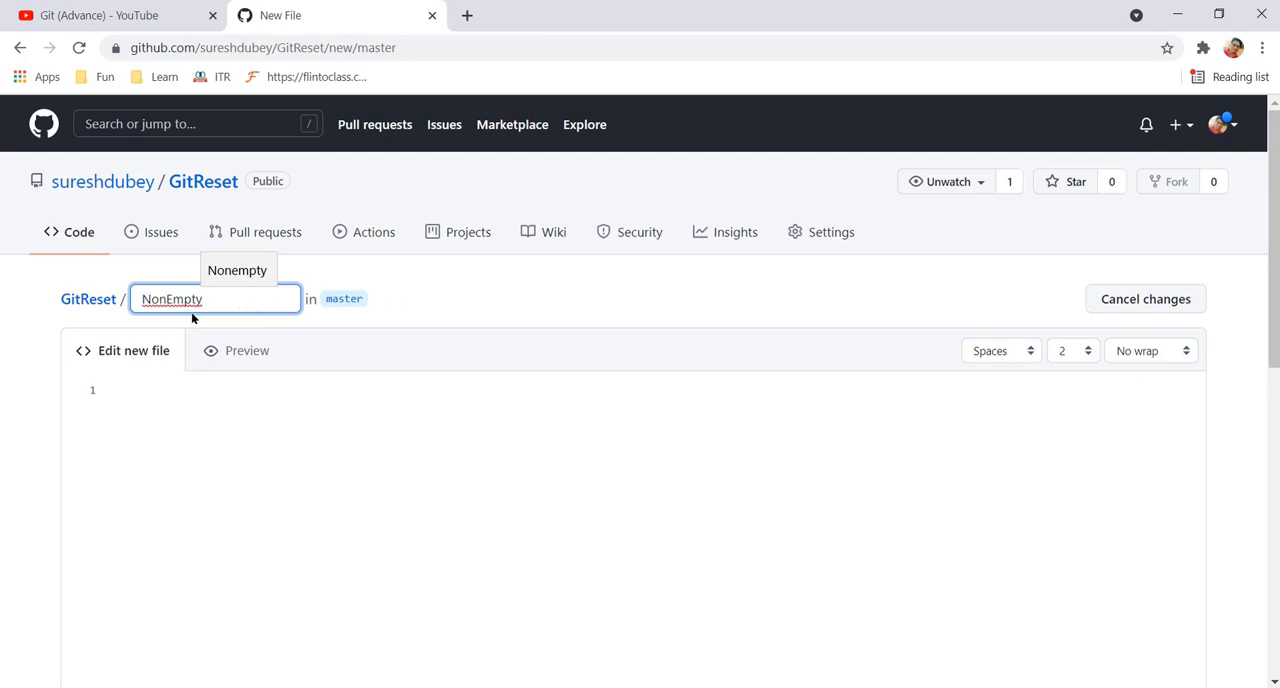
{"action": "left_click", "coordinate": [210, 300]}
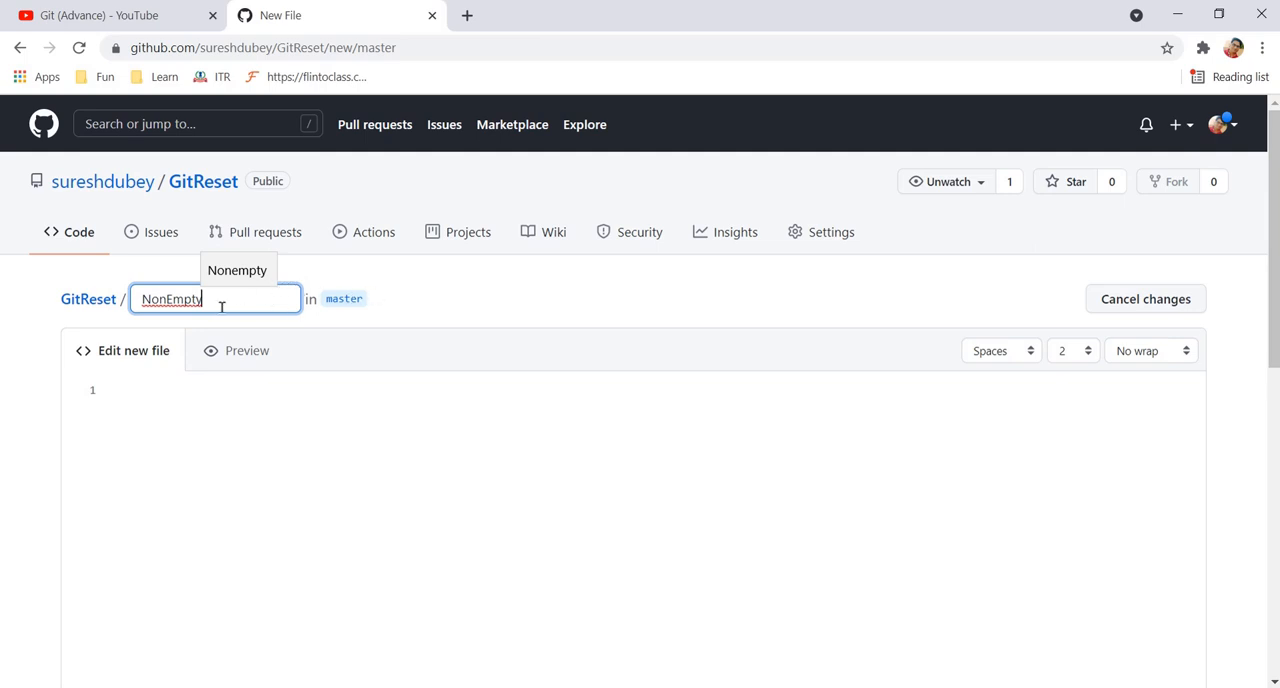
{"action": "mouse_move", "coordinate": [378, 272]}
{"action": "type", "text": "/"}
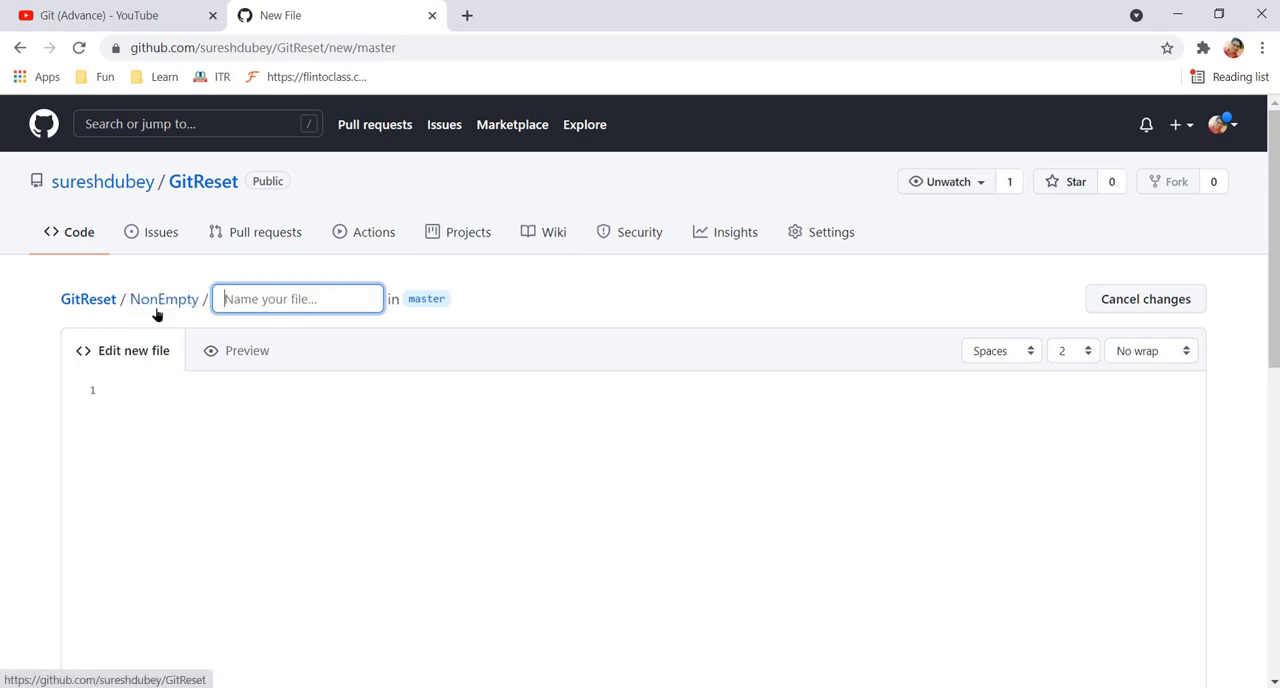
Step: Name the file test.txt inside NonEmpty and commit it to the repository
{"action": "left_click", "coordinate": [296, 298]}
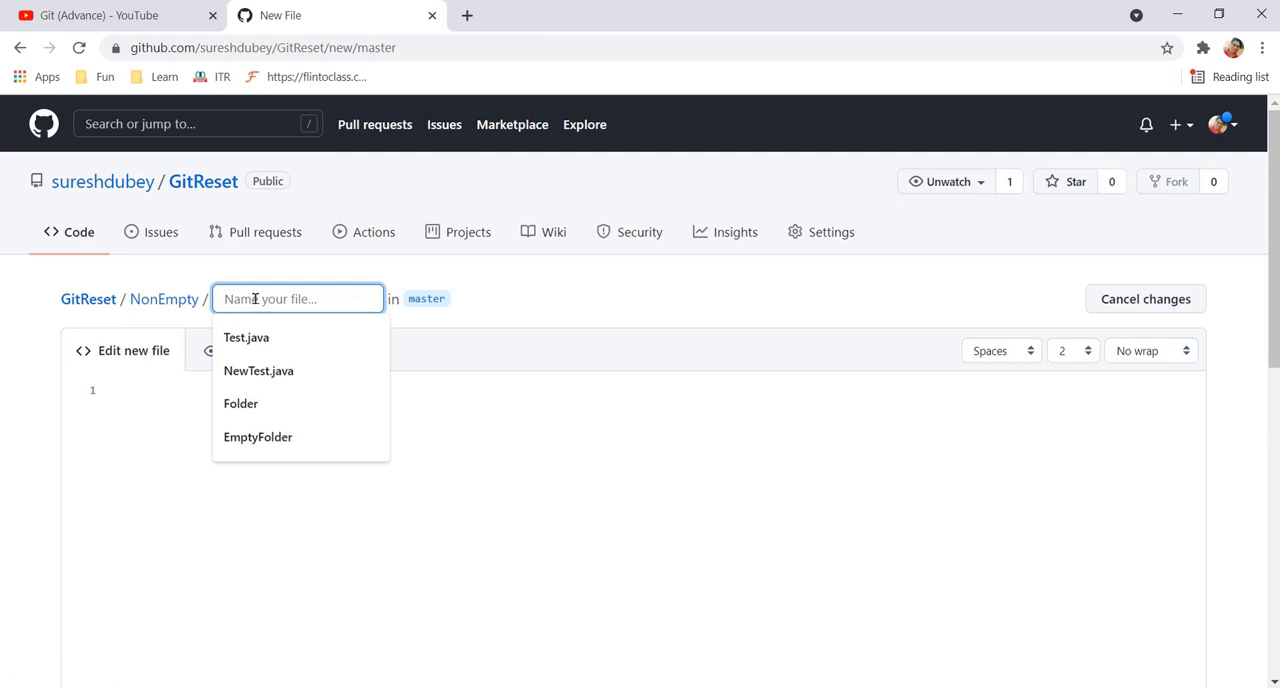
{"action": "type", "text": "test.txt"}
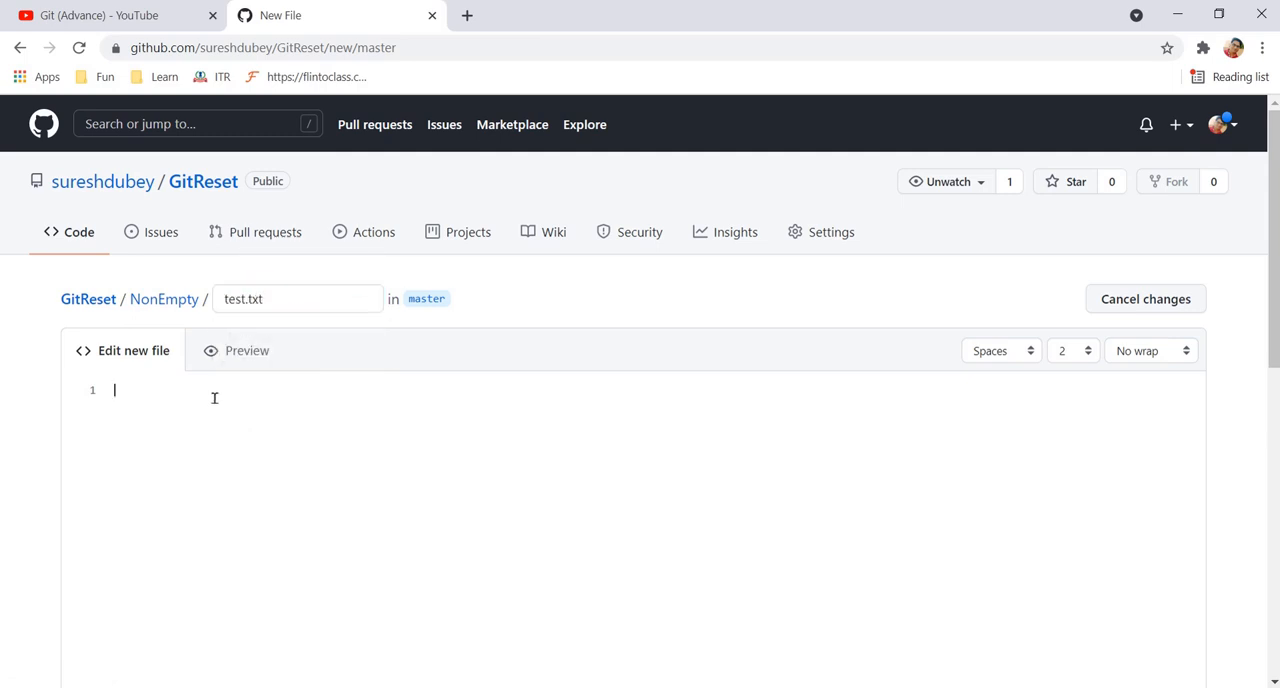
{"action": "scroll", "scroll_direction": "down", "scroll_amount": 3}
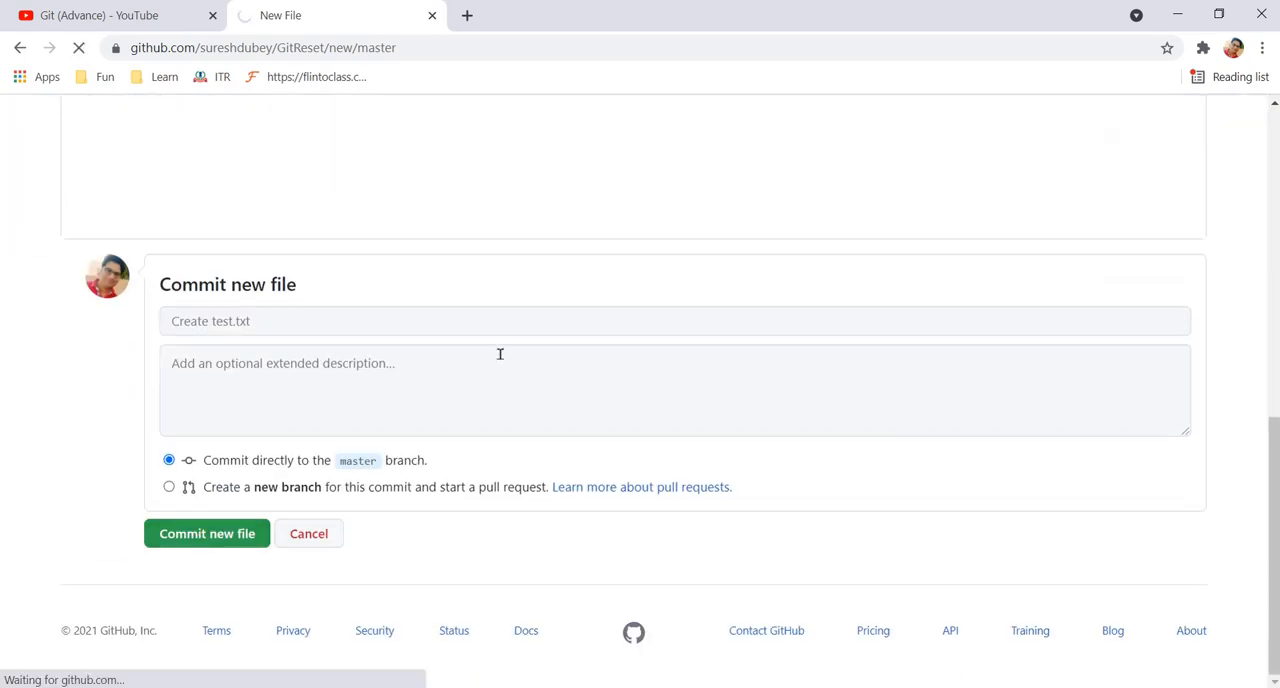
{"action": "left_click", "coordinate": [206, 532]}
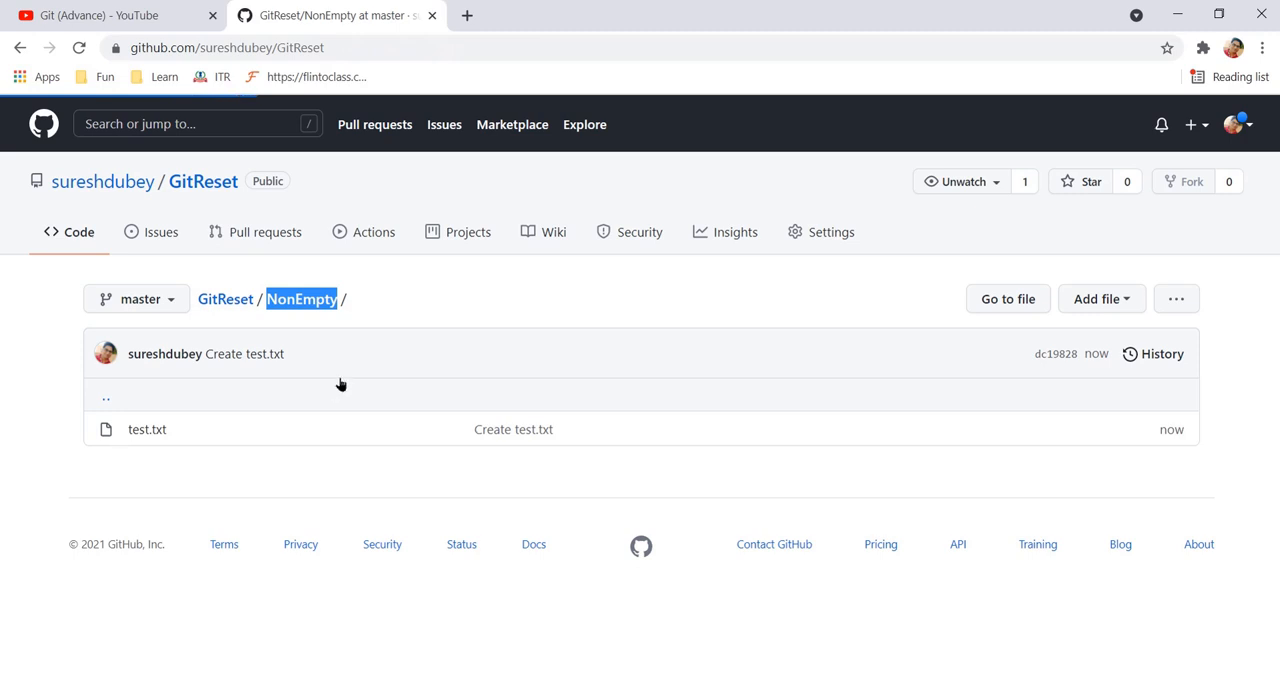
Step: View NonEmpty on GitHub, then bring the SampleProject Explorer window and Git Bash status forward
{"action": "left_click", "coordinate": [224, 300]}
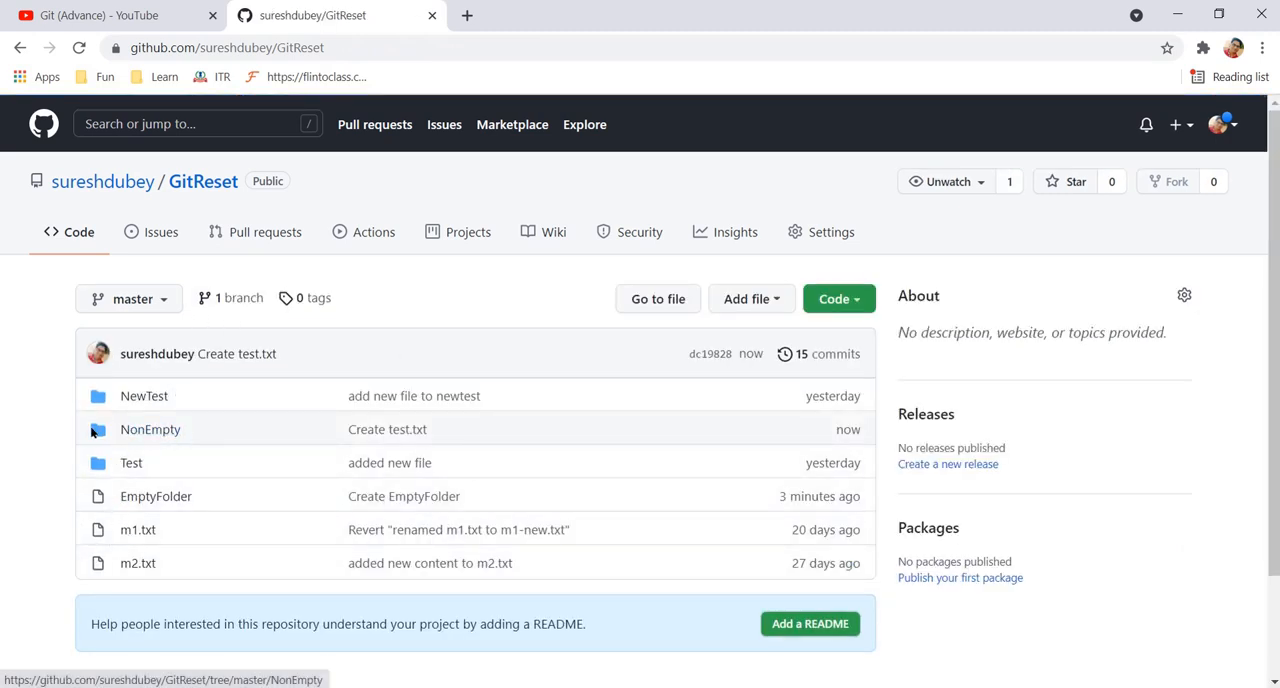
{"action": "mouse_move", "coordinate": [150, 428]}
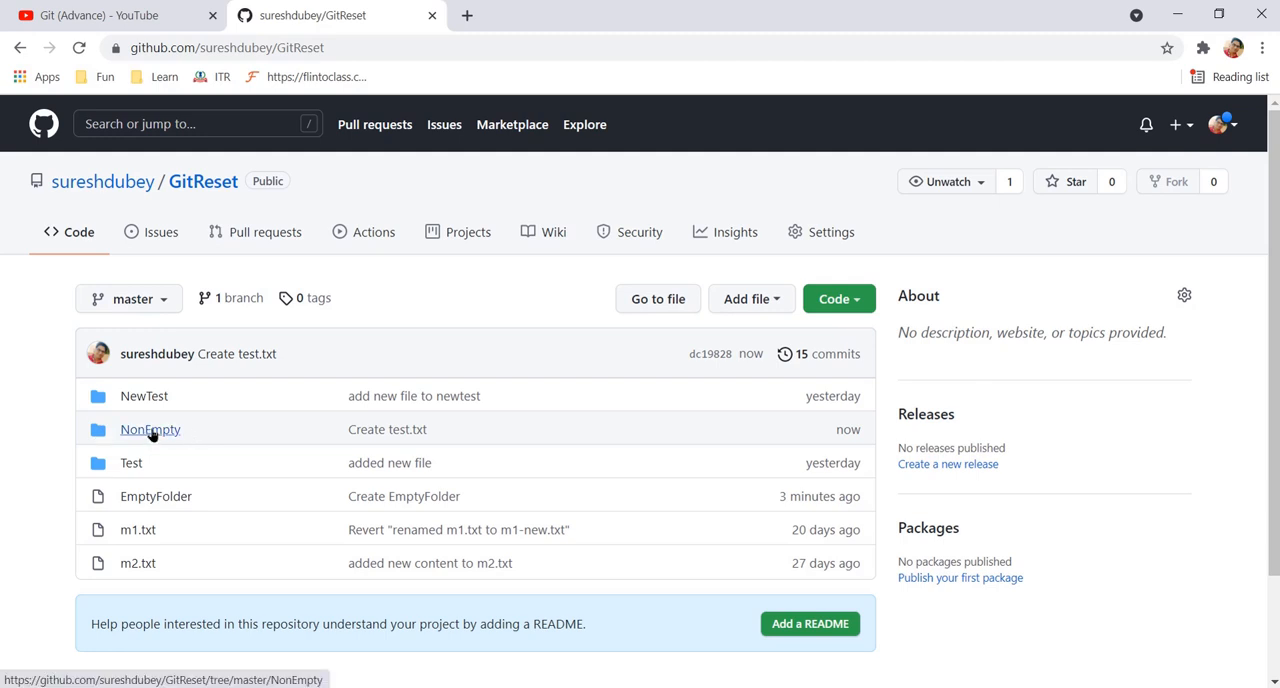
{"action": "left_click", "coordinate": [150, 428]}
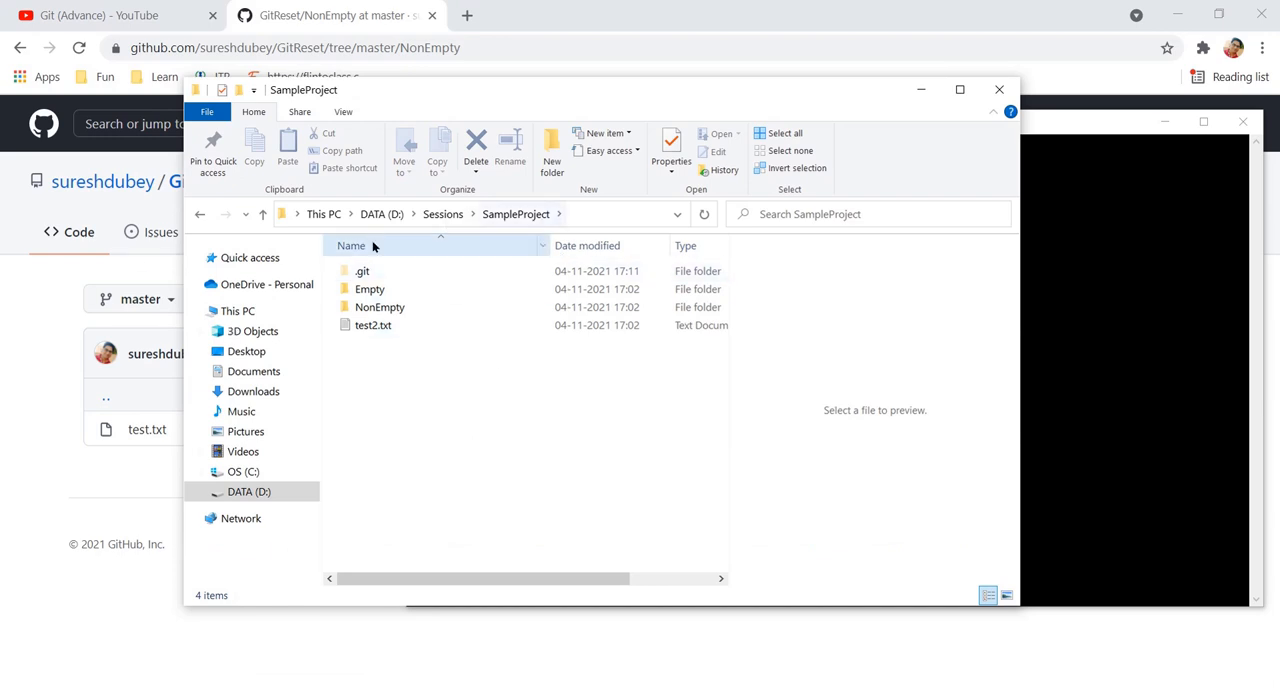
{"action": "left_click", "coordinate": [380, 308]}
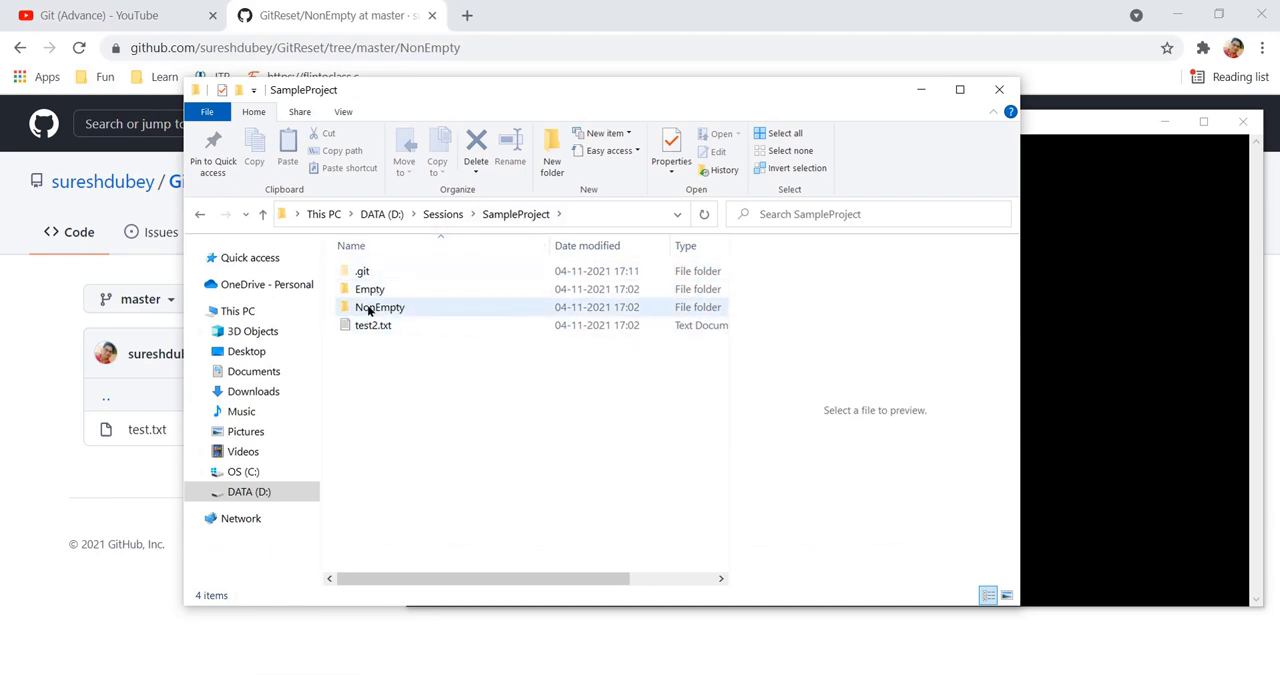
{"action": "left_click", "coordinate": [604, 212]}
{"action": "type", "text": "git status"}
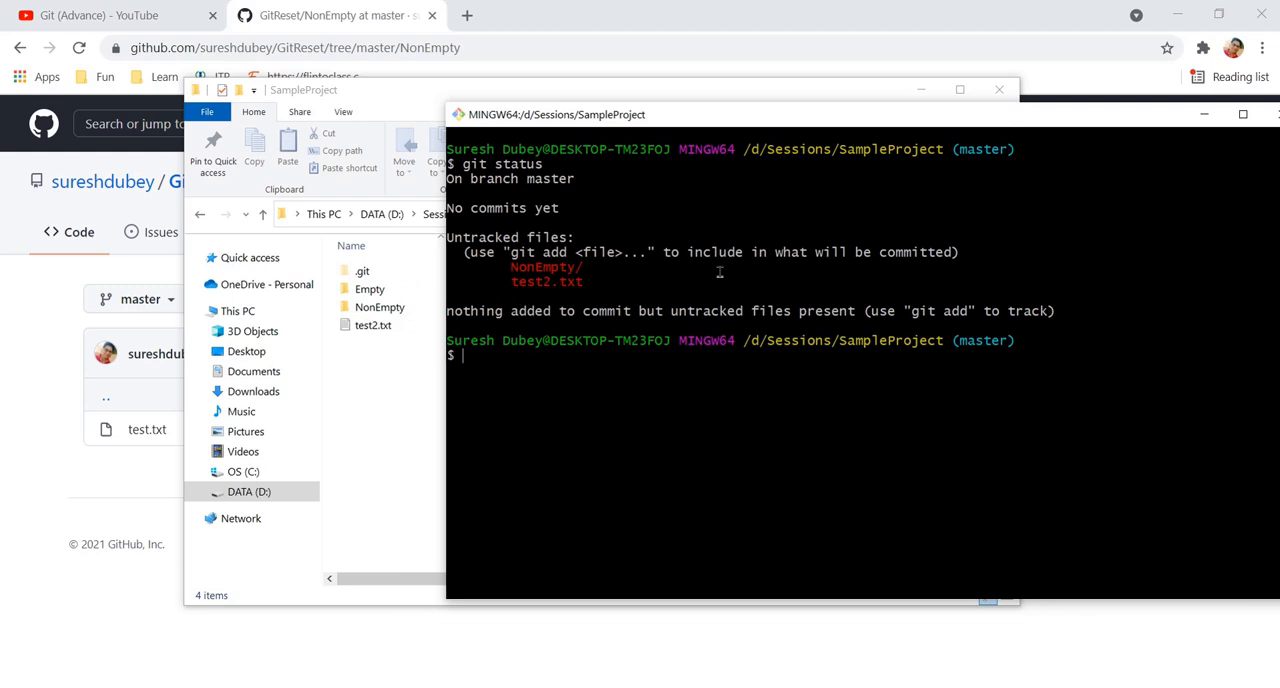
{"action": "mouse_move", "coordinate": [596, 288]}
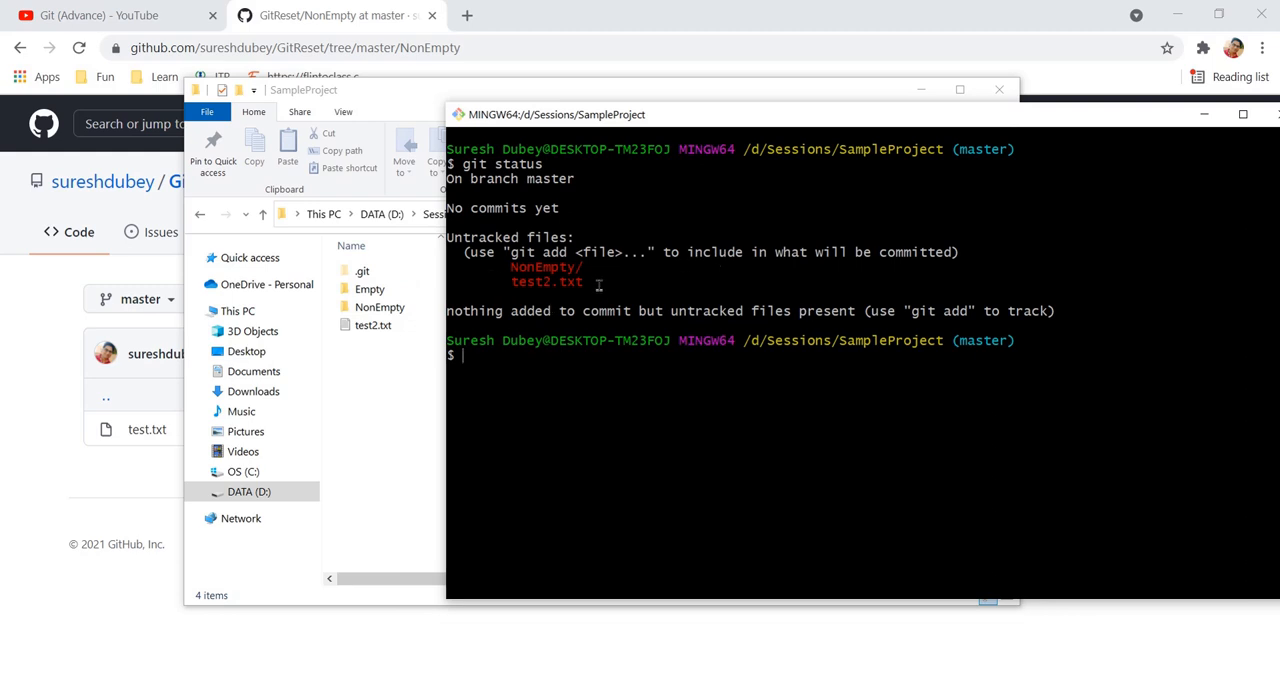
Step: Focus the Git Bash terminal showing NonEmpty/ and test2.txt untracked, Empty absent
{"action": "left_click", "coordinate": [304, 90]}
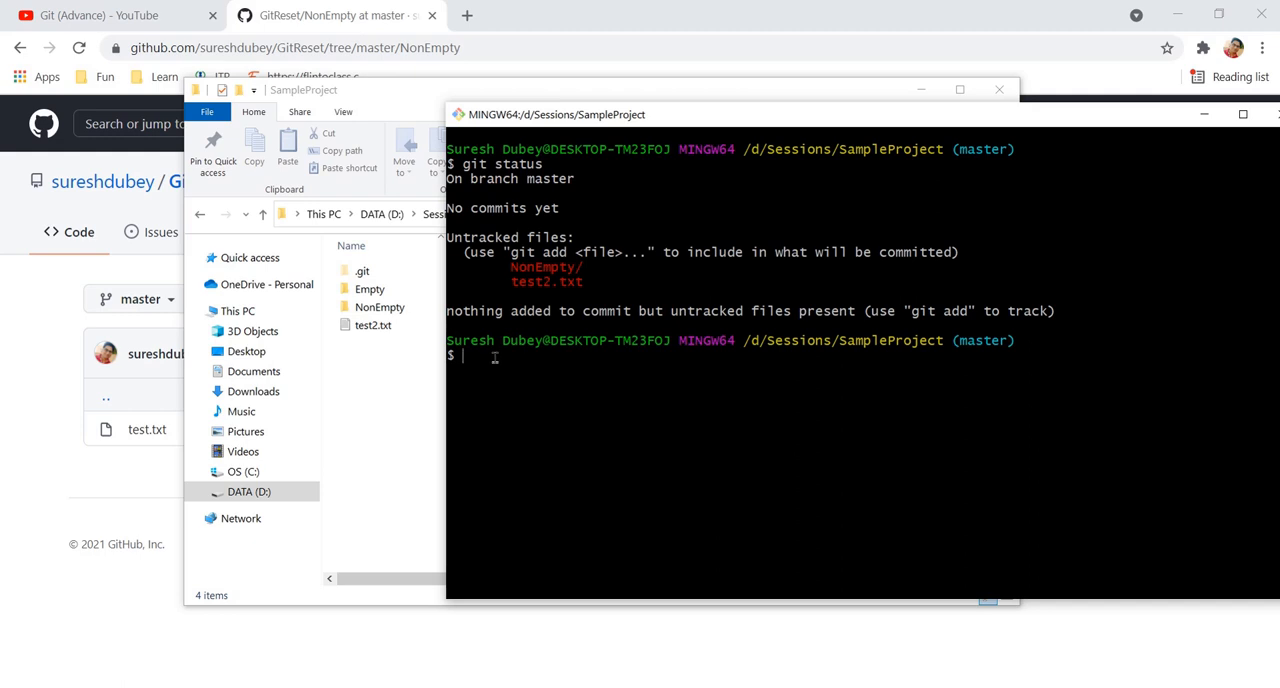
{"action": "mouse_move", "coordinate": [490, 356]}
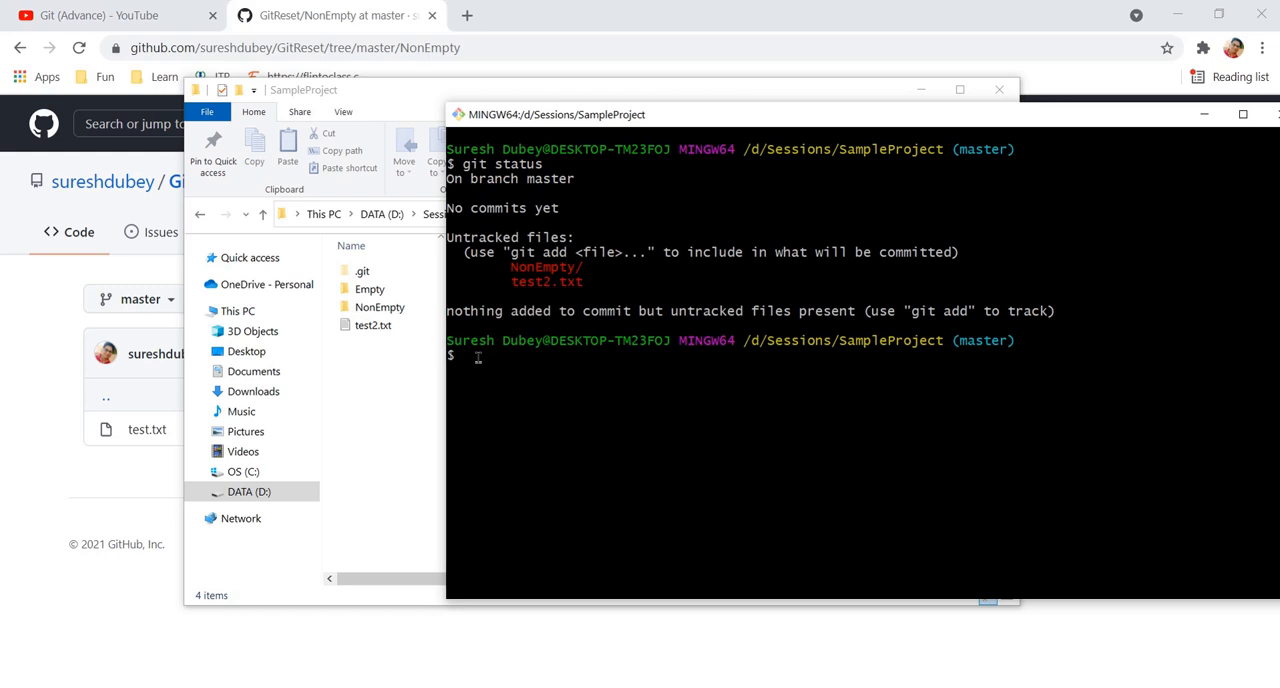
{"action": "mouse_move", "coordinate": [490, 358]}
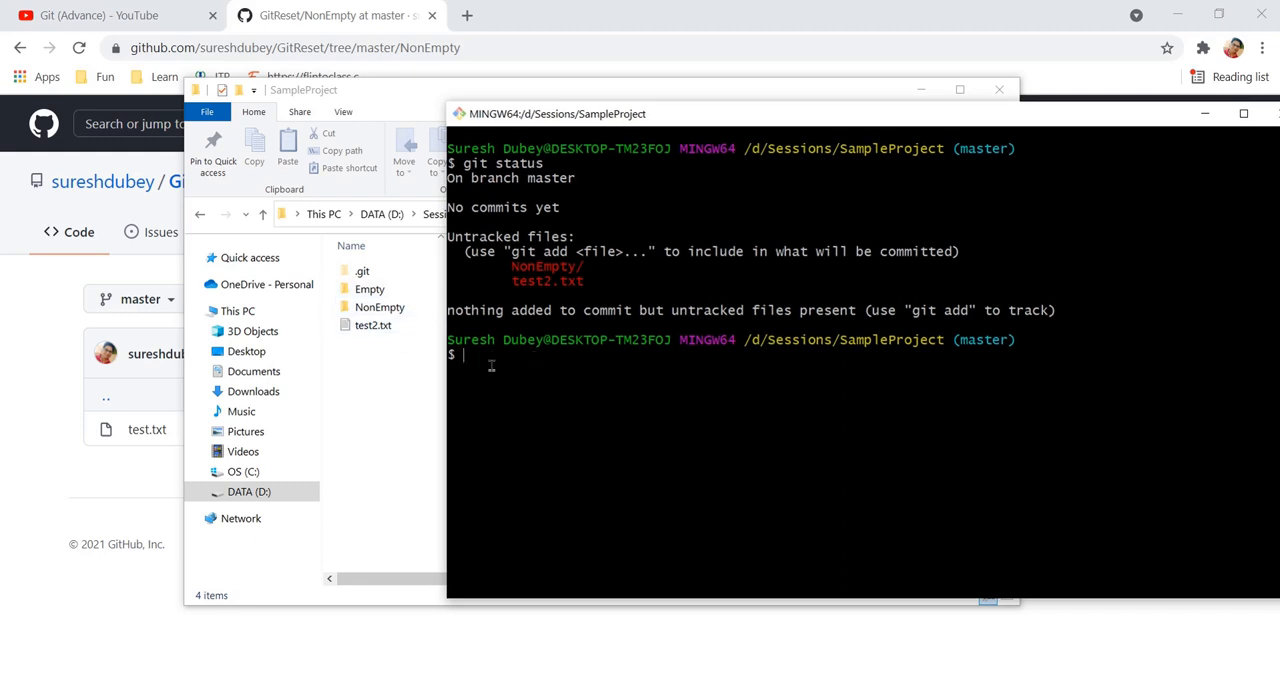
Step: cd into Empty and create an empty .gitkeep placeholder with touch, verified via ls
{"action": "left_click", "coordinate": [370, 288]}
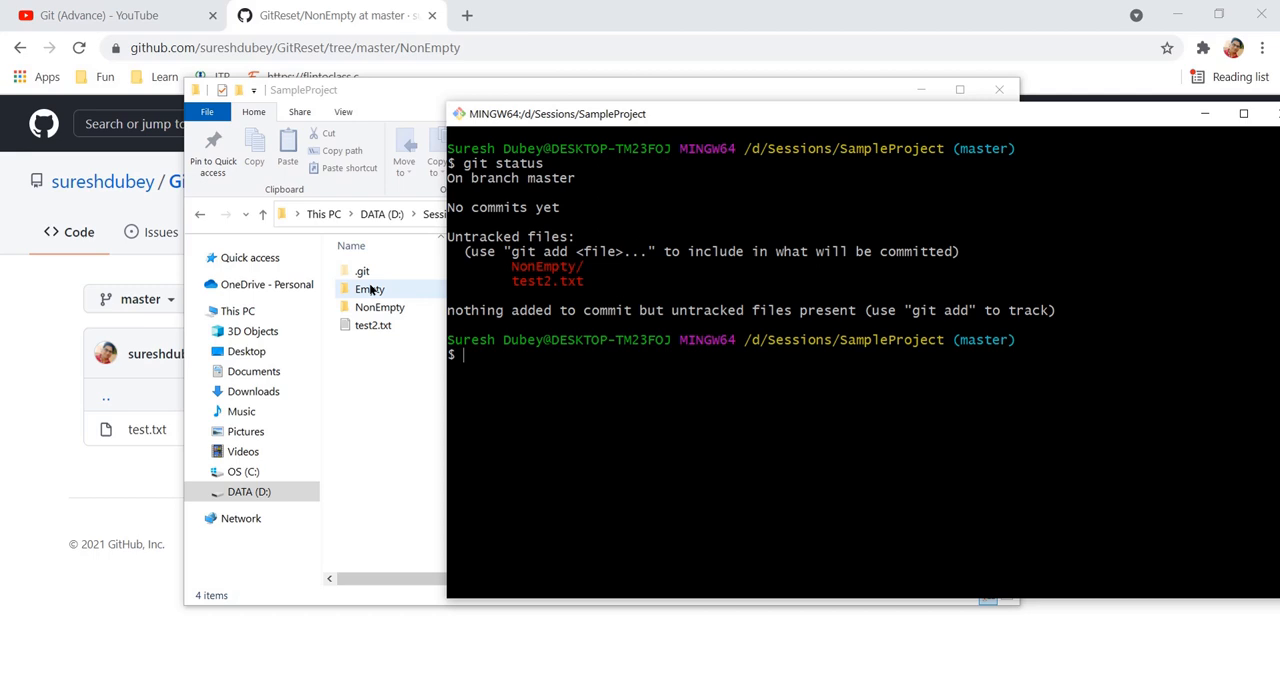
{"action": "type", "text": "c"}
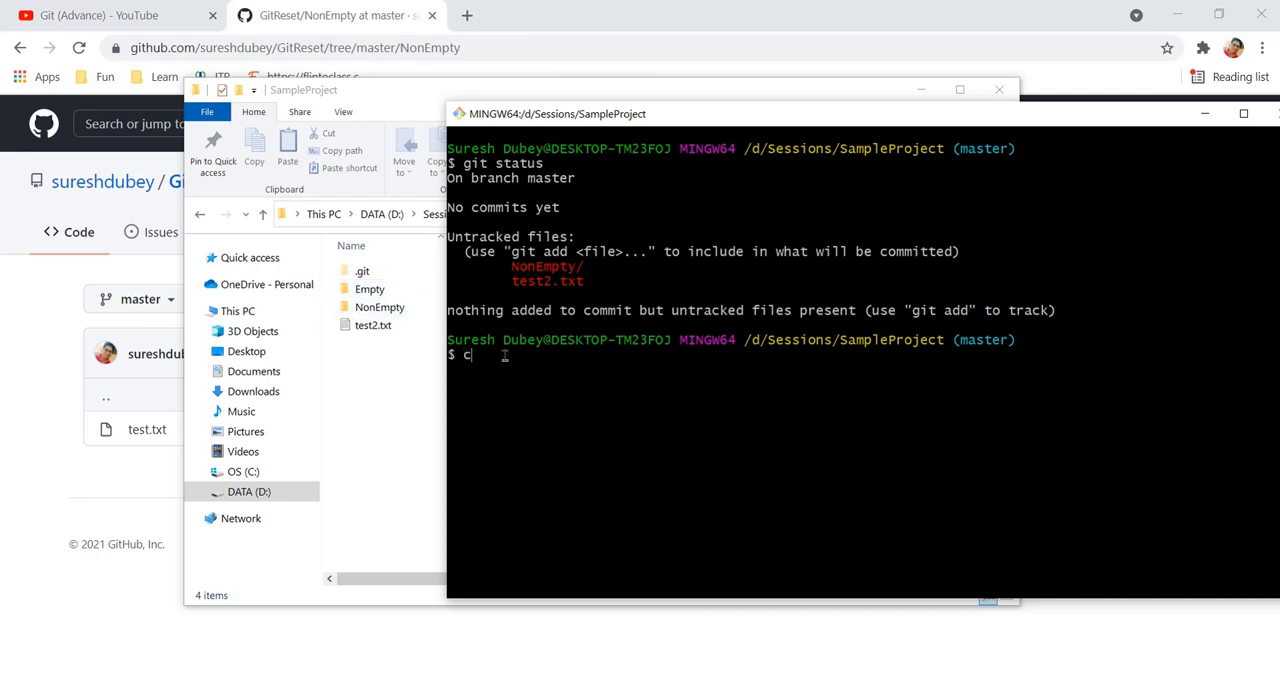
{"action": "type", "text": "d Empty/"}
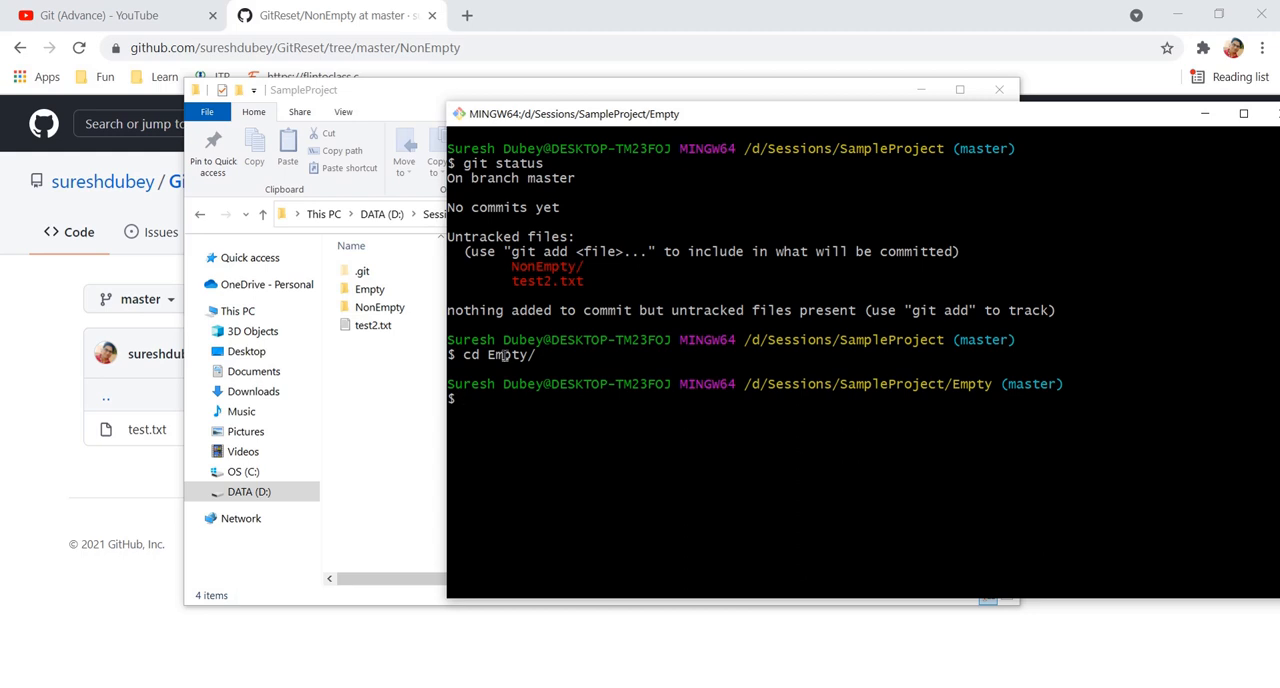
{"action": "type", "text": "touch"}
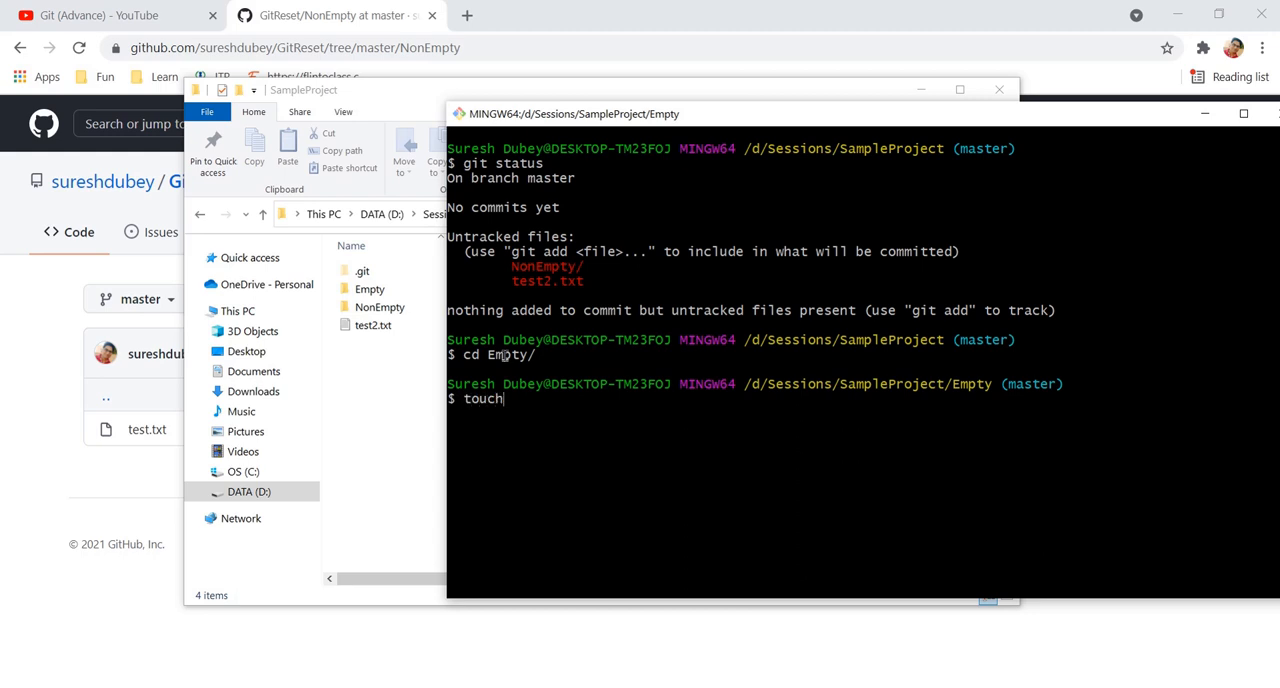
{"action": "type", "text": ".gitkeep"}
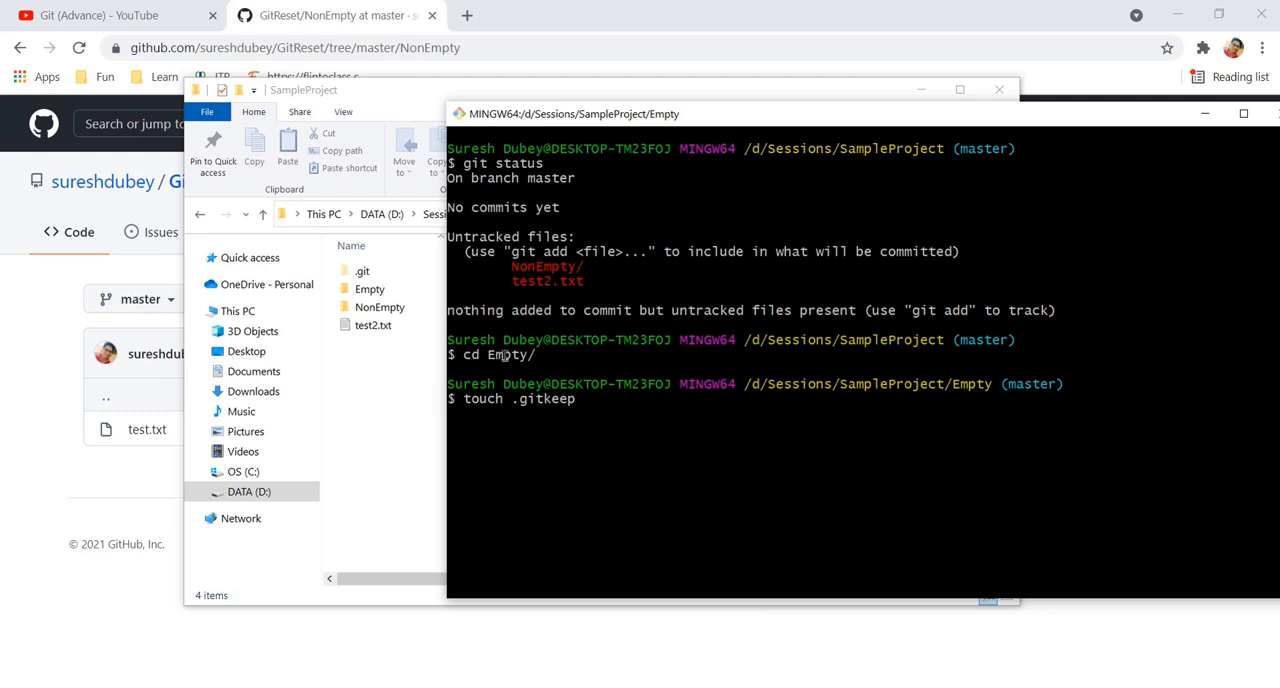
{"action": "type", "text": ".keep"}
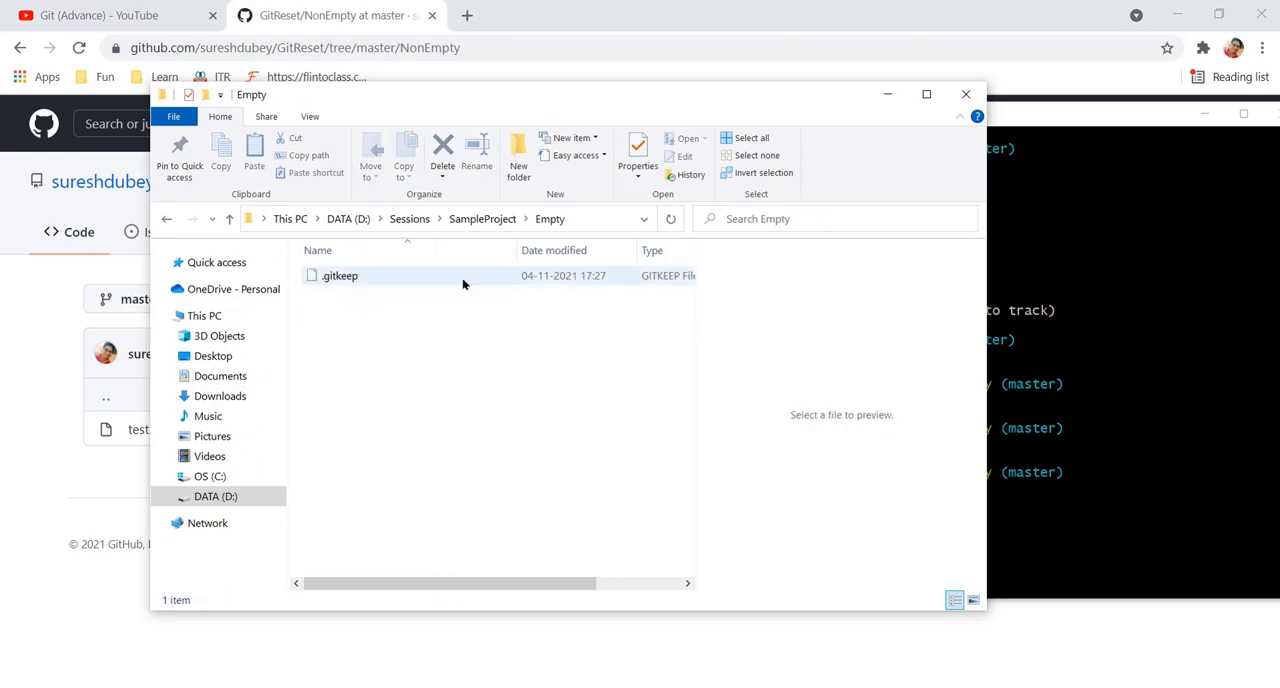
{"action": "mouse_move", "coordinate": [550, 272]}
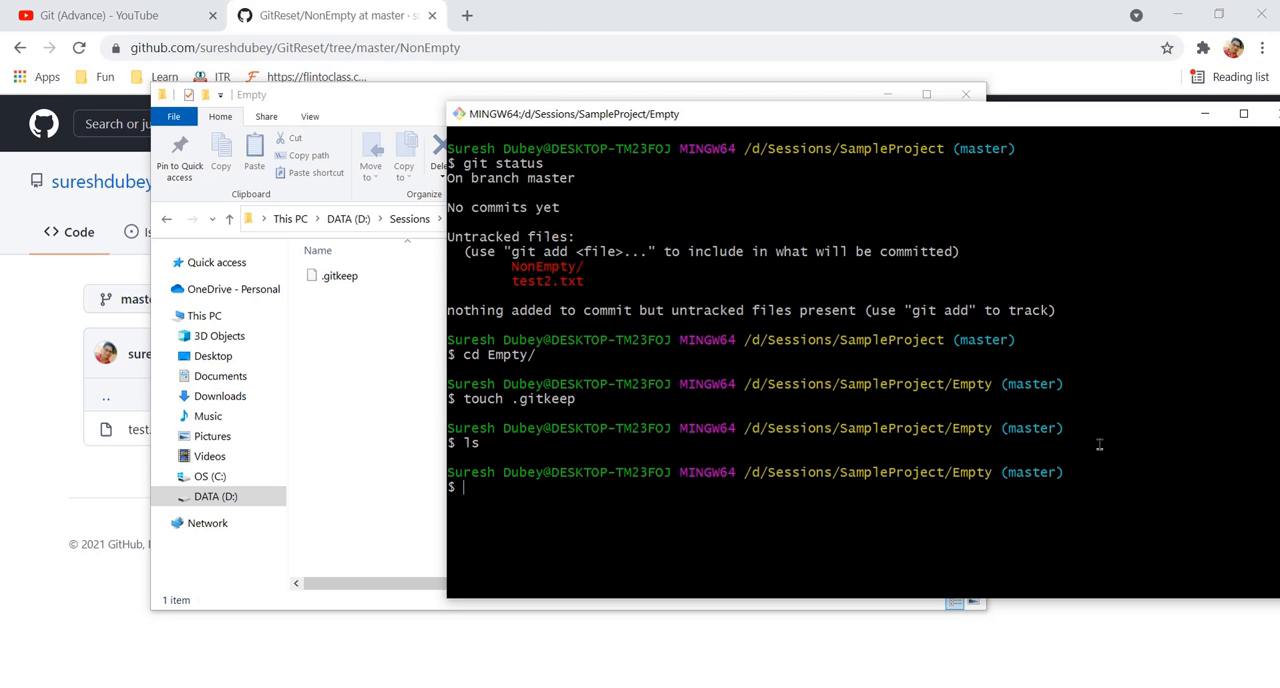
Step: Check status, cd back up, then git add . so Empty/.gitkeep, NonEmpty/test1.txt and test2.txt are staged
{"action": "type", "text": "git status"}
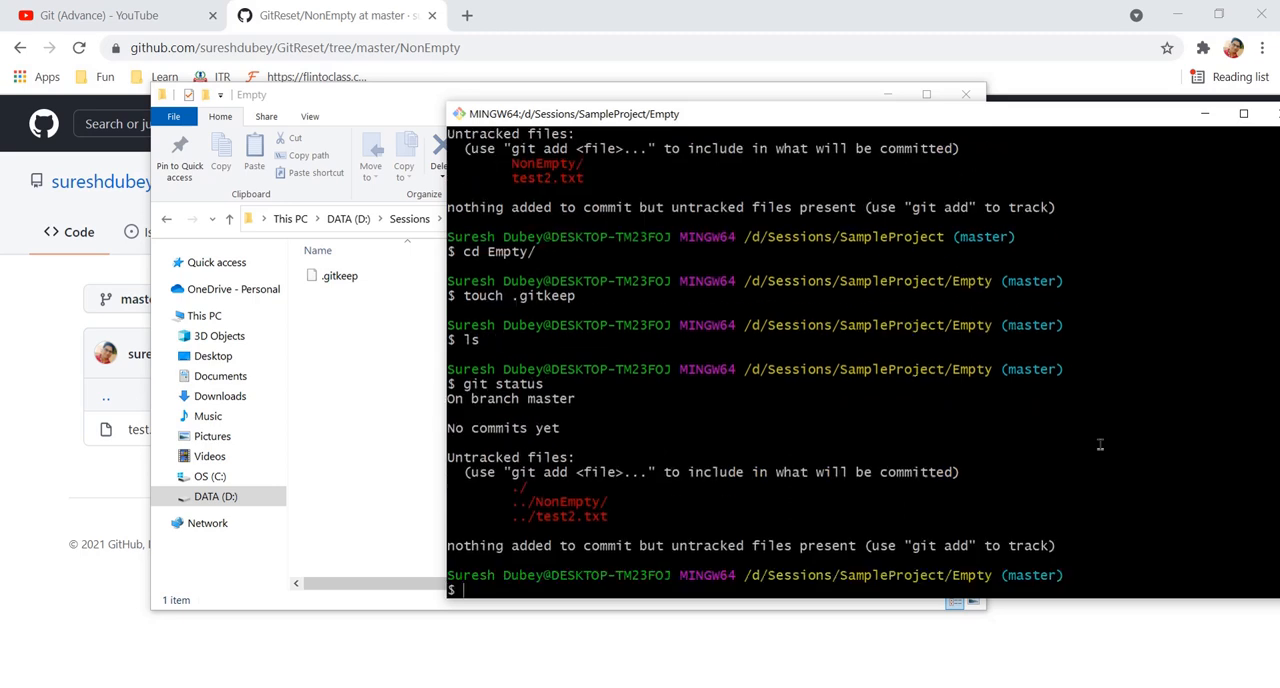
{"action": "mouse_move", "coordinate": [436, 504]}
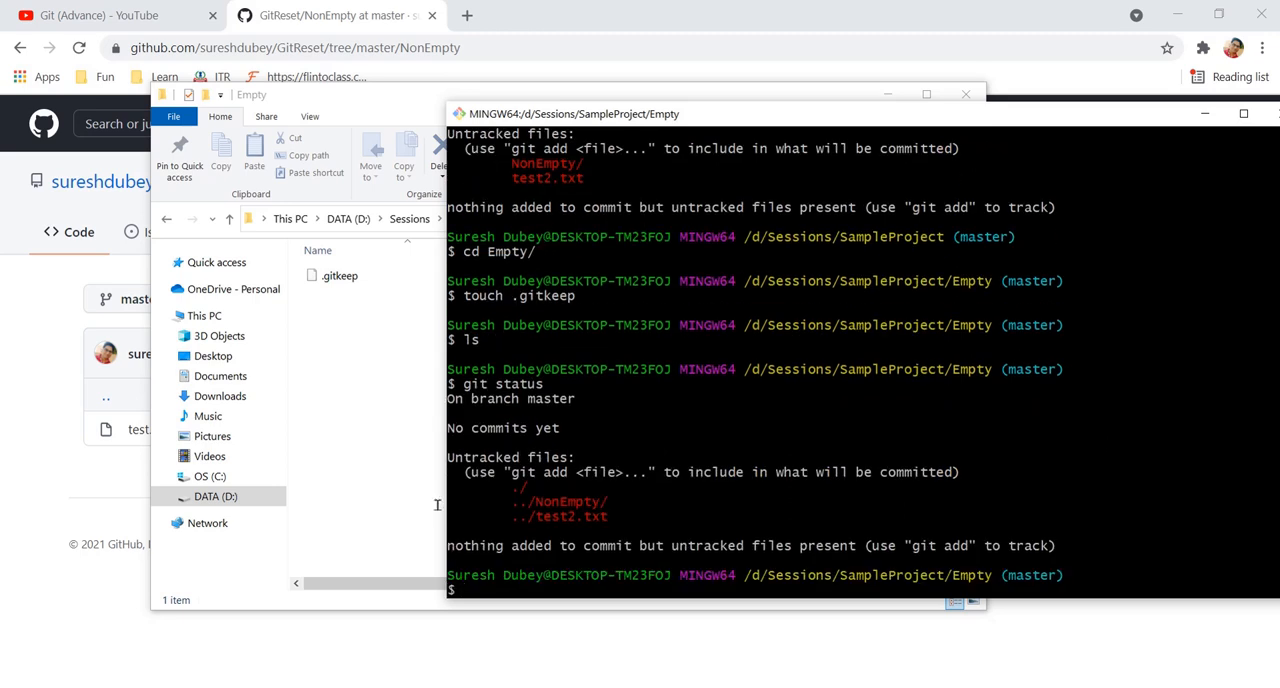
{"action": "type", "text": "cd .."}
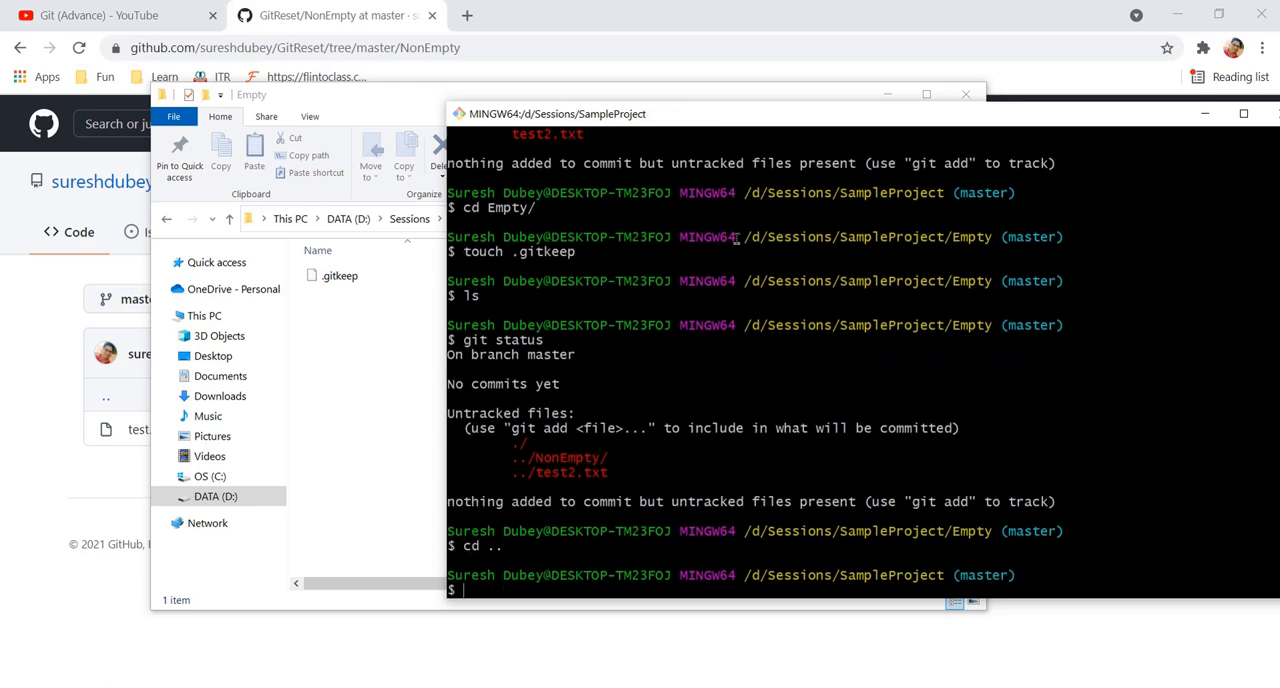
{"action": "type", "text": "git status"}
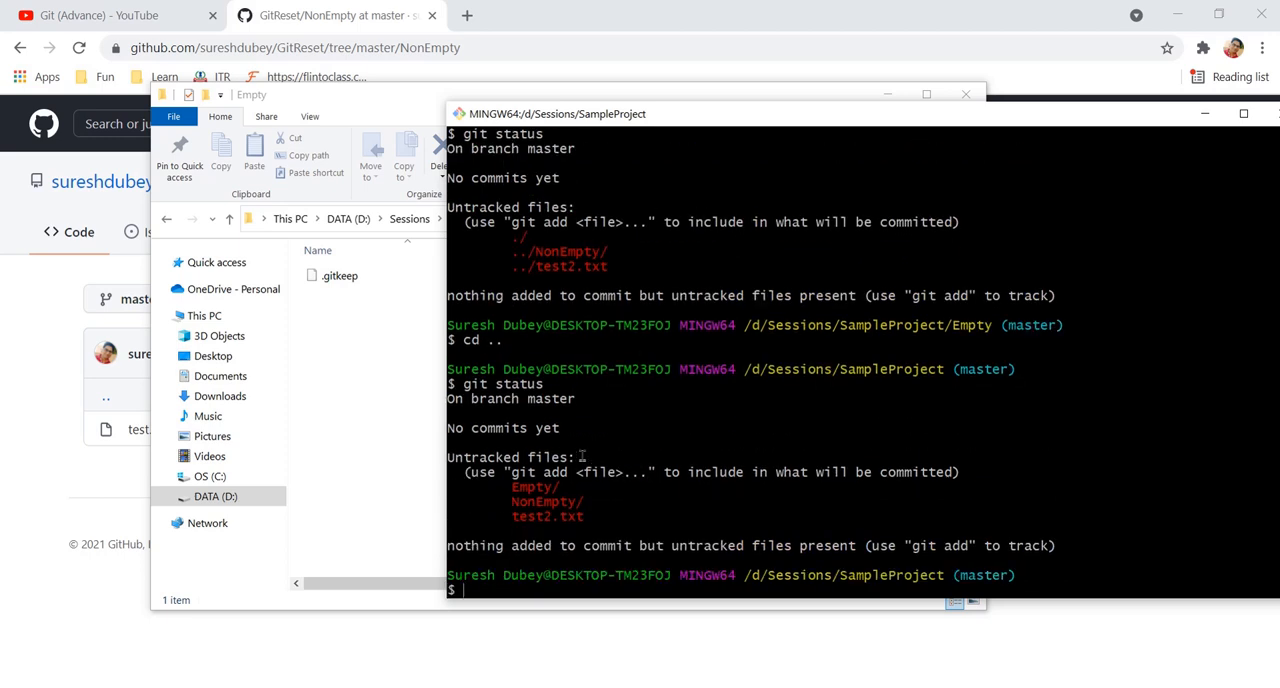
{"action": "double_click", "coordinate": [532, 488]}
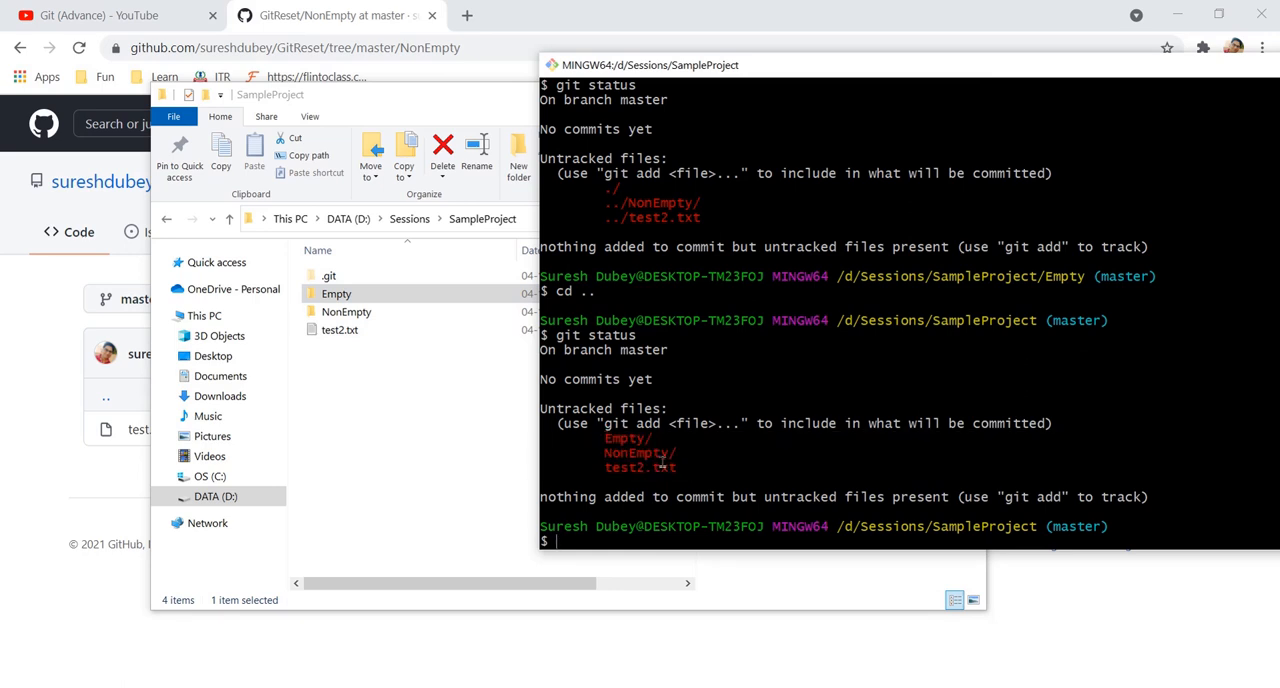
{"action": "type", "text": "git add ."}
{"action": "type", "text": "git status"}
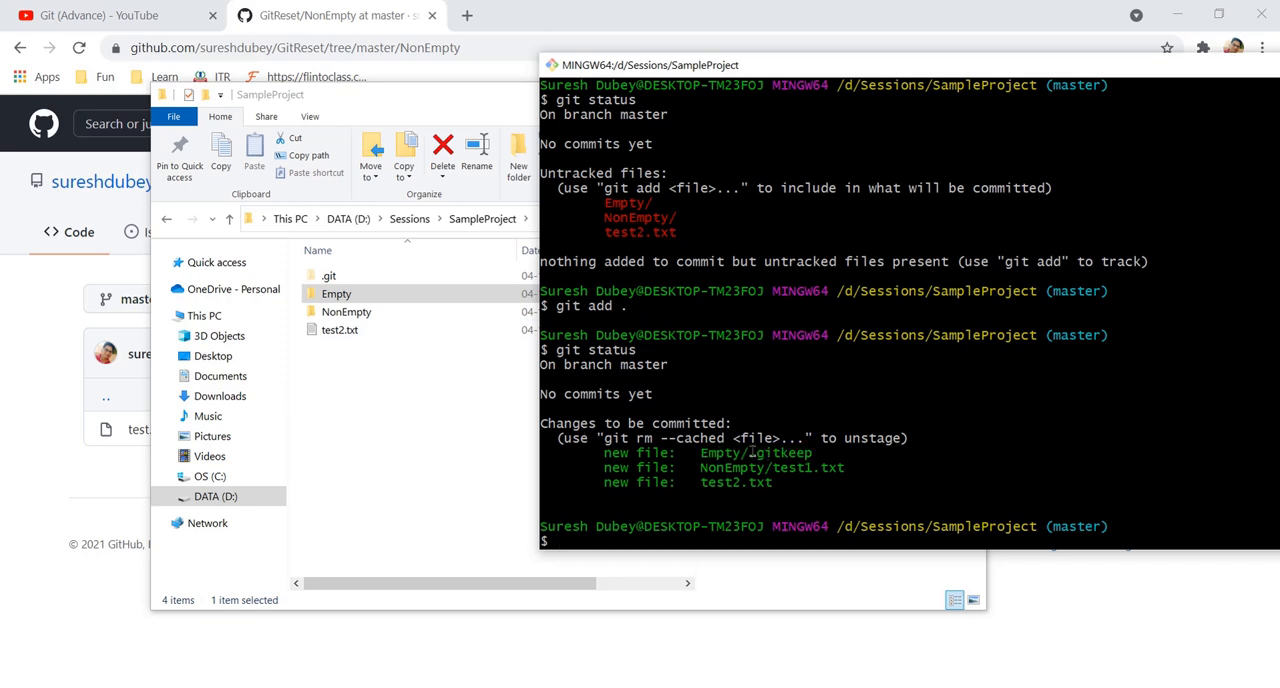
Step: Google 'git' in a new tab and land on the official git-scm.com site
{"action": "double_click", "coordinate": [780, 452]}
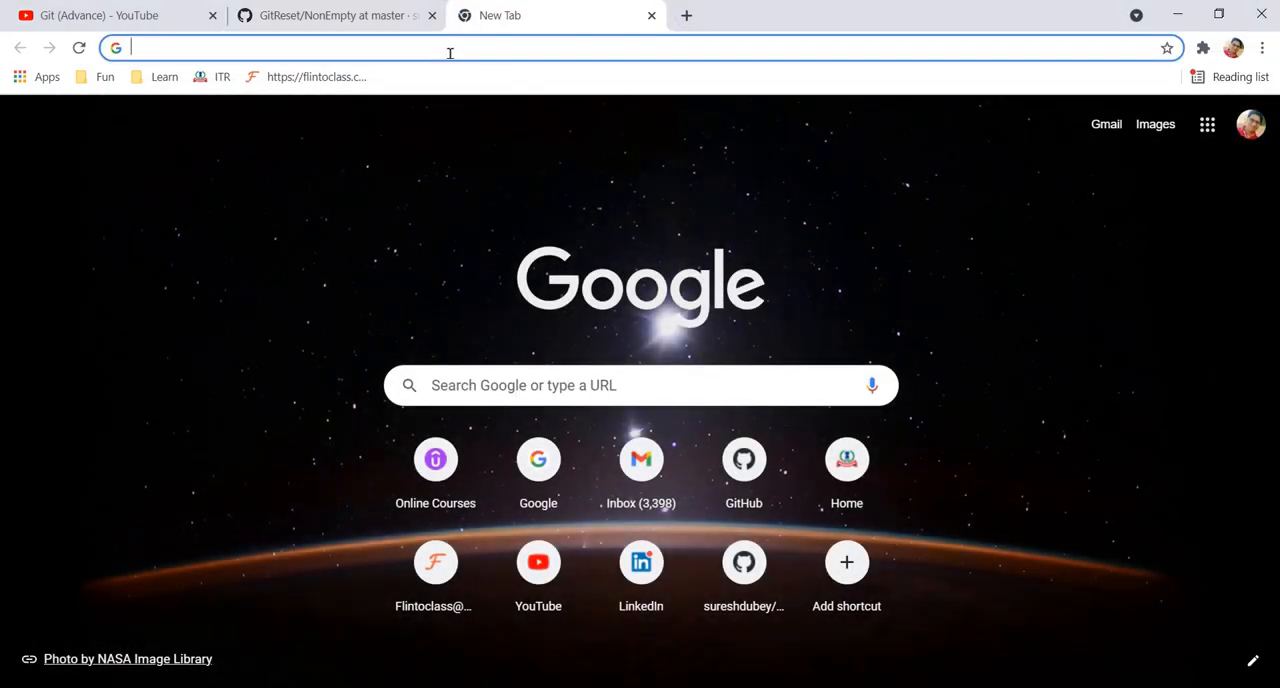
{"action": "type", "text": "git"}
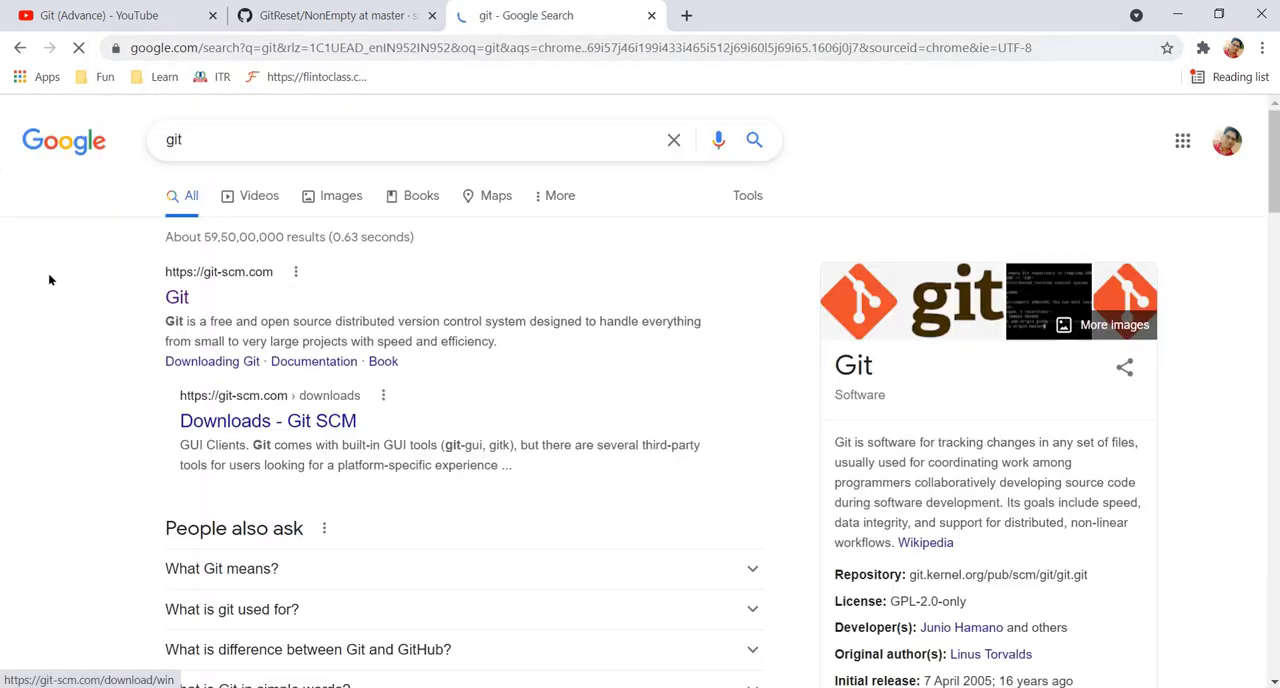
{"action": "left_click", "coordinate": [176, 296]}
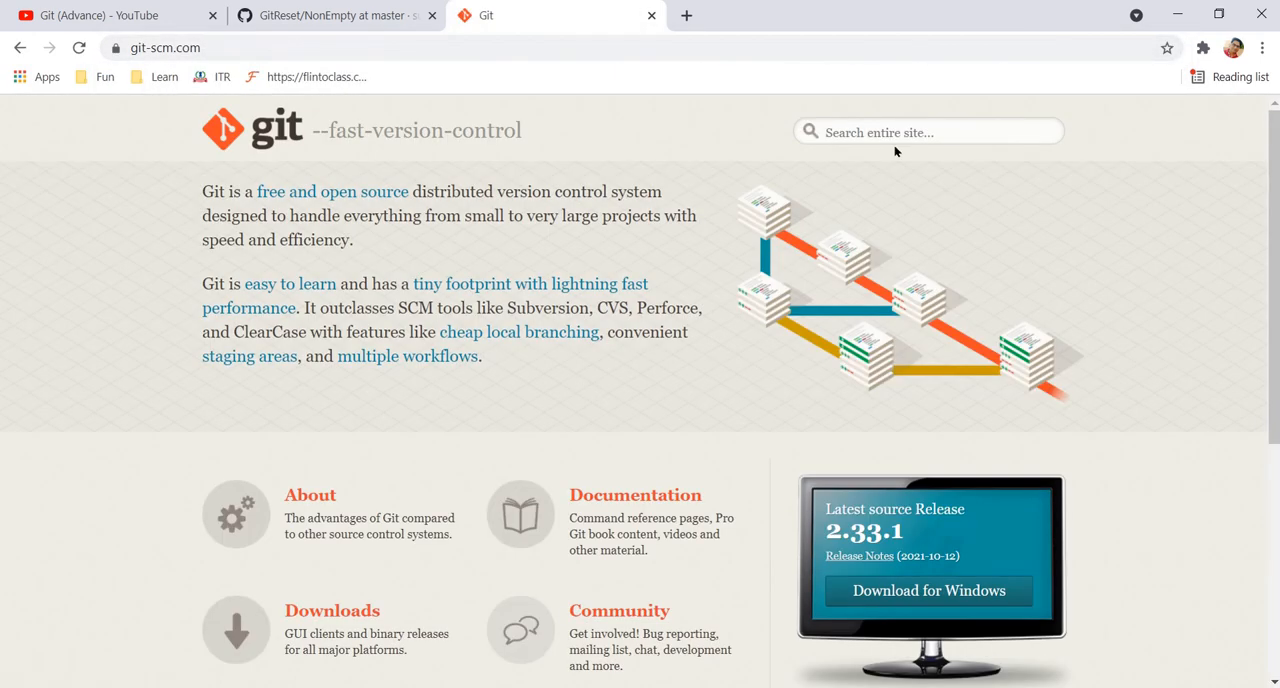
Step: Search the site docs for gitkeep (no results) and then gitignore (matching suggestions)
{"action": "type", "text": "gitkeep"}
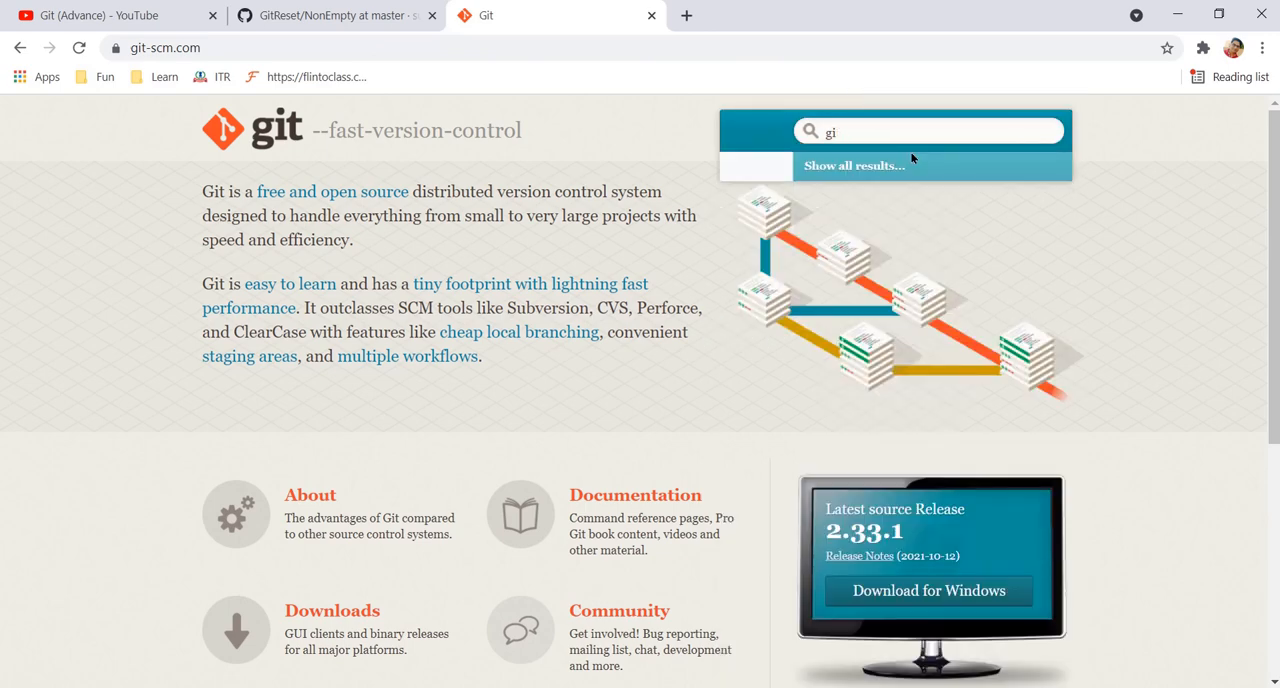
{"action": "type", "text": "keep"}
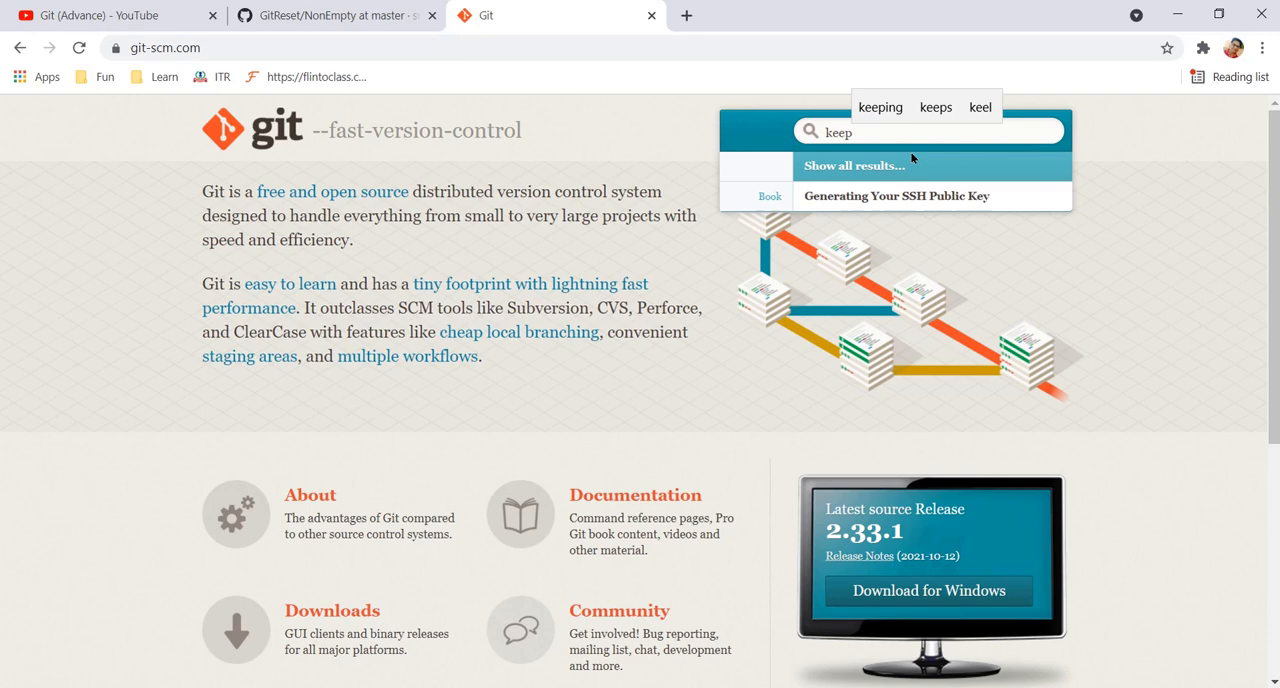
{"action": "type", "text": "p"}
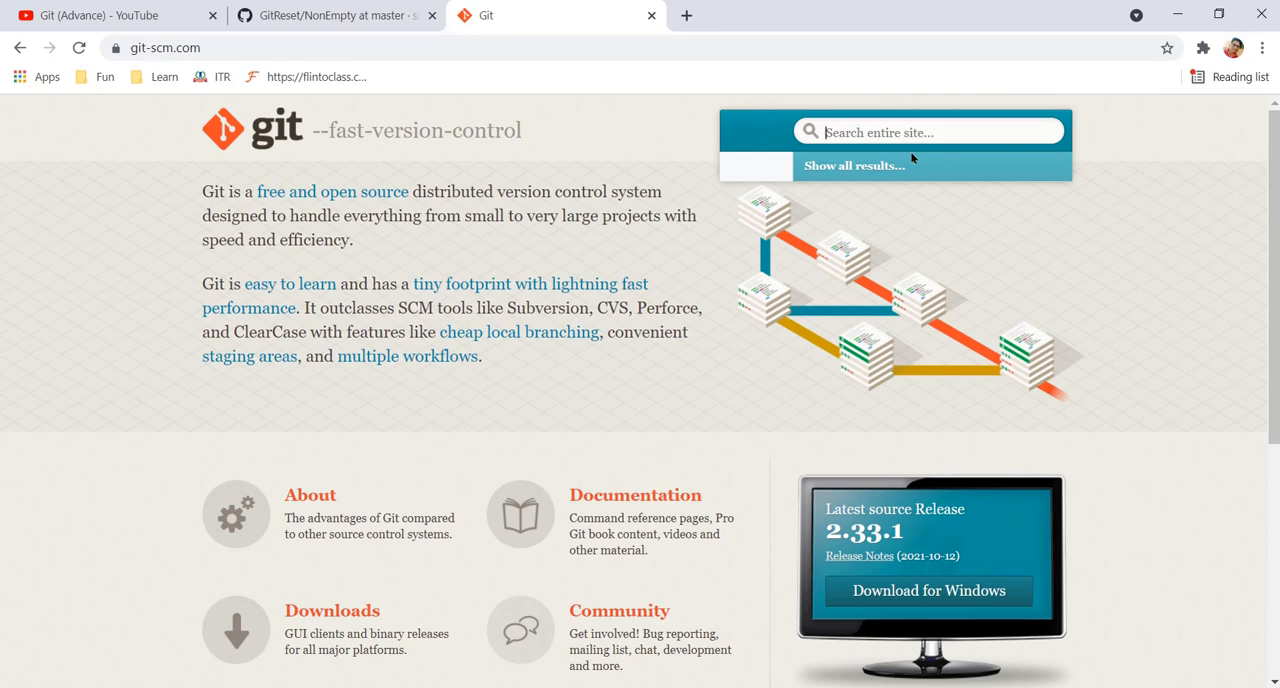
{"action": "type", "text": "gitignore"}
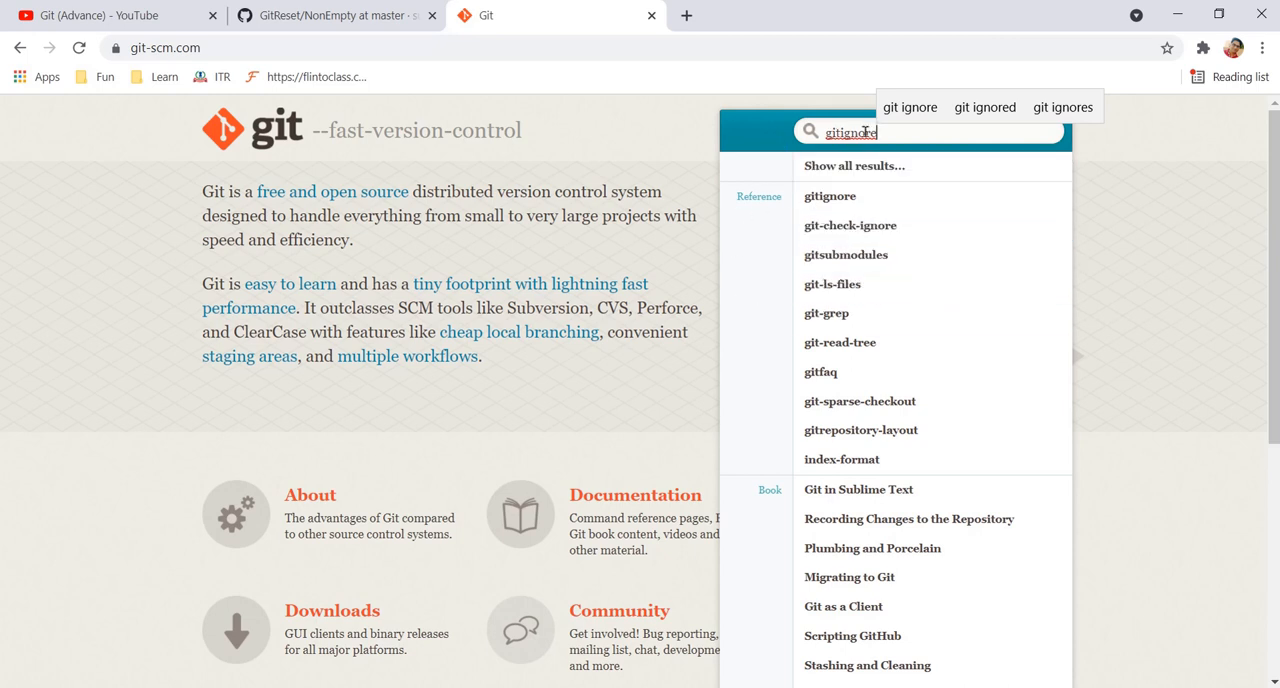
{"action": "mouse_move", "coordinate": [850, 226]}
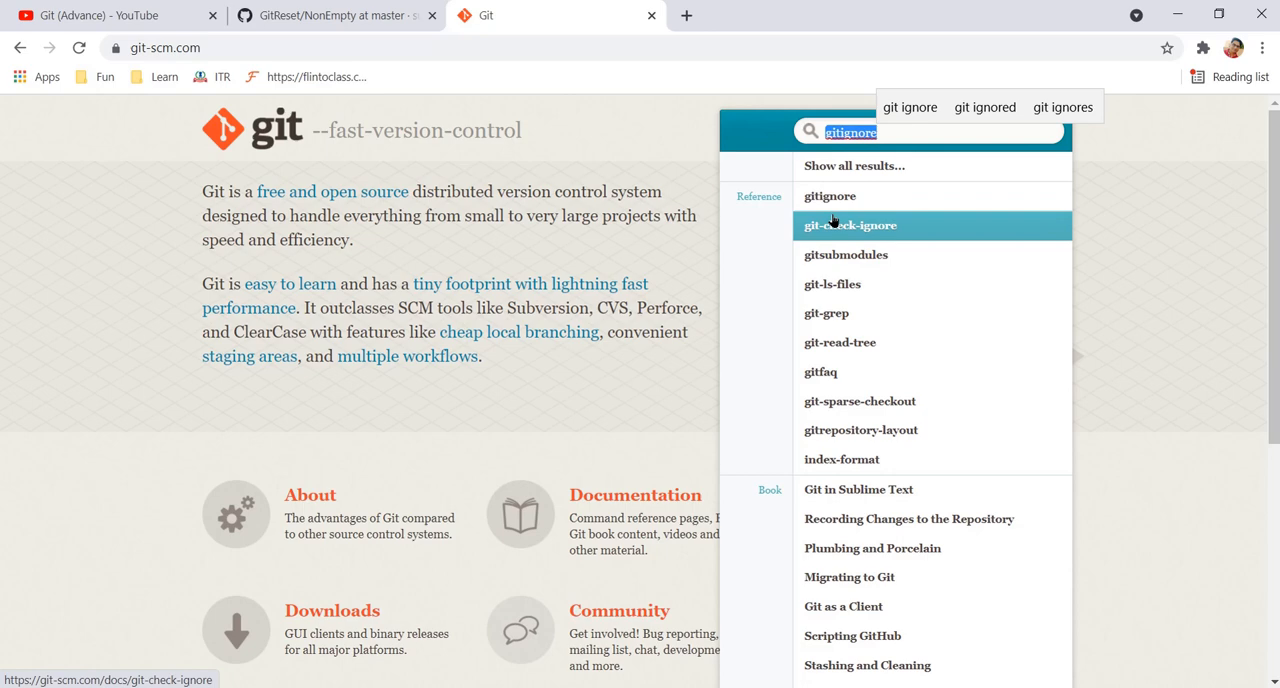
{"action": "mouse_move", "coordinate": [830, 196]}
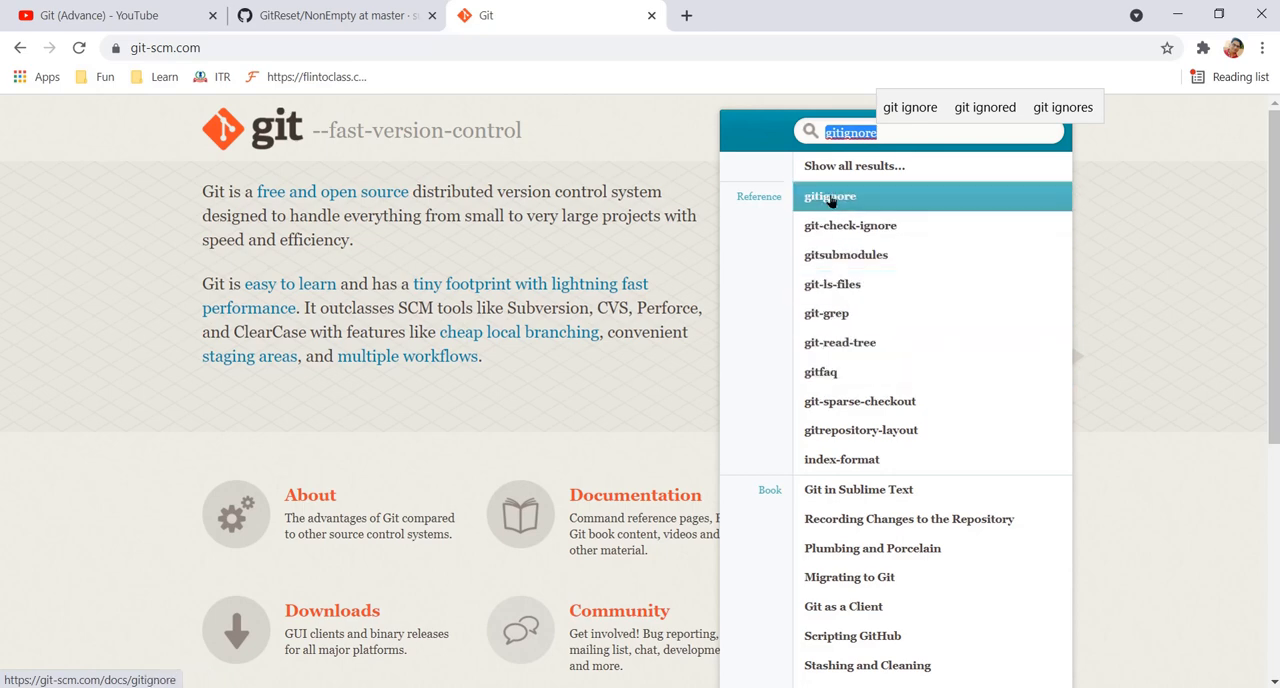
Step: Reach the official gitignore documentation page from the site search, briefly visiting the YouTube playlist tab
{"action": "left_click", "coordinate": [828, 196]}
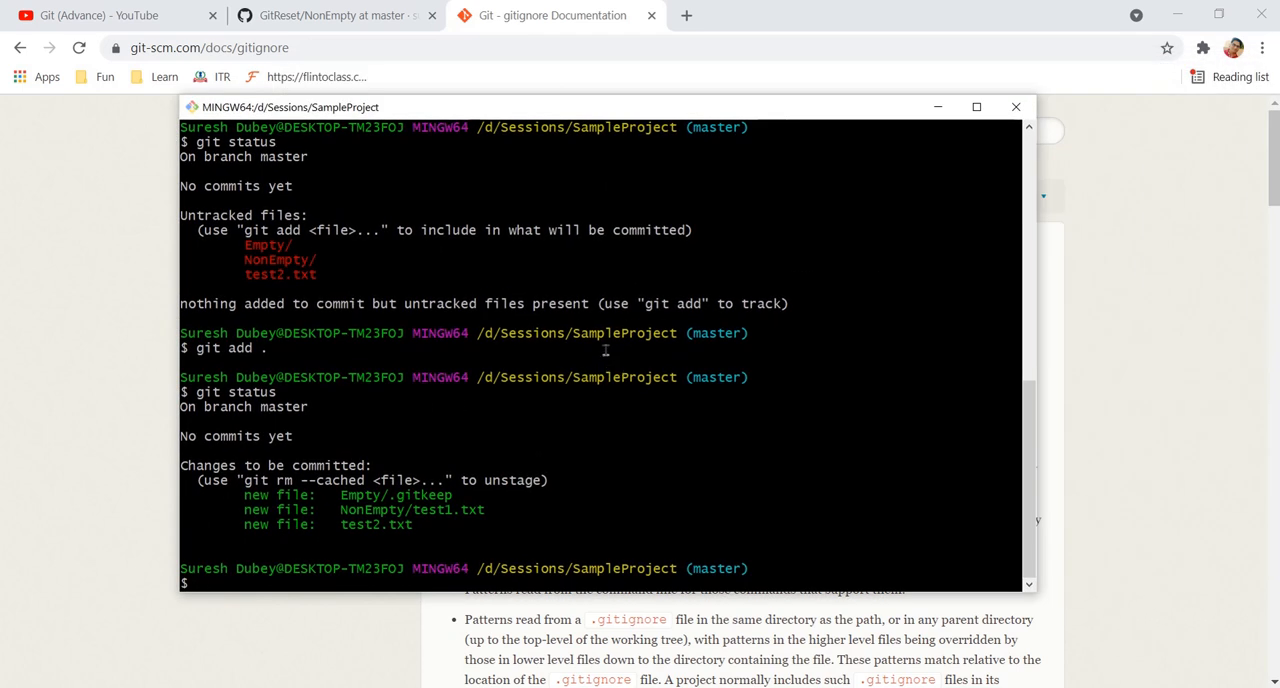
{"action": "mouse_move", "coordinate": [468, 520]}
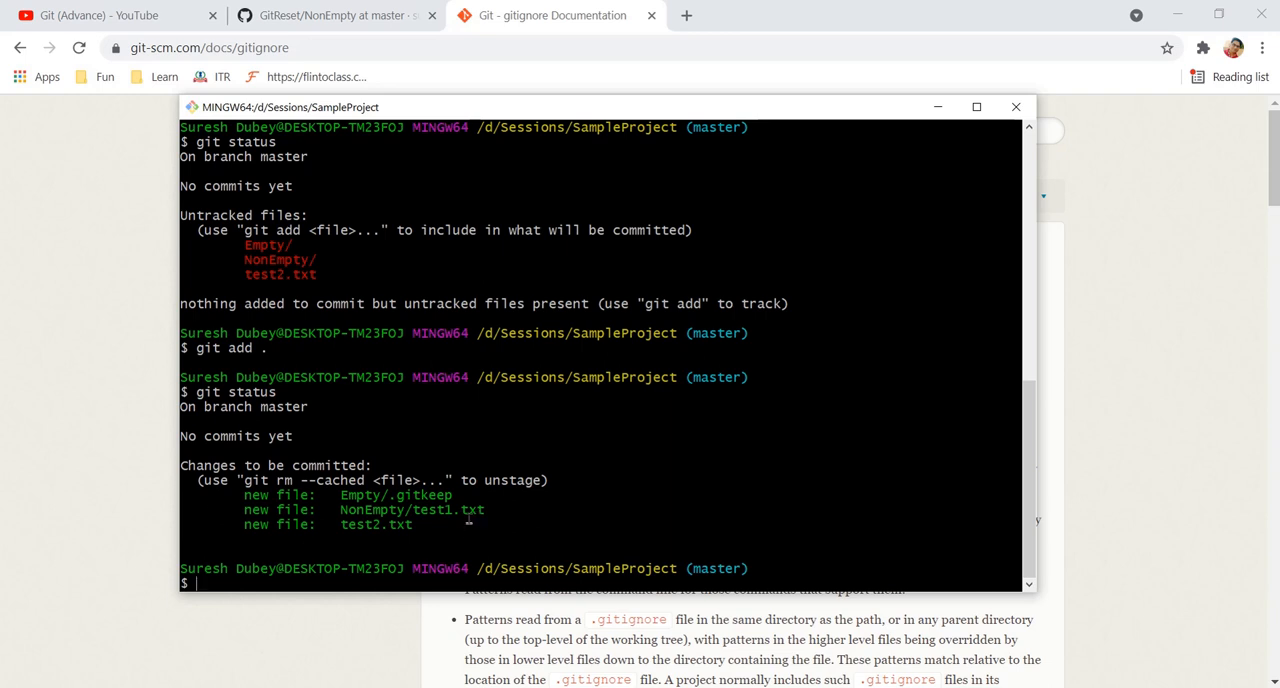
{"action": "mouse_move", "coordinate": [500, 352]}
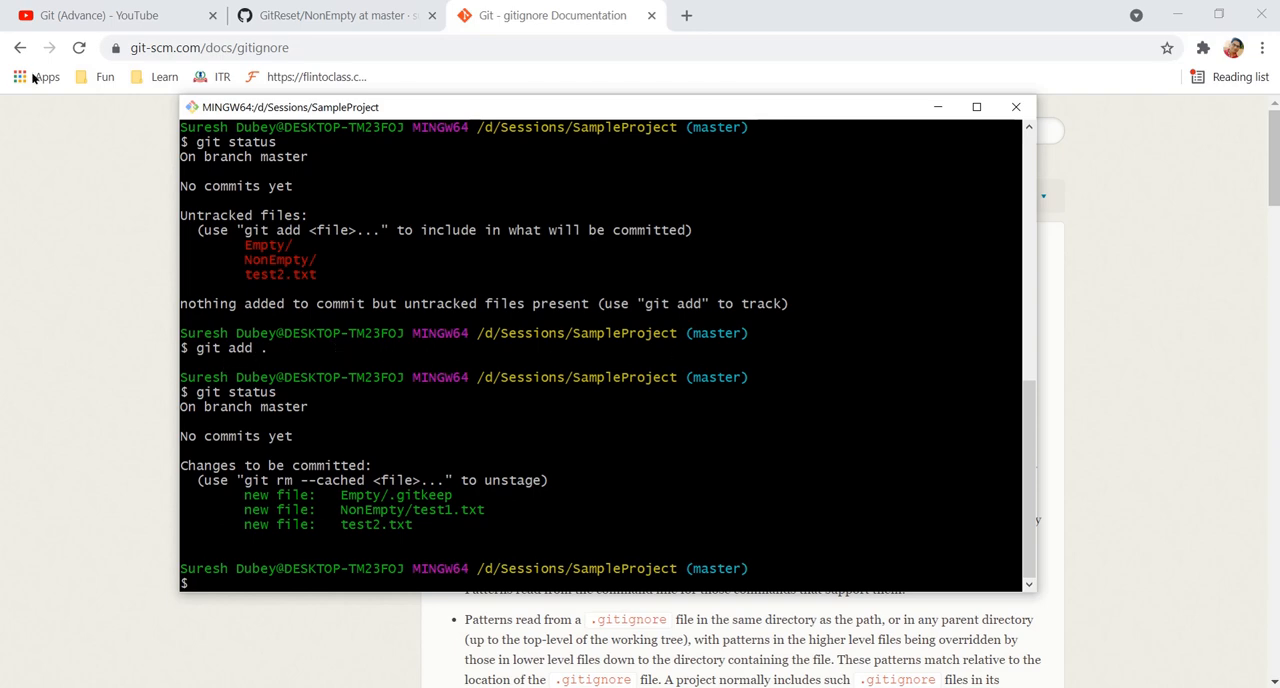
{"action": "left_click", "coordinate": [100, 16]}
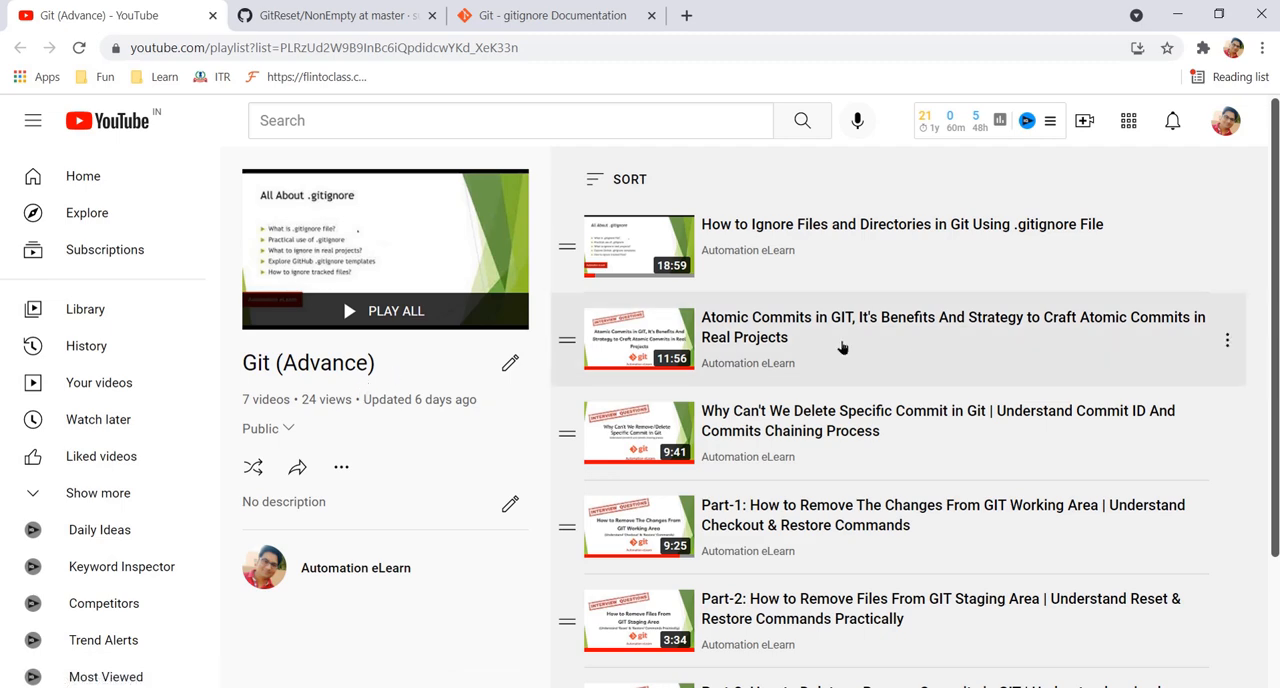
{"action": "left_click", "coordinate": [550, 16]}
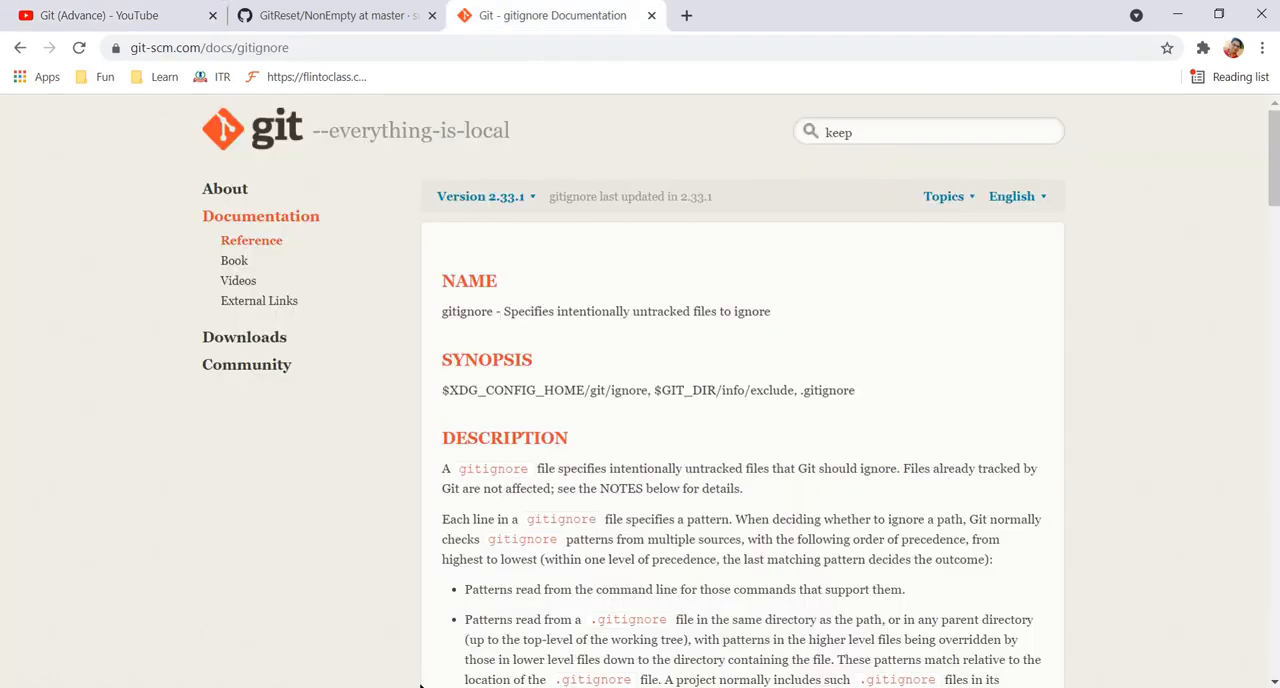